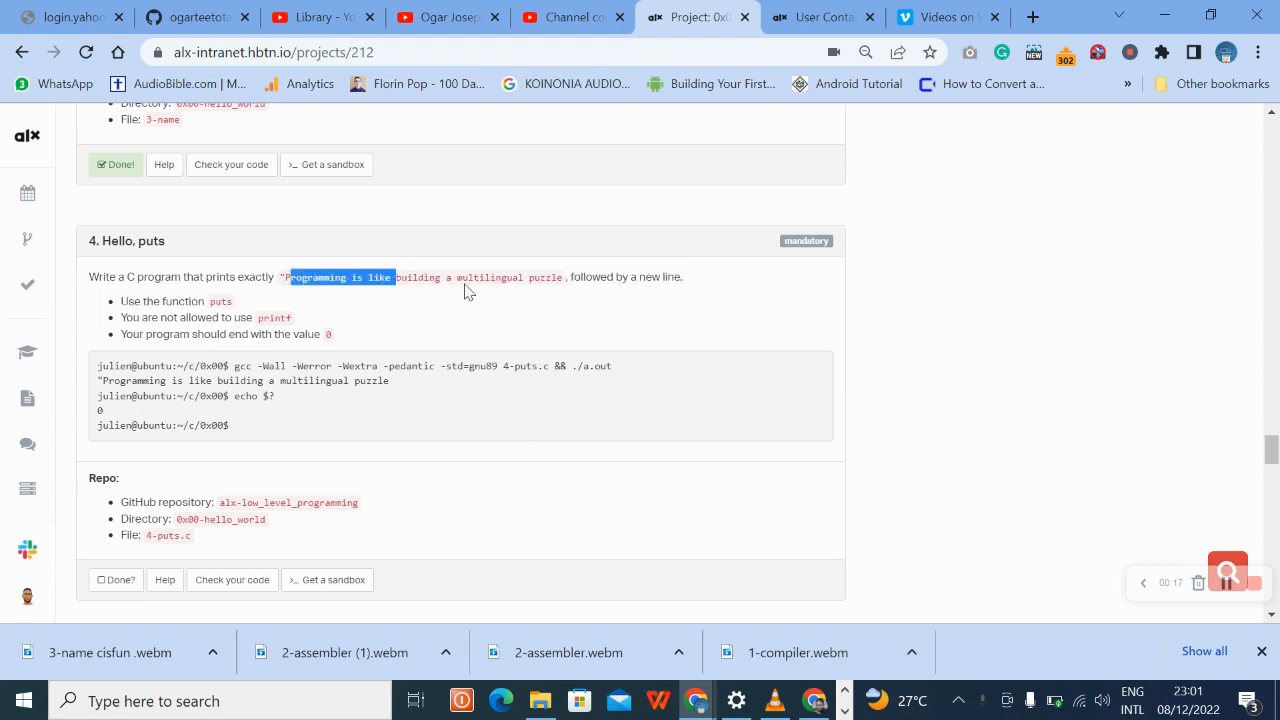
mouse_move(552, 292)
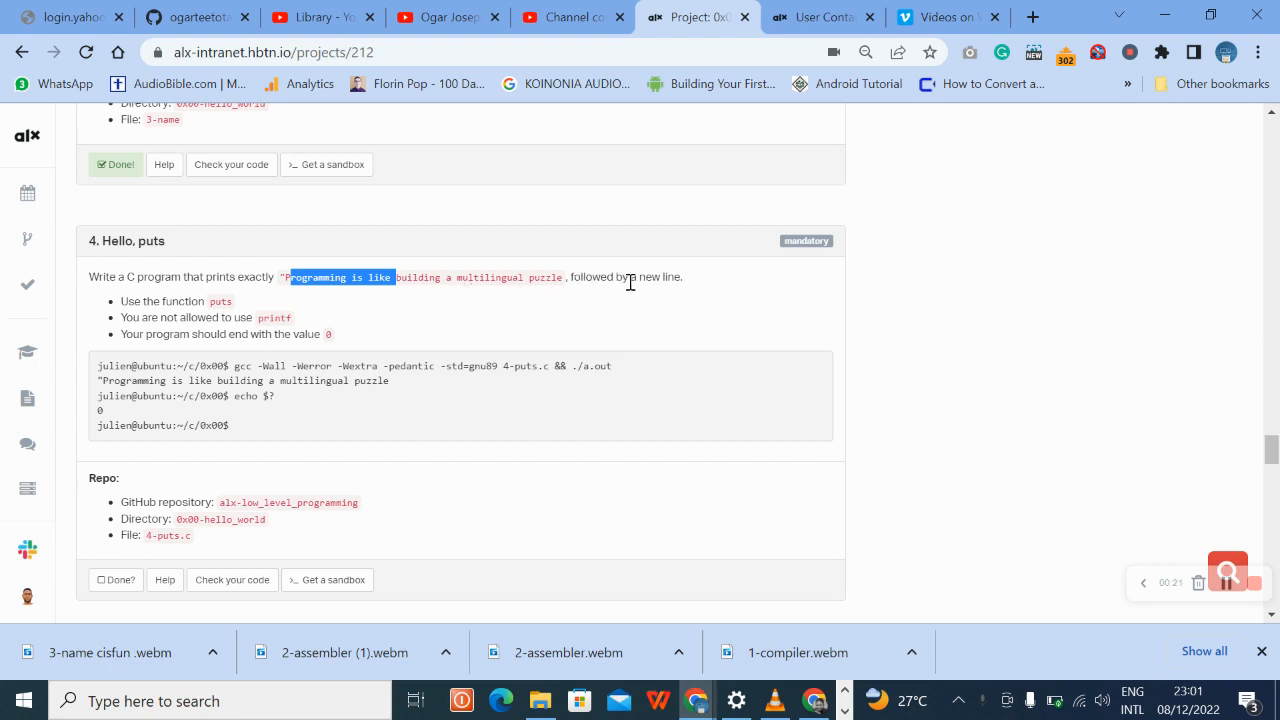
mouse_move(136, 304)
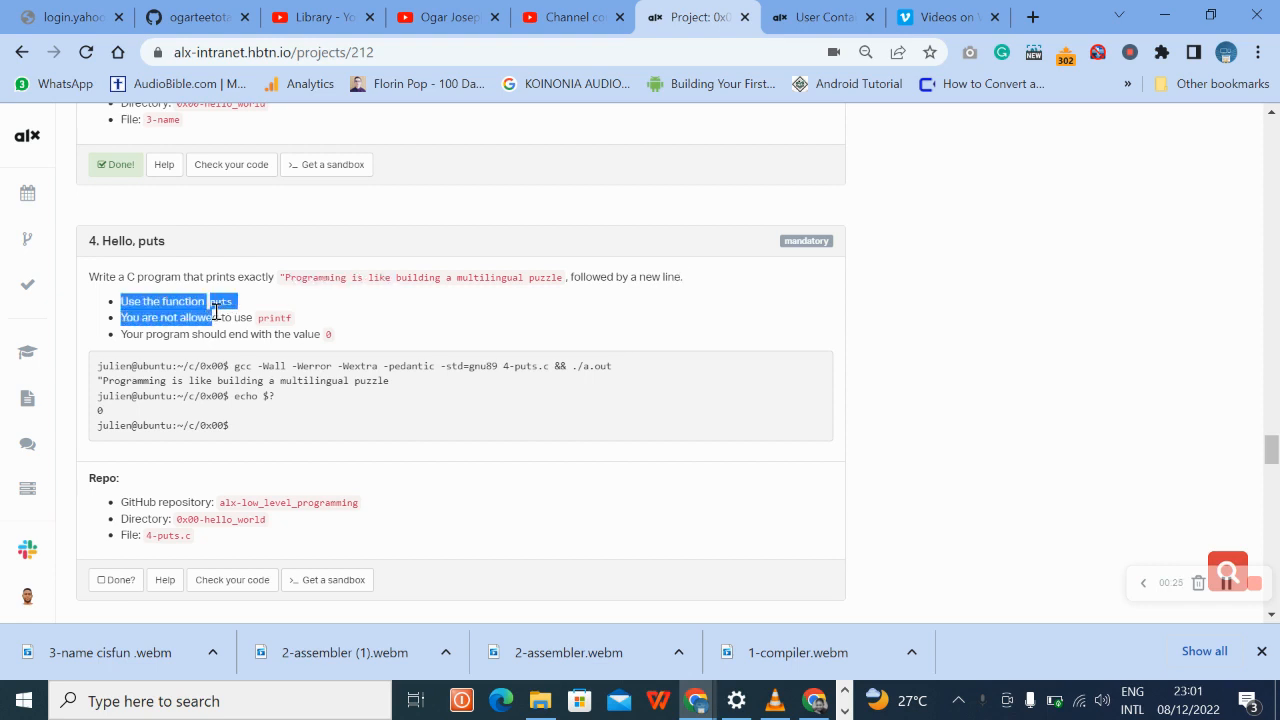
- Review the puts task and the file name 4-puts.c, then go to the web terminal
double_click(276, 316)
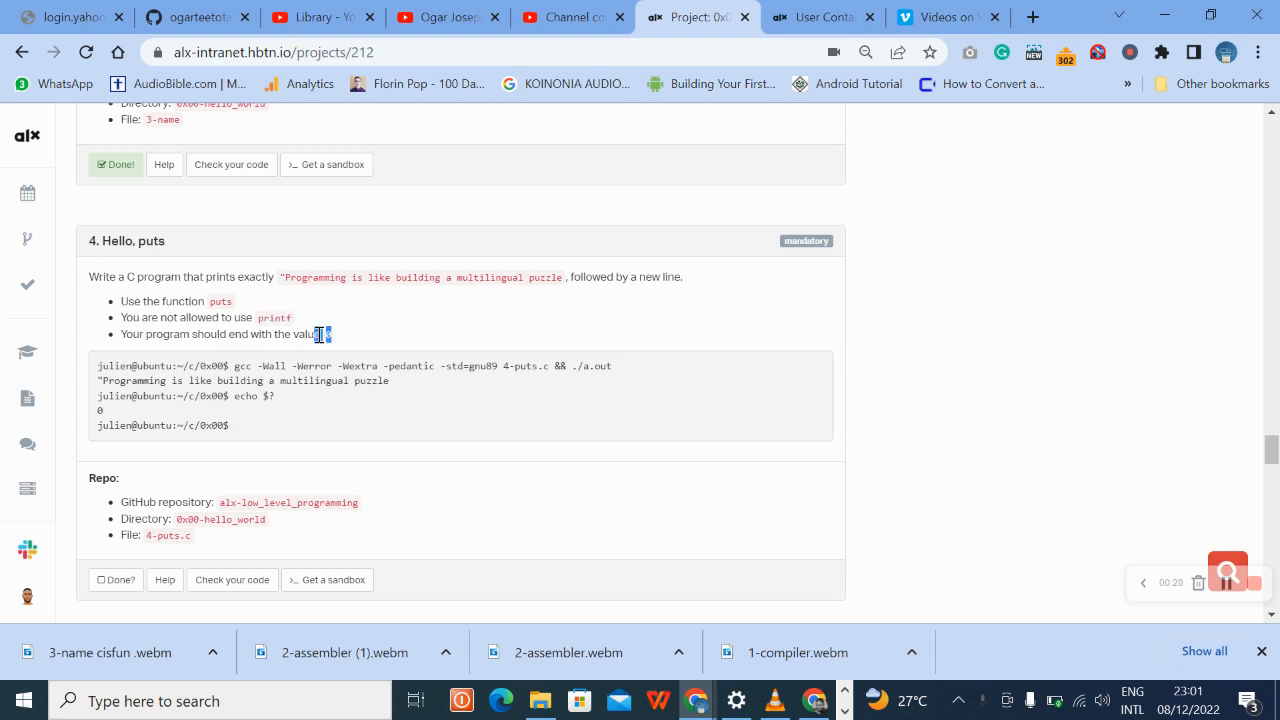
mouse_move(408, 362)
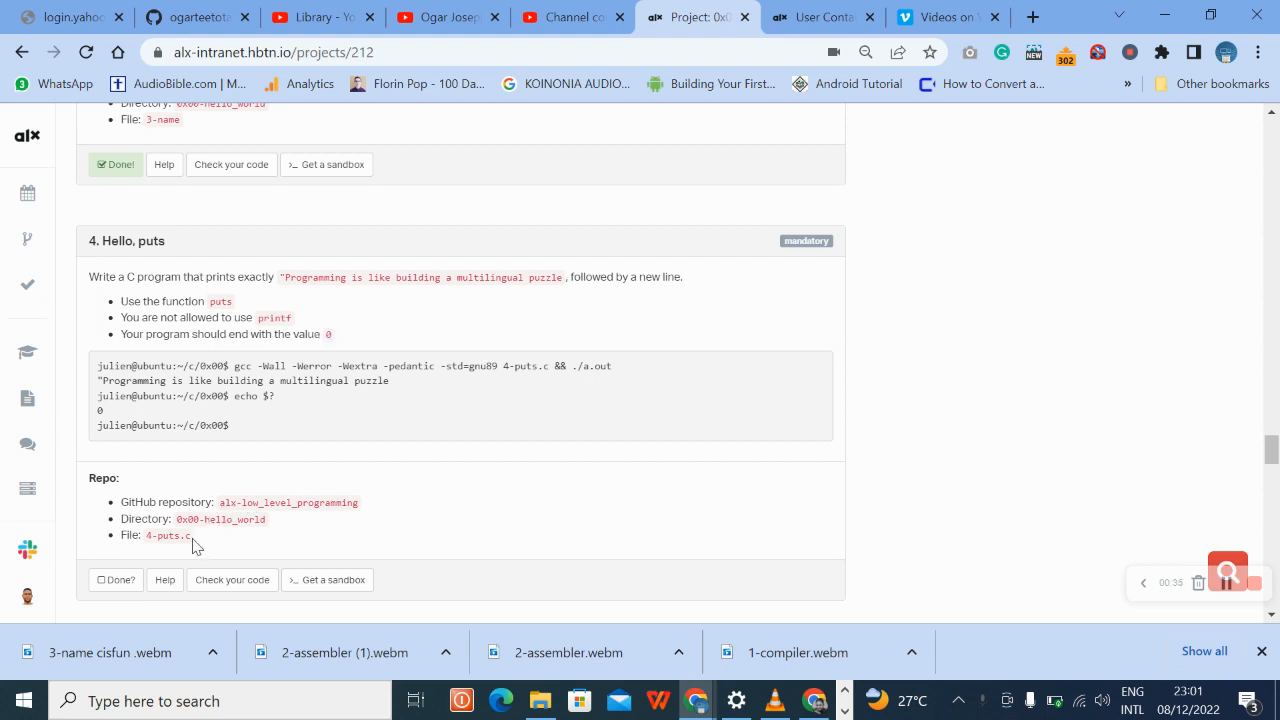
double_click(168, 536)
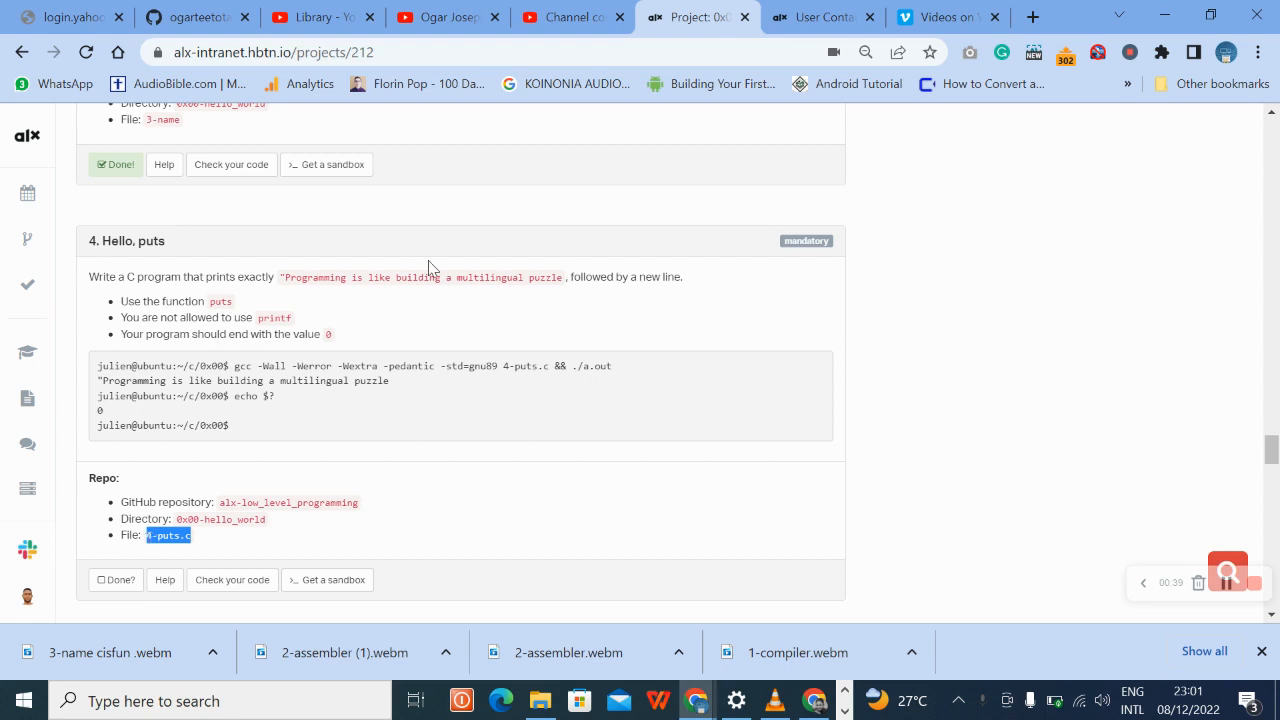
mouse_move(408, 296)
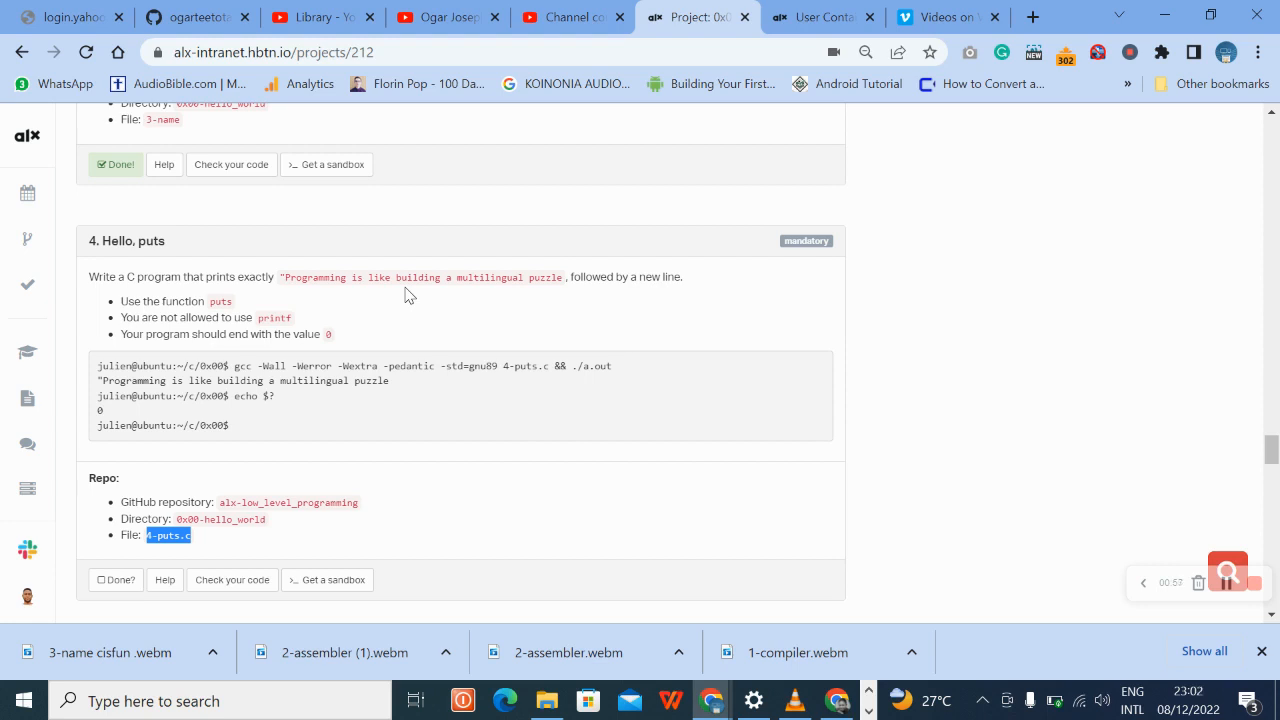
click(820, 16)
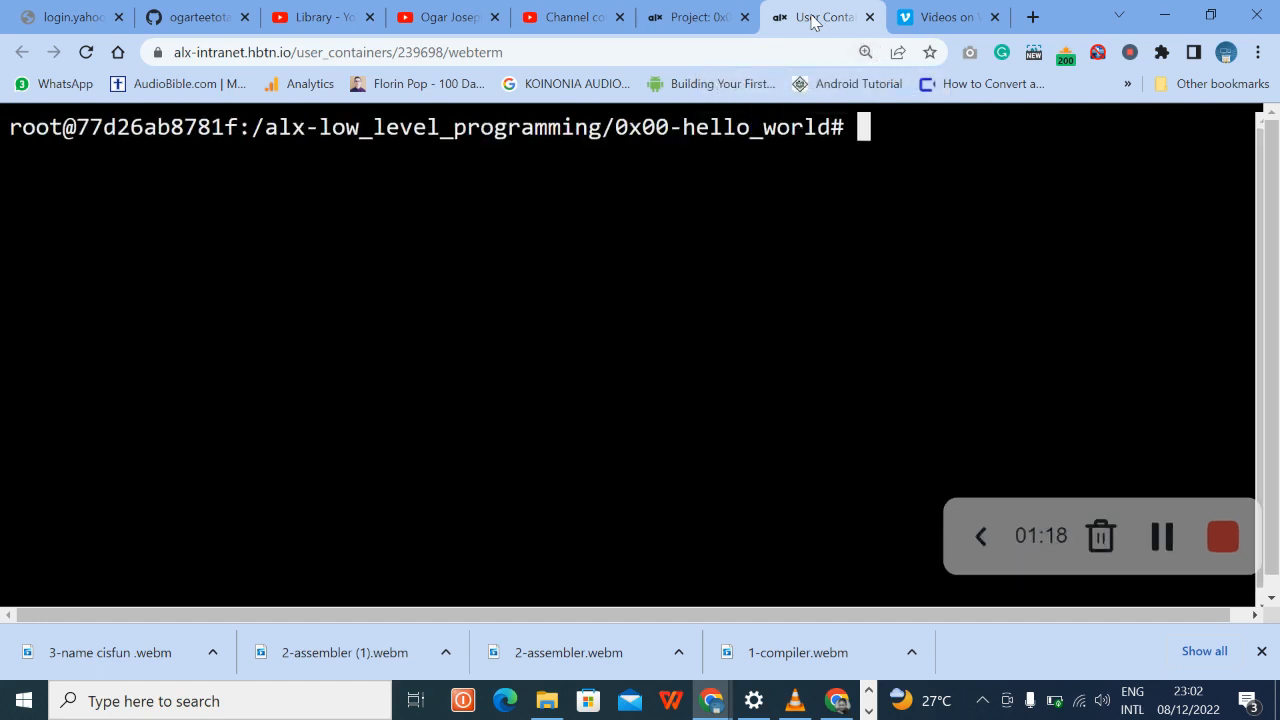
- Create 4-puts.c in vi with #include <stdio.h> as its first line
text(v)
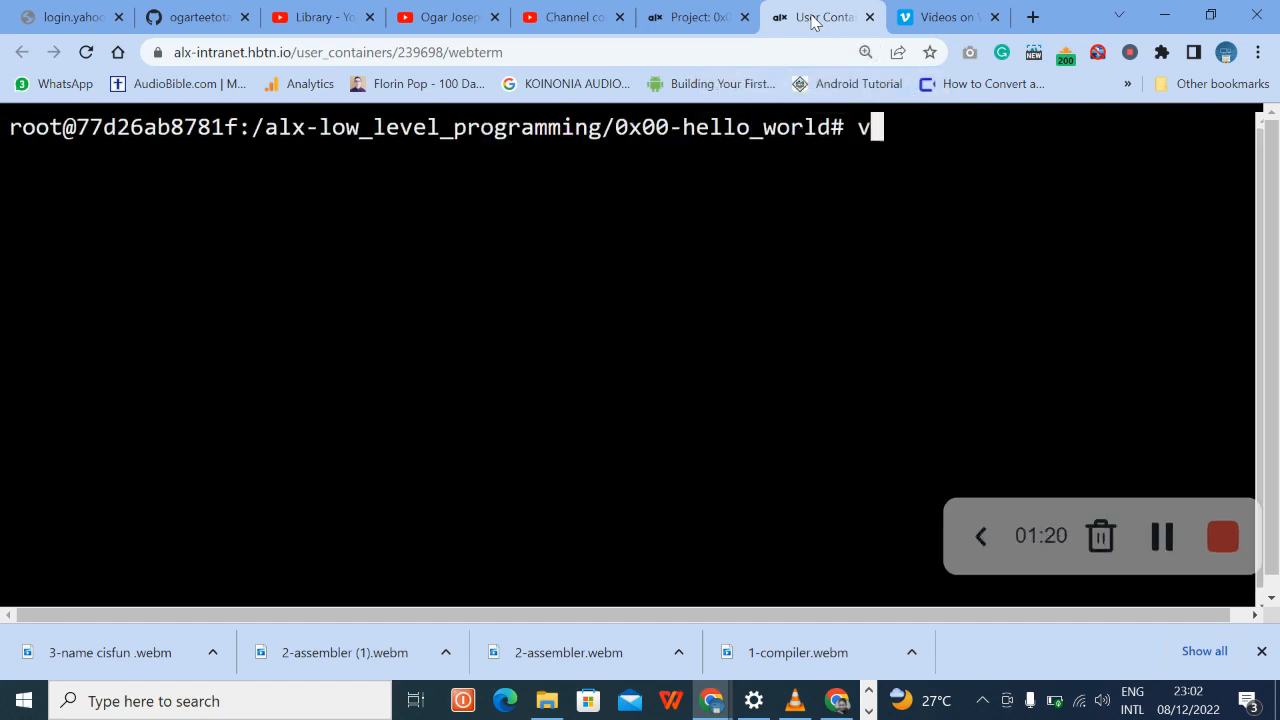
text(i)
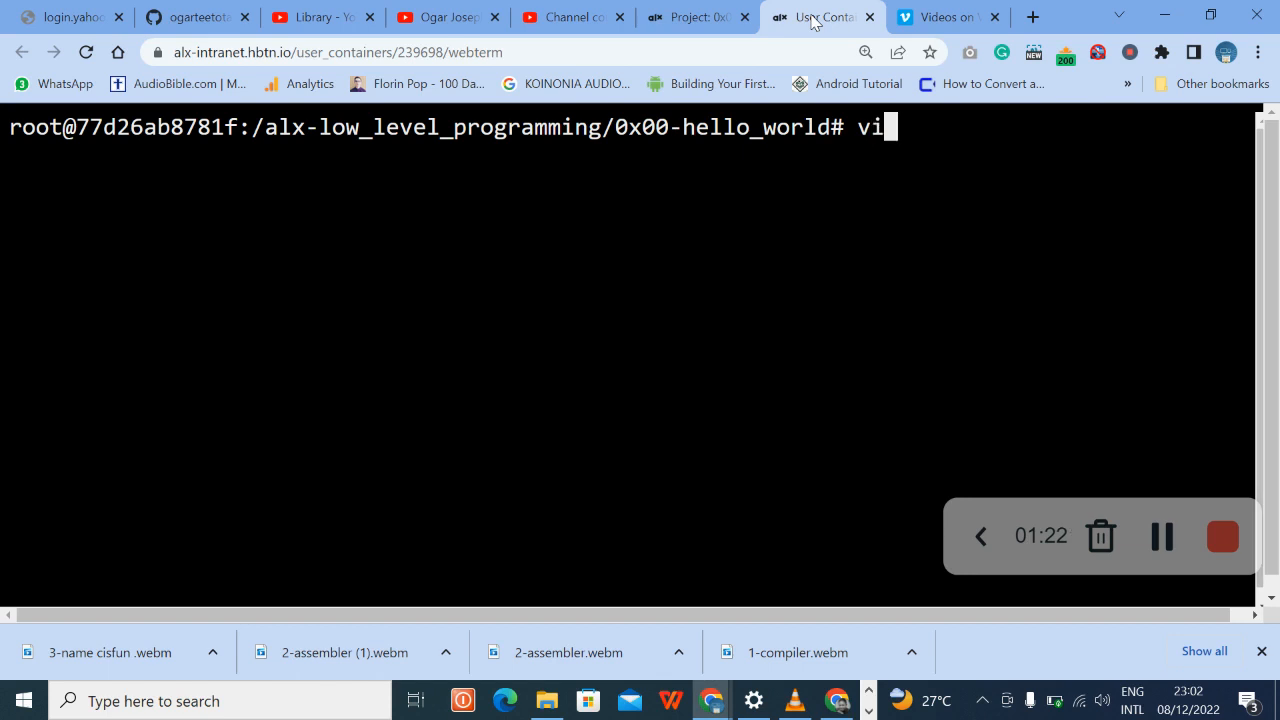
text(4-puts.c)
text(#include <std)
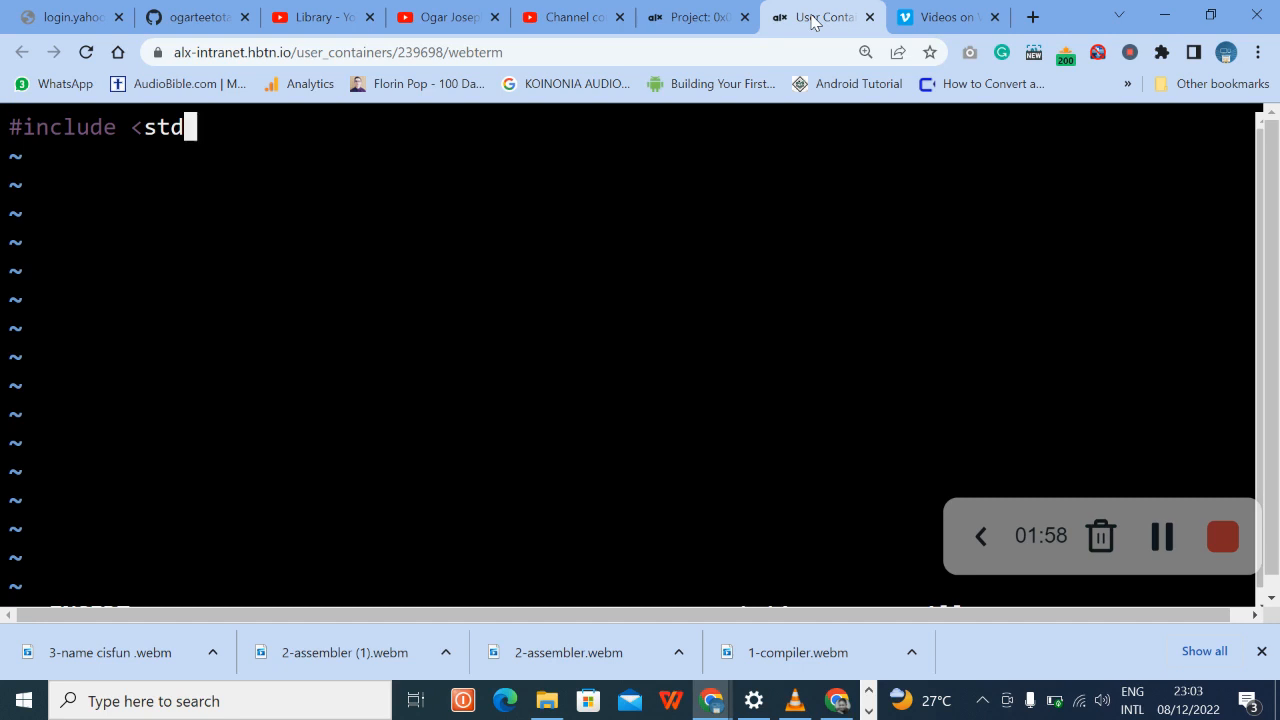
text(io)
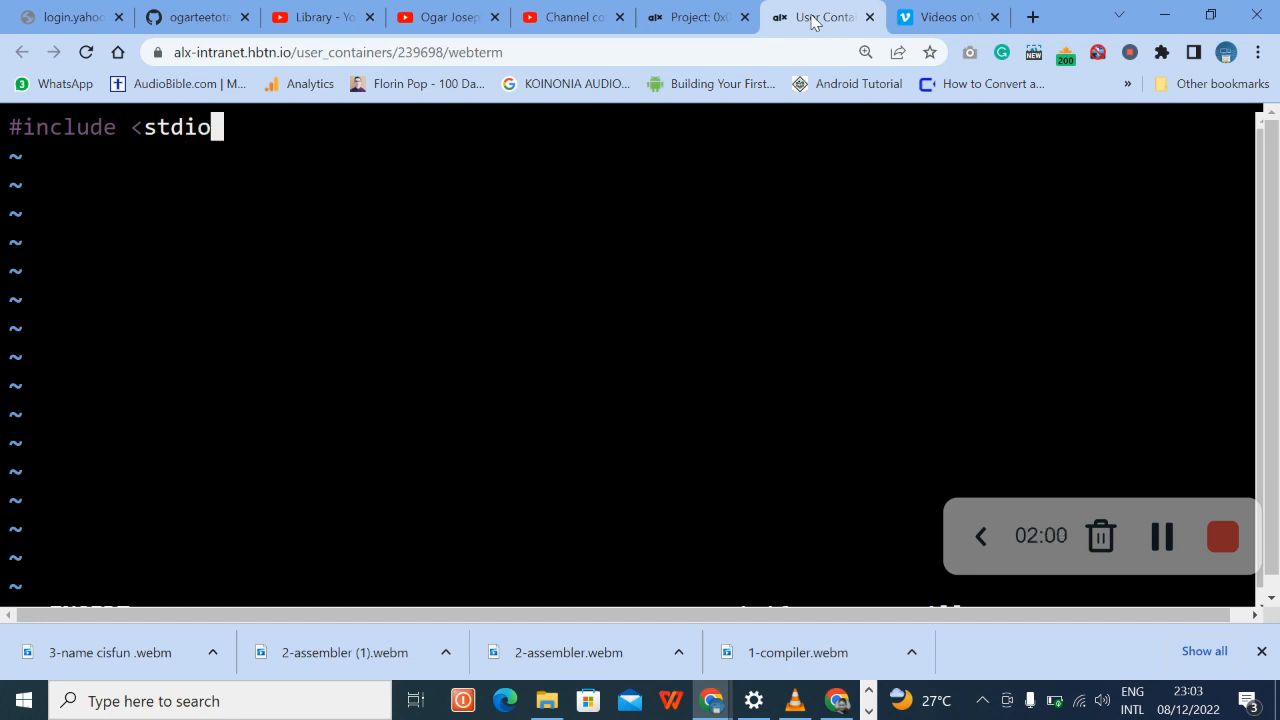
text(>)
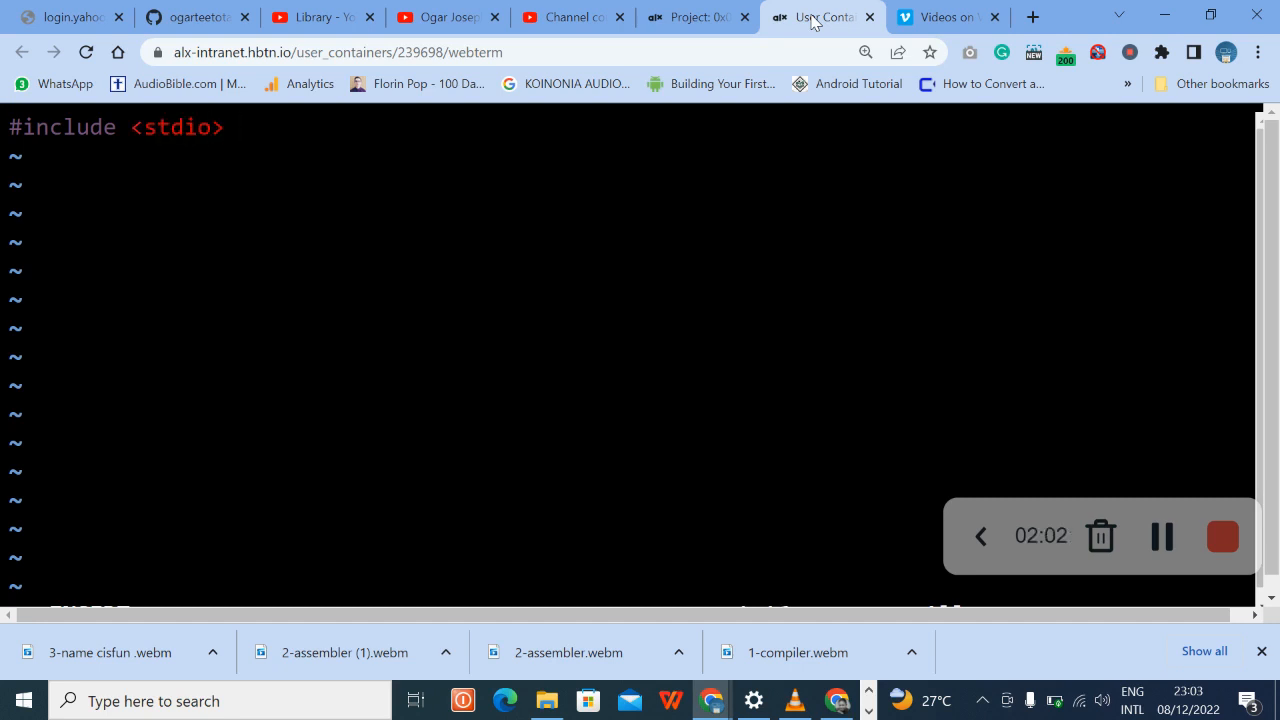
text(.h)
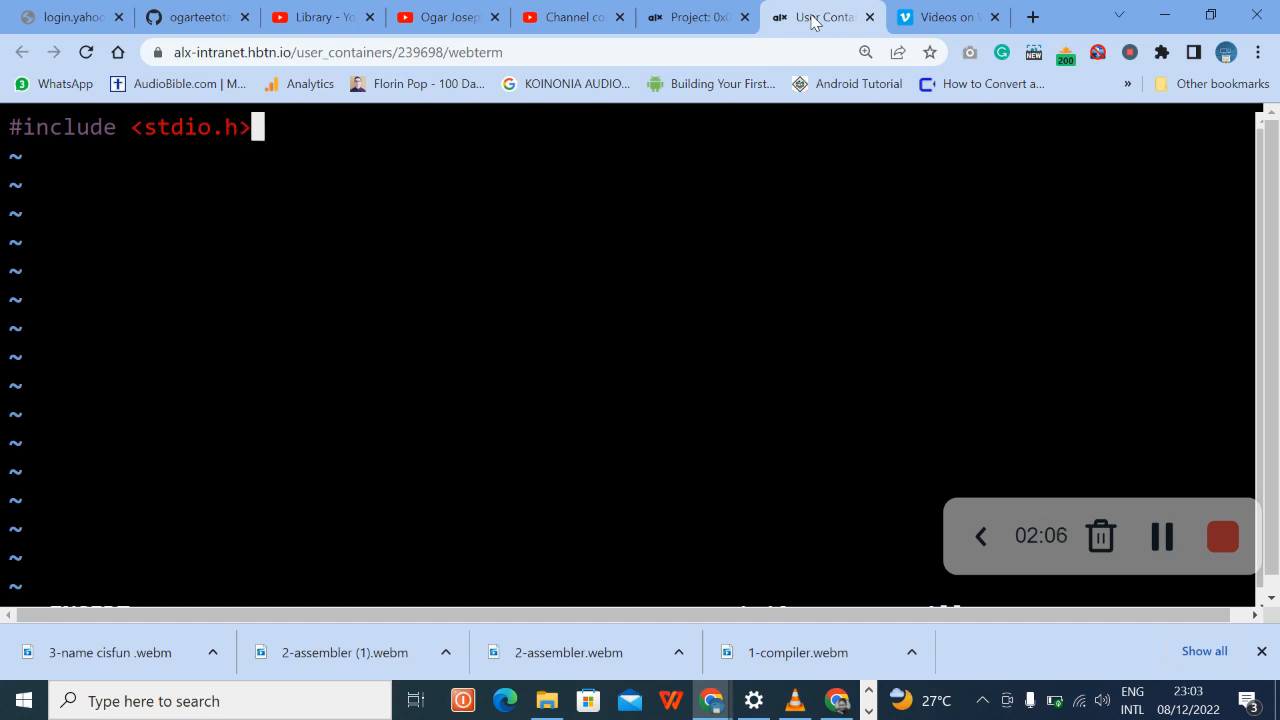
- Start a documentation comment block /** below the include
key(Return)
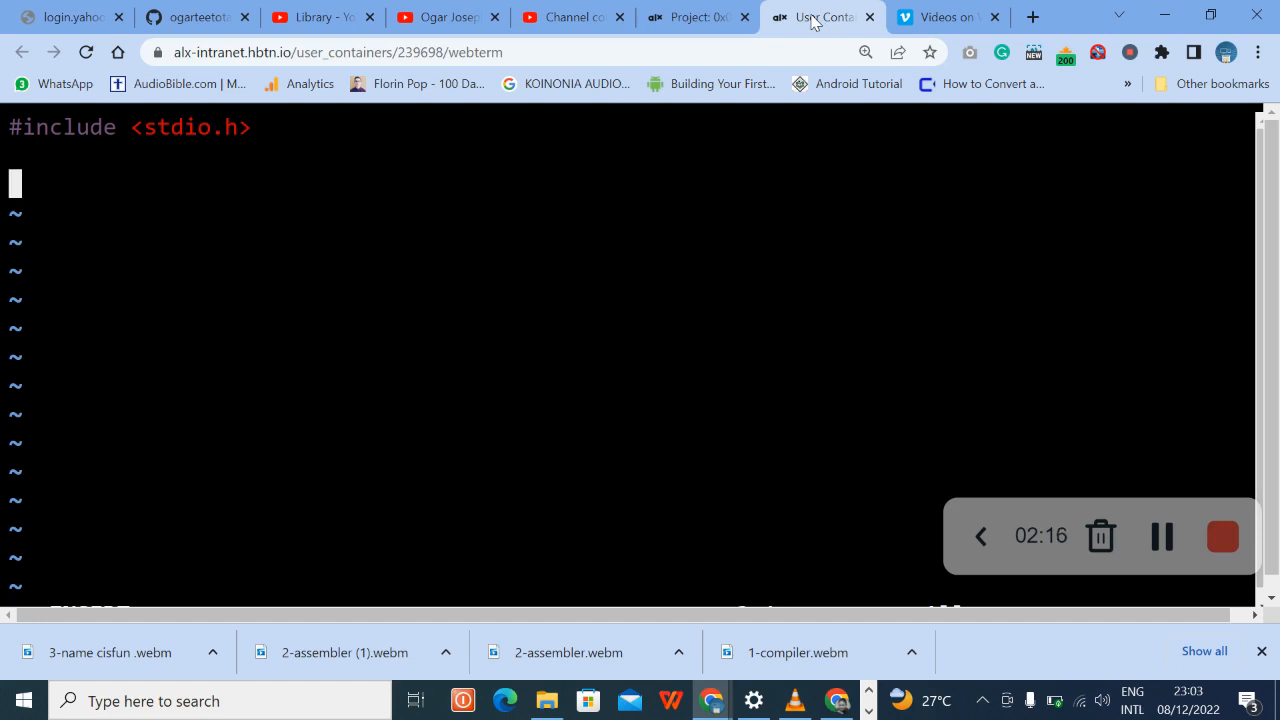
text(/)
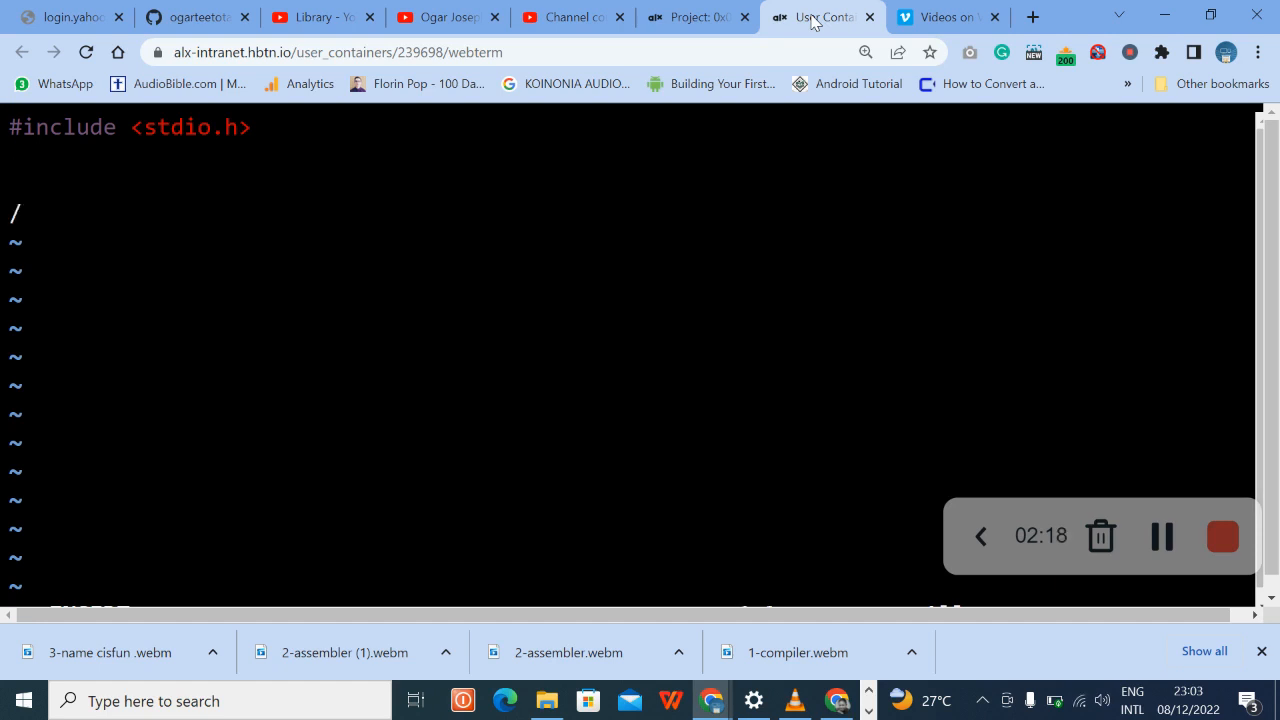
text(*)
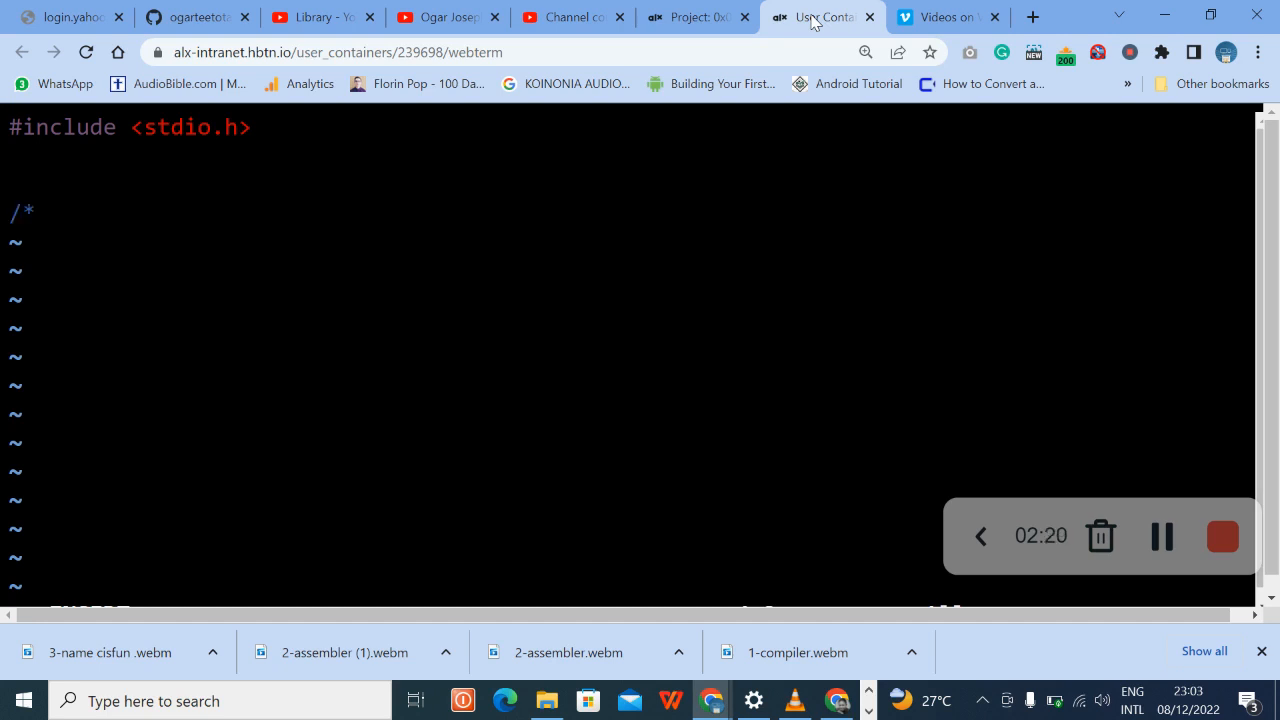
text(*)
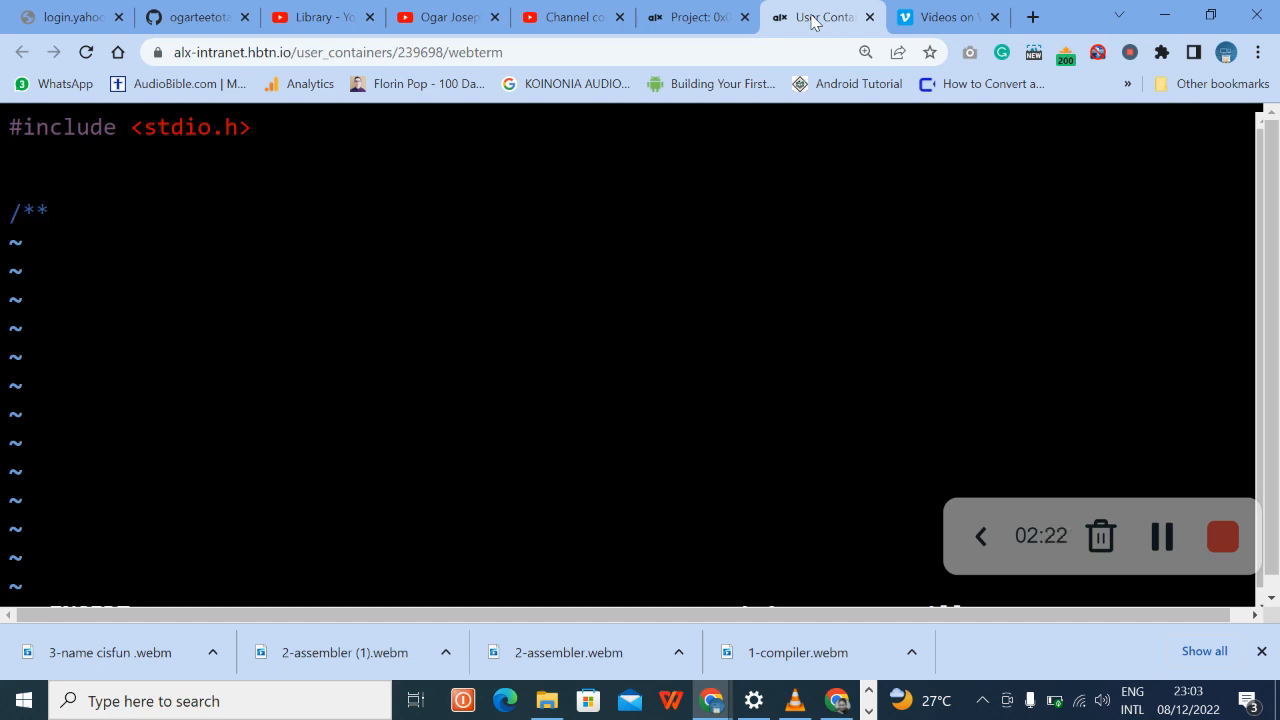
mouse_move(1184, 300)
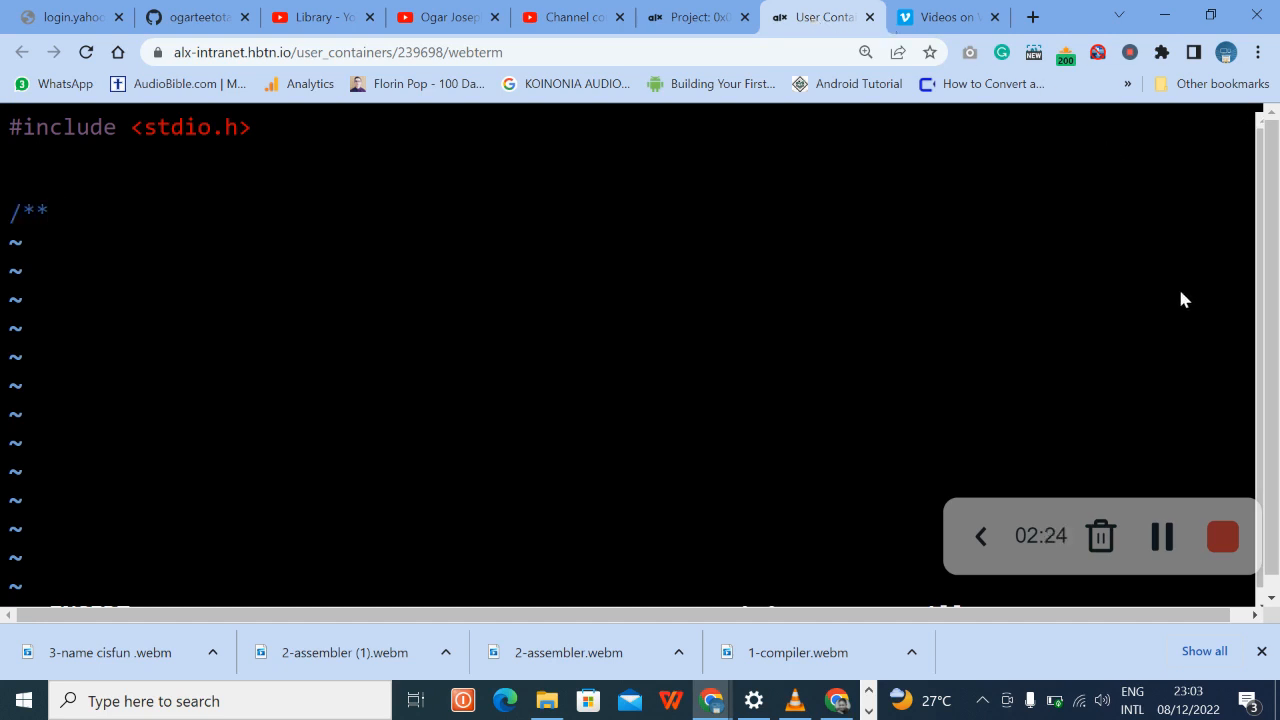
mouse_move(1162, 536)
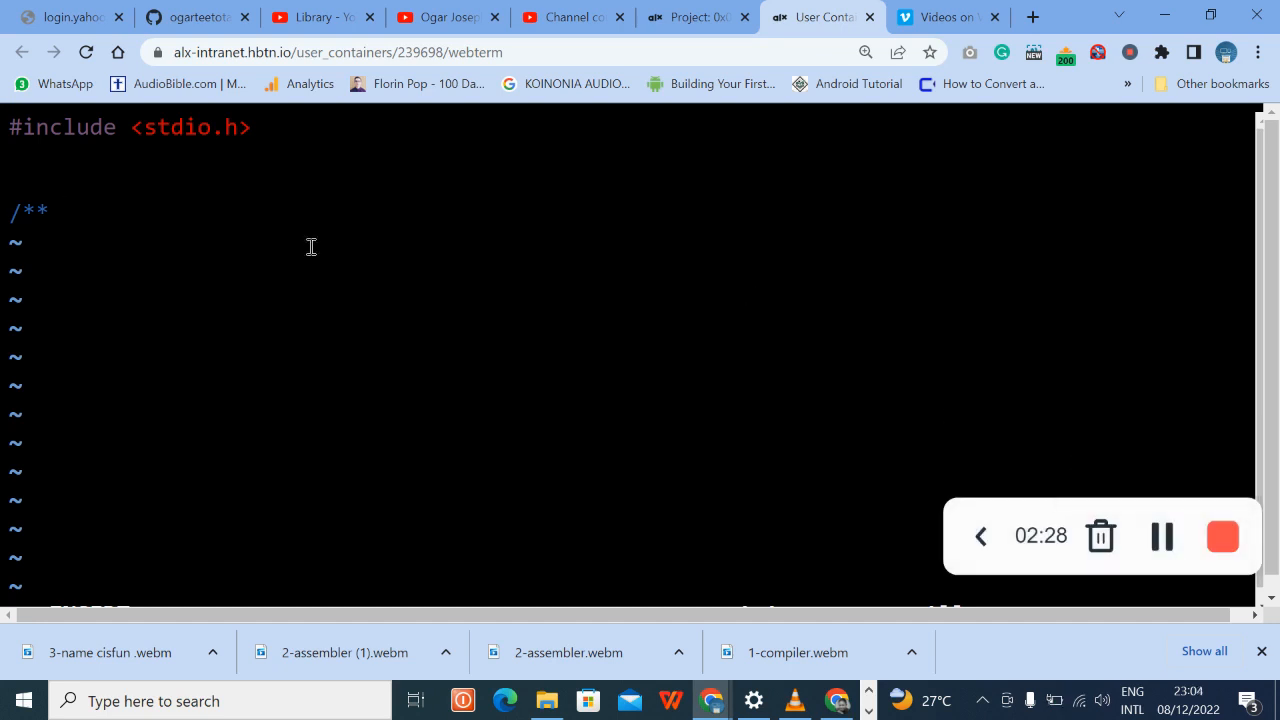
click(56, 212)
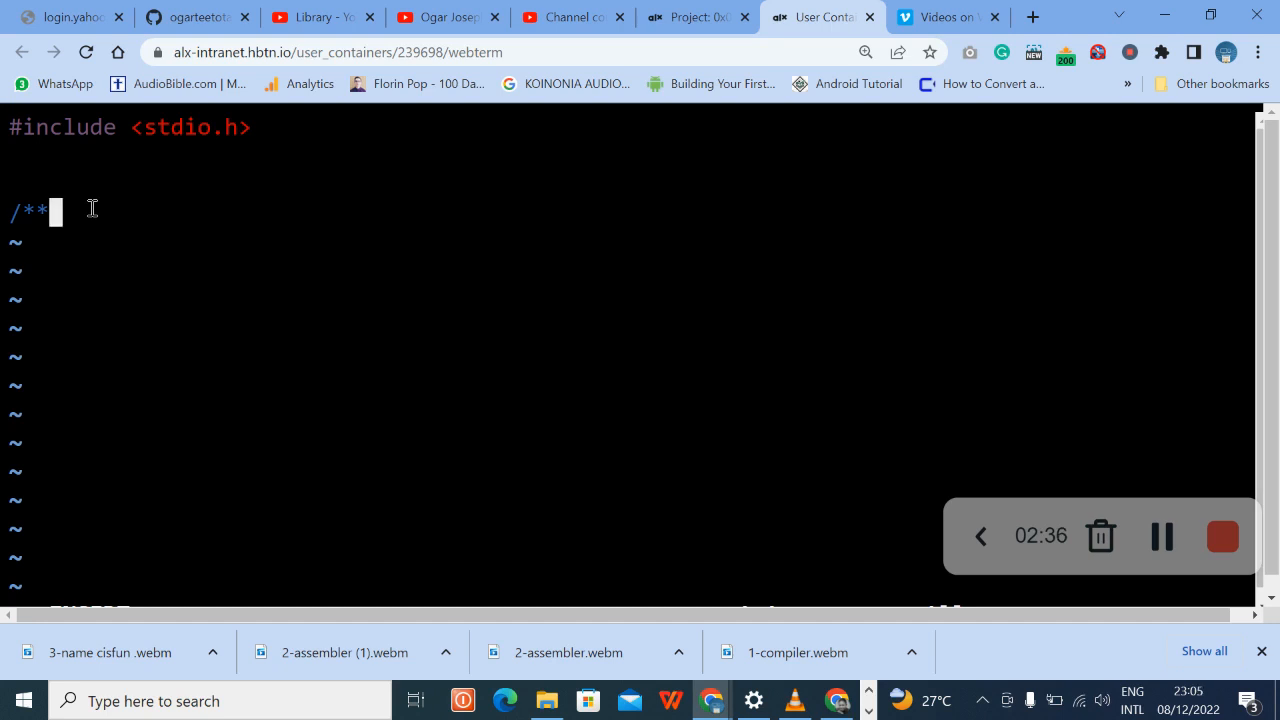
- Write the comment's second line reading main - prints so far
key(Return)
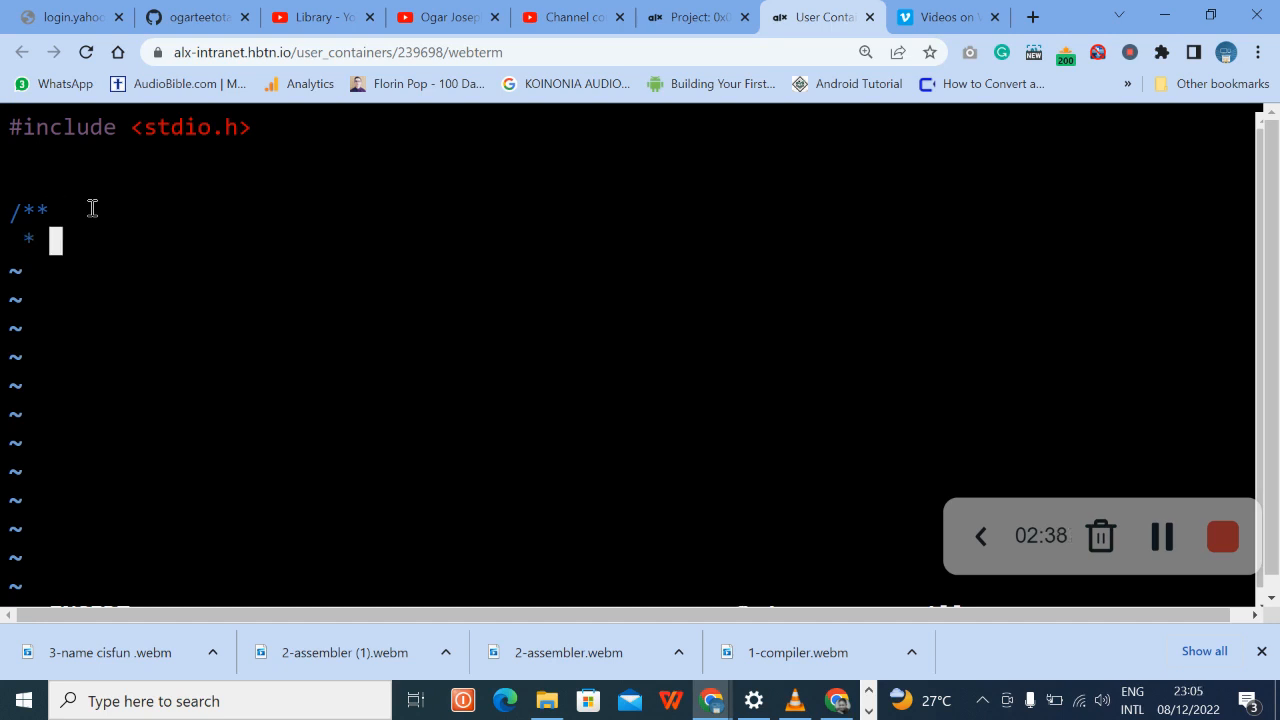
text(ma)
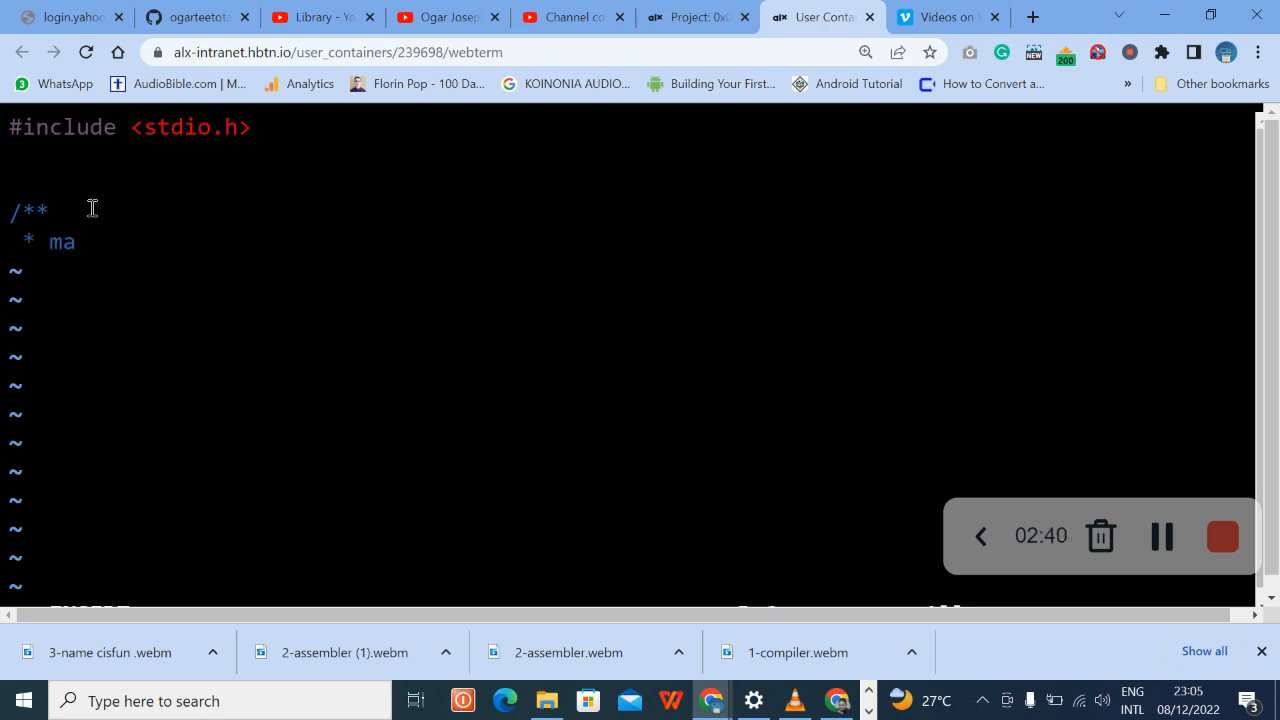
text(i)
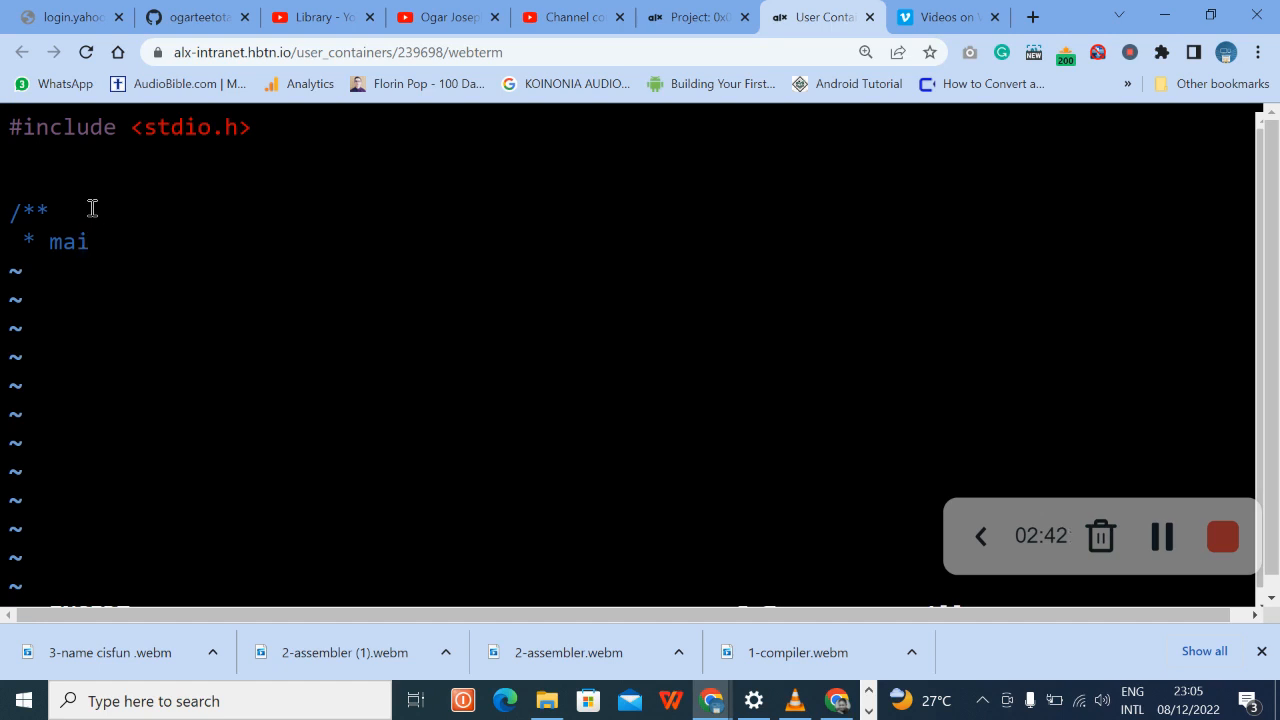
text(n -)
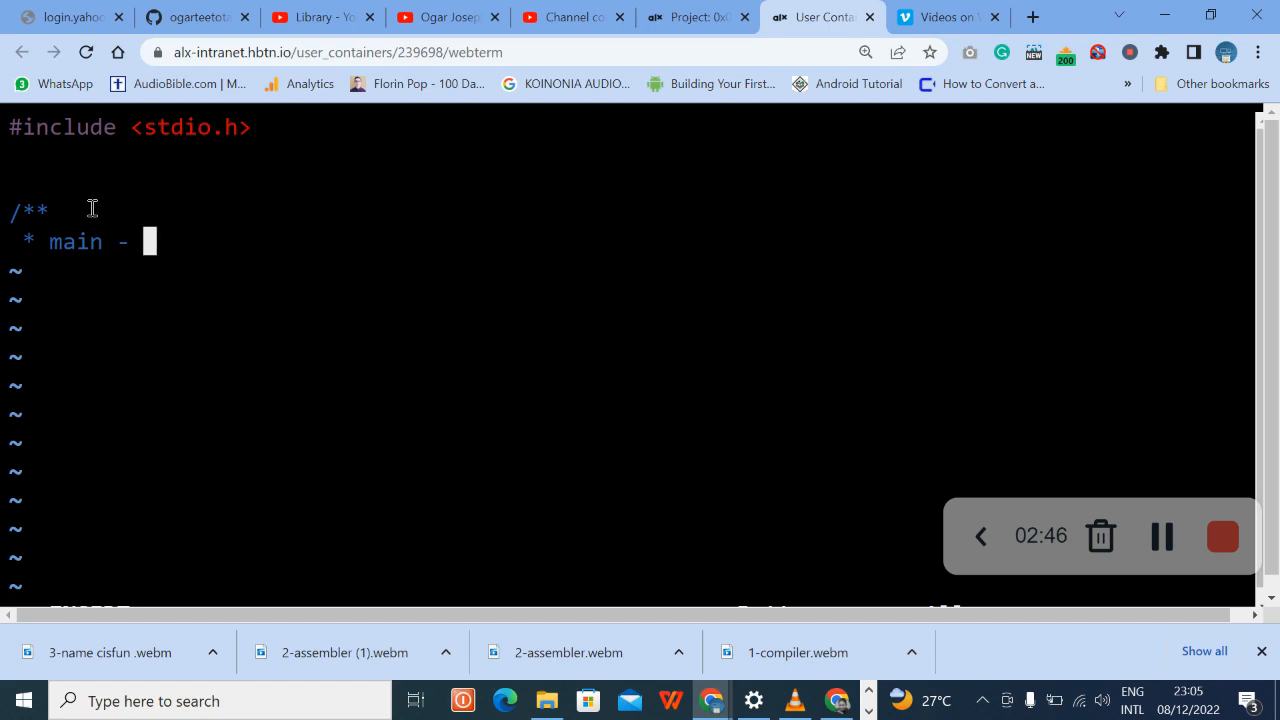
text(prin)
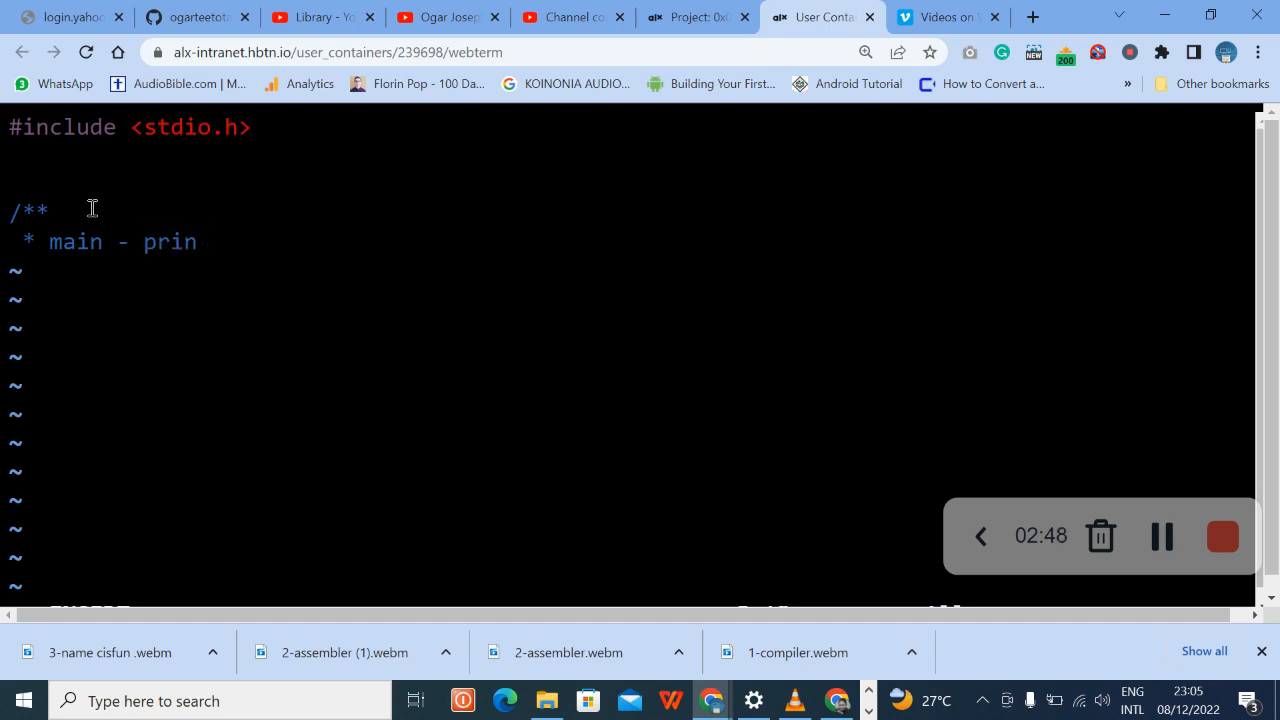
text(ts)
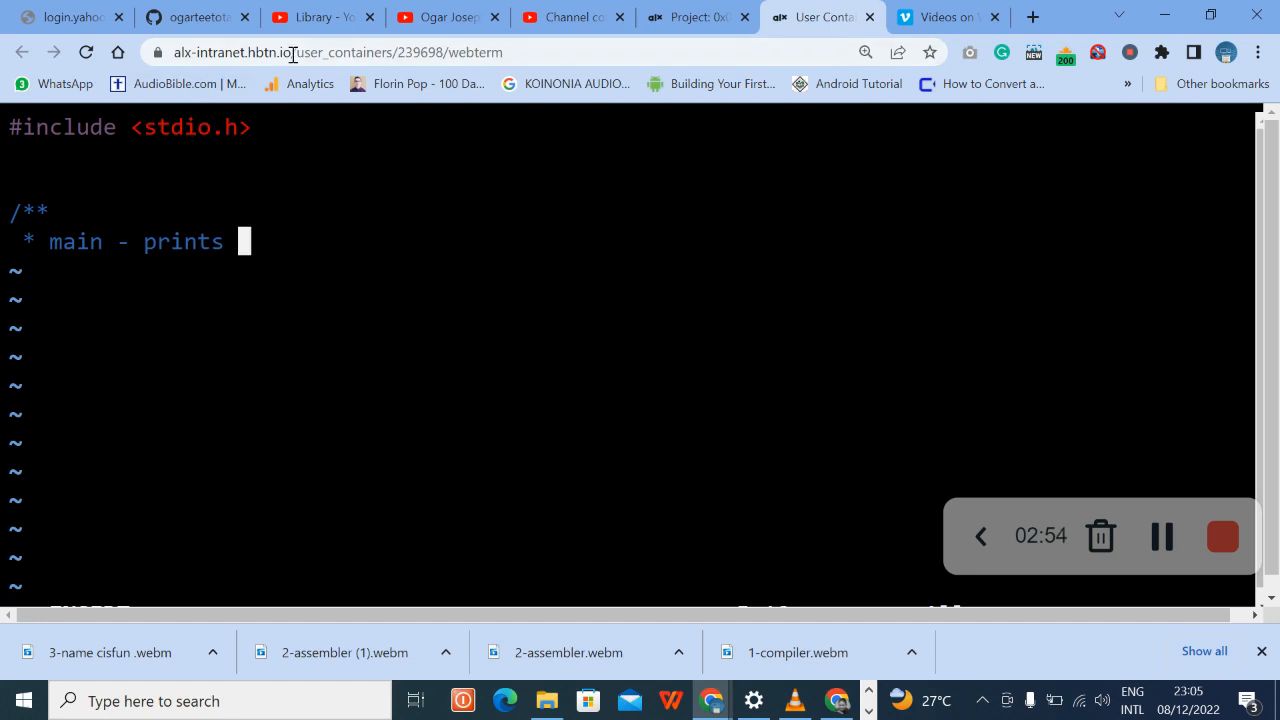
- Reread the required multilingual puzzle sentence on the ALX task page
click(690, 16)
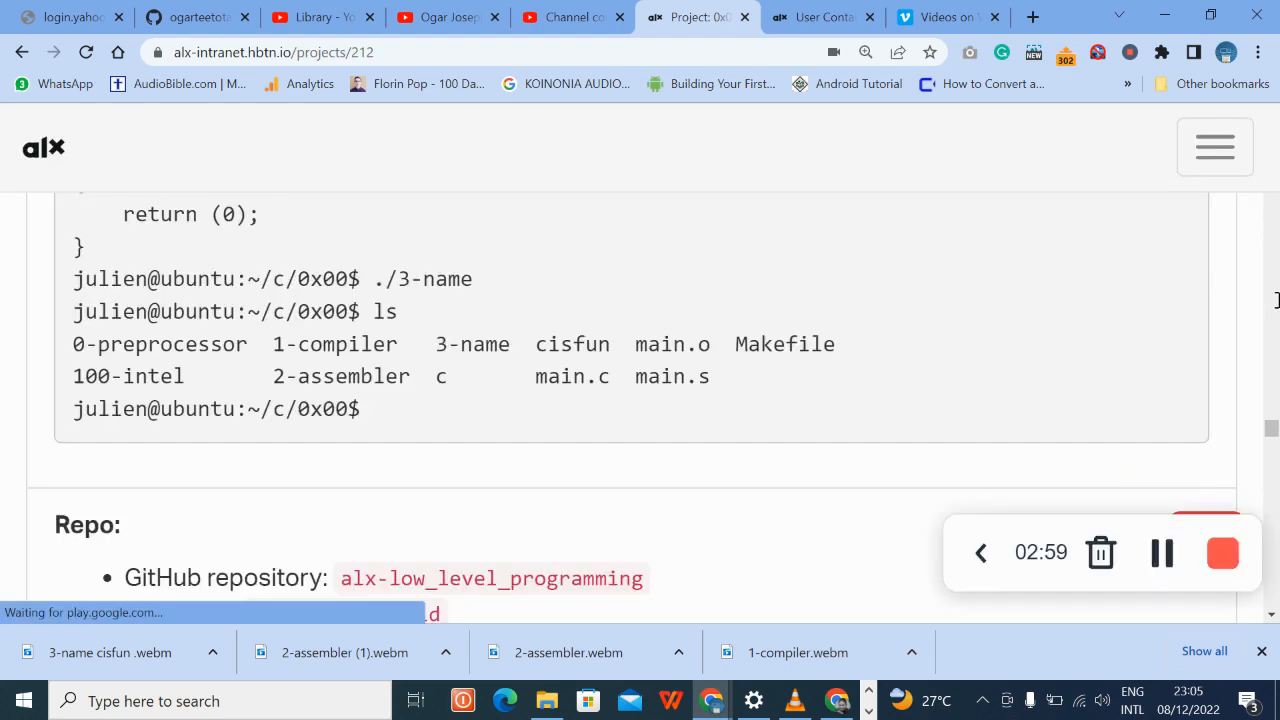
scroll(up, 3)
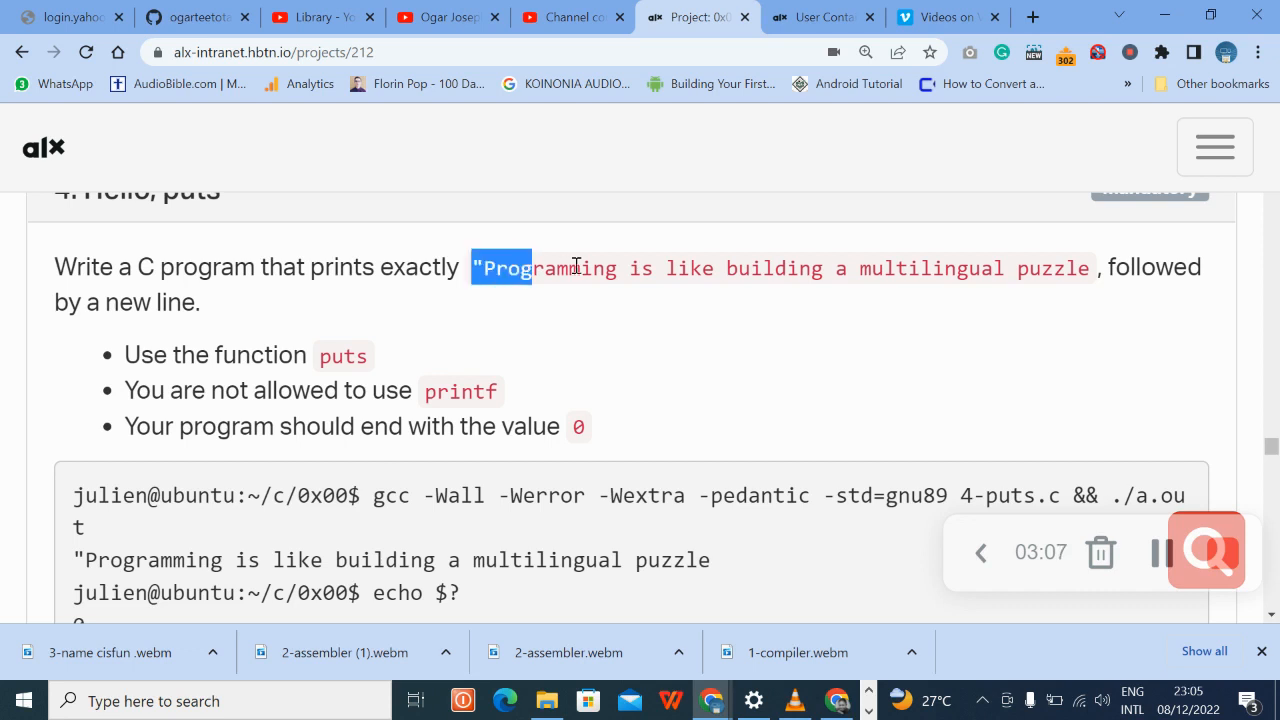
drag(536, 268, 198, 302)
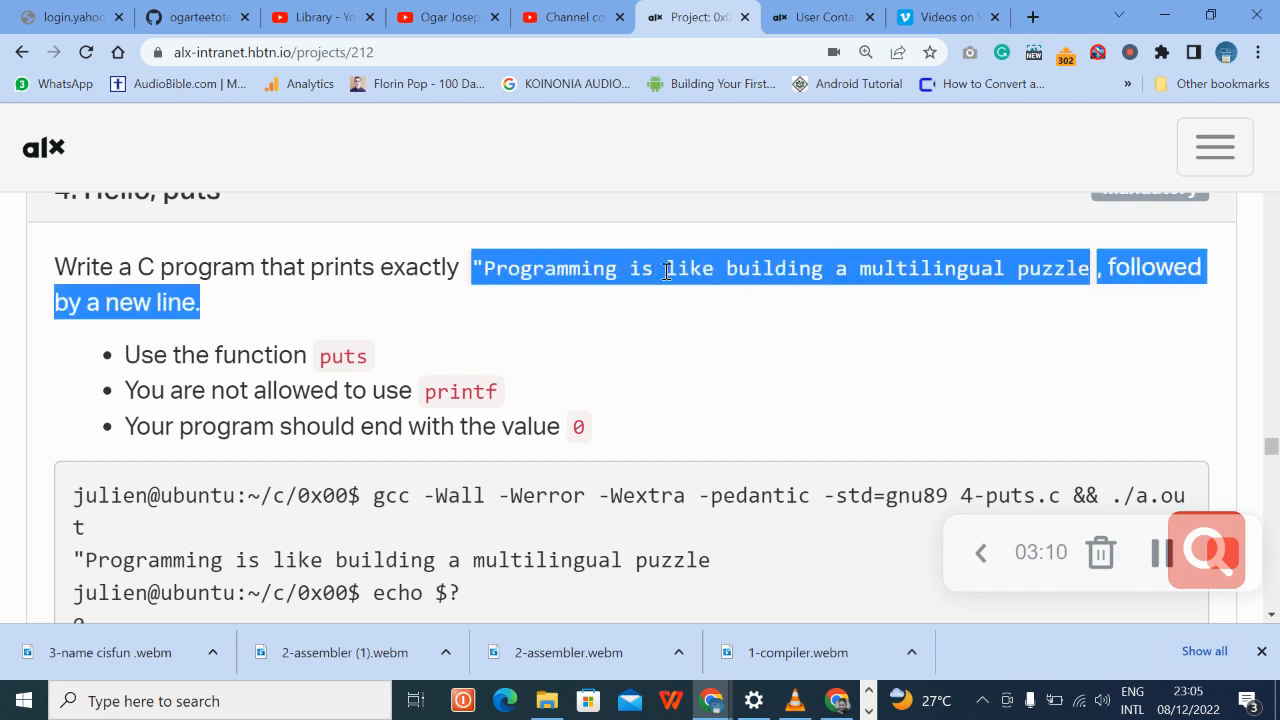
click(670, 272)
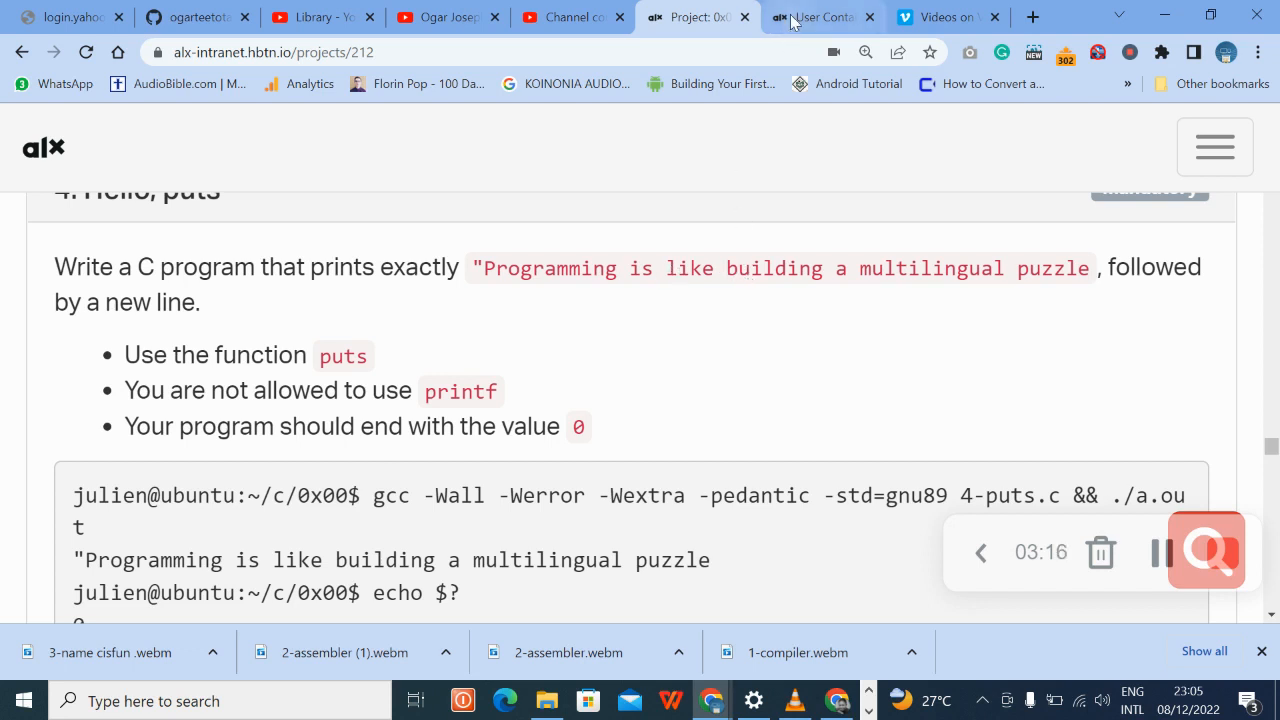
- Extend the comment with "Programming is like building a multilingual, checking the task page
click(816, 16)
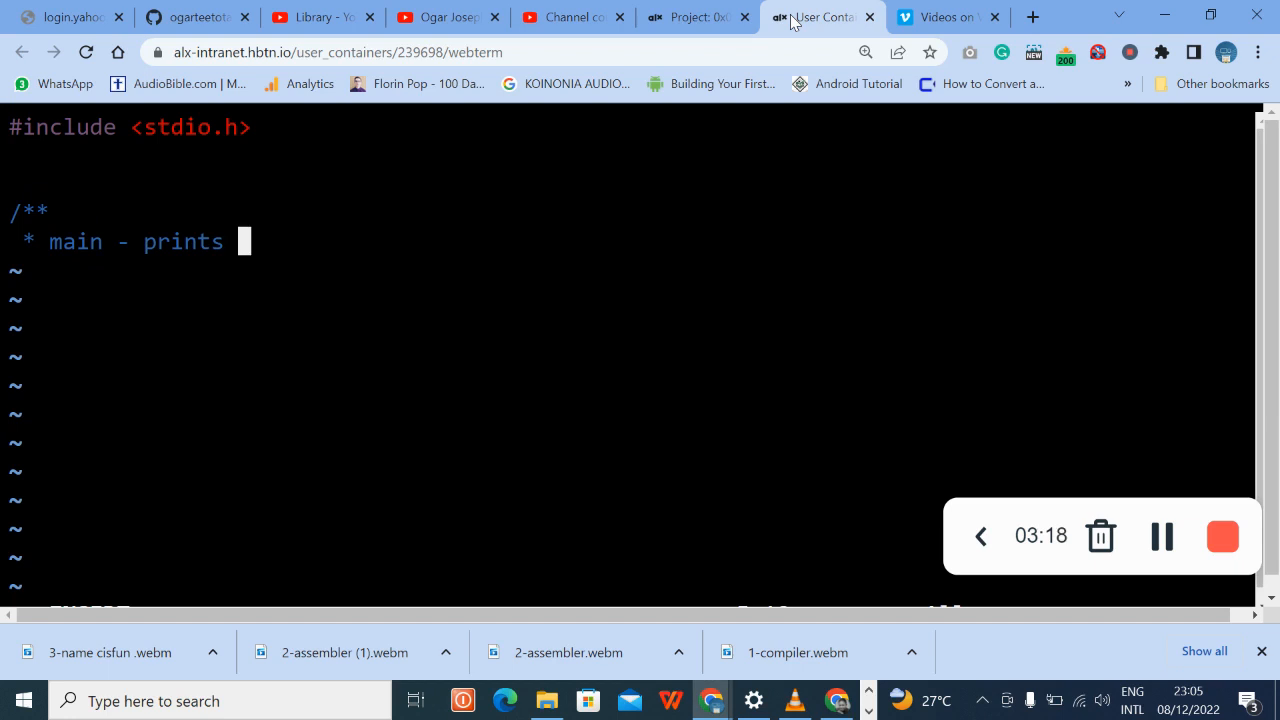
text("")
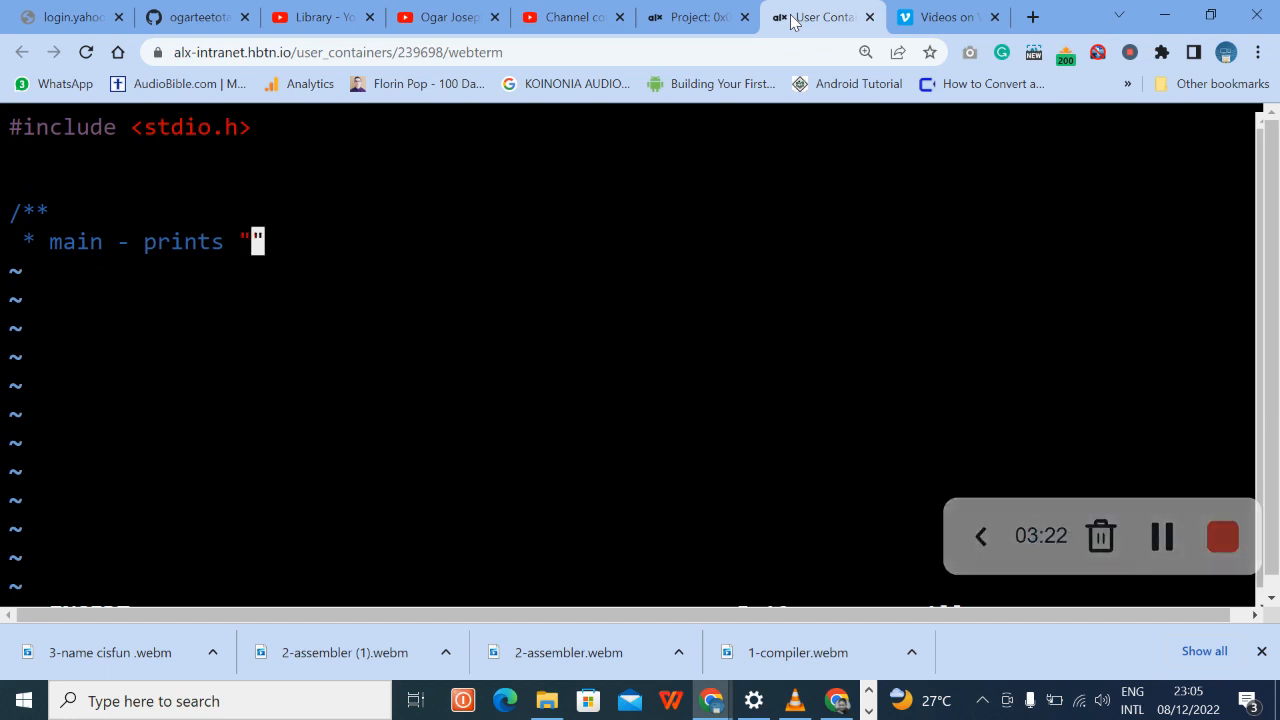
text(Pr)
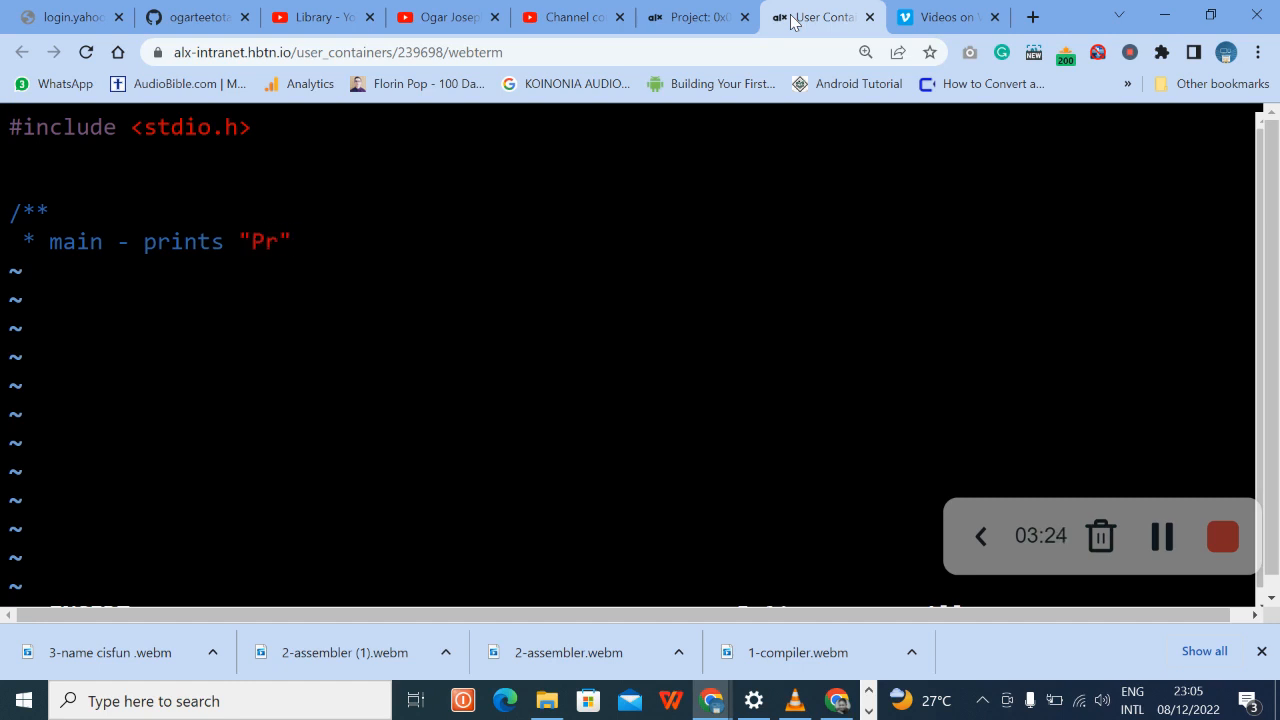
text(og)
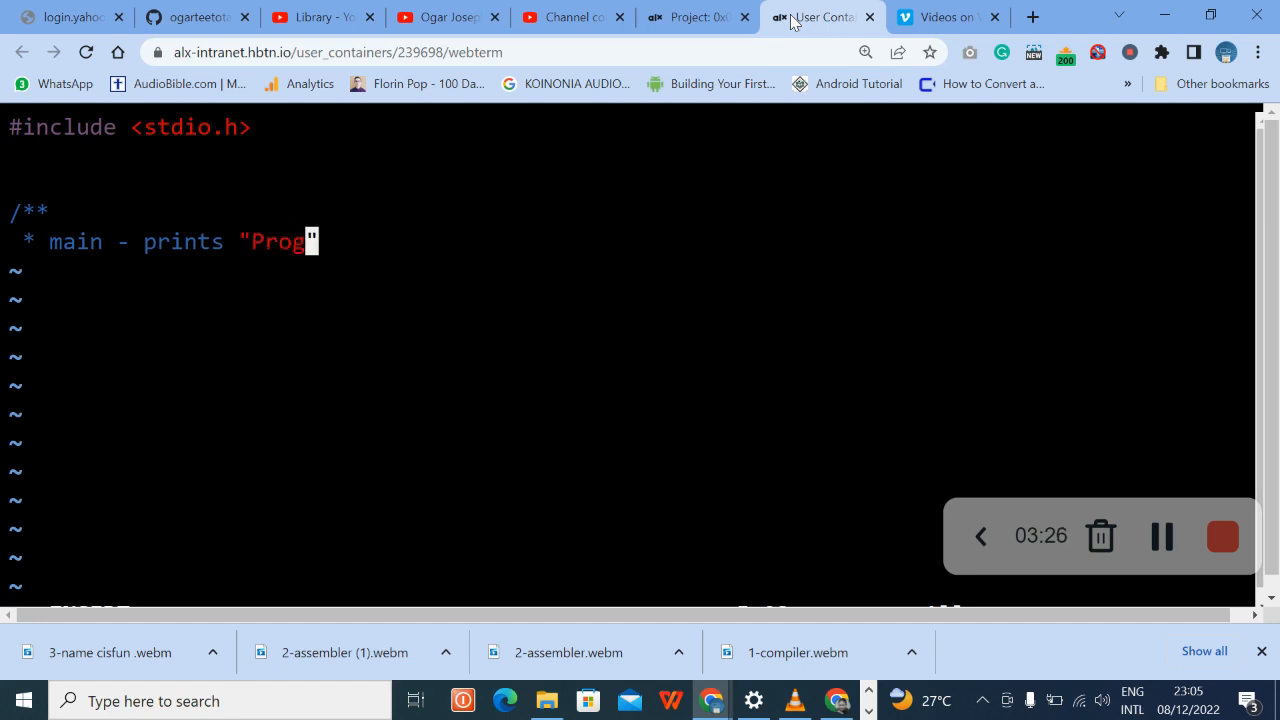
text(rammi")
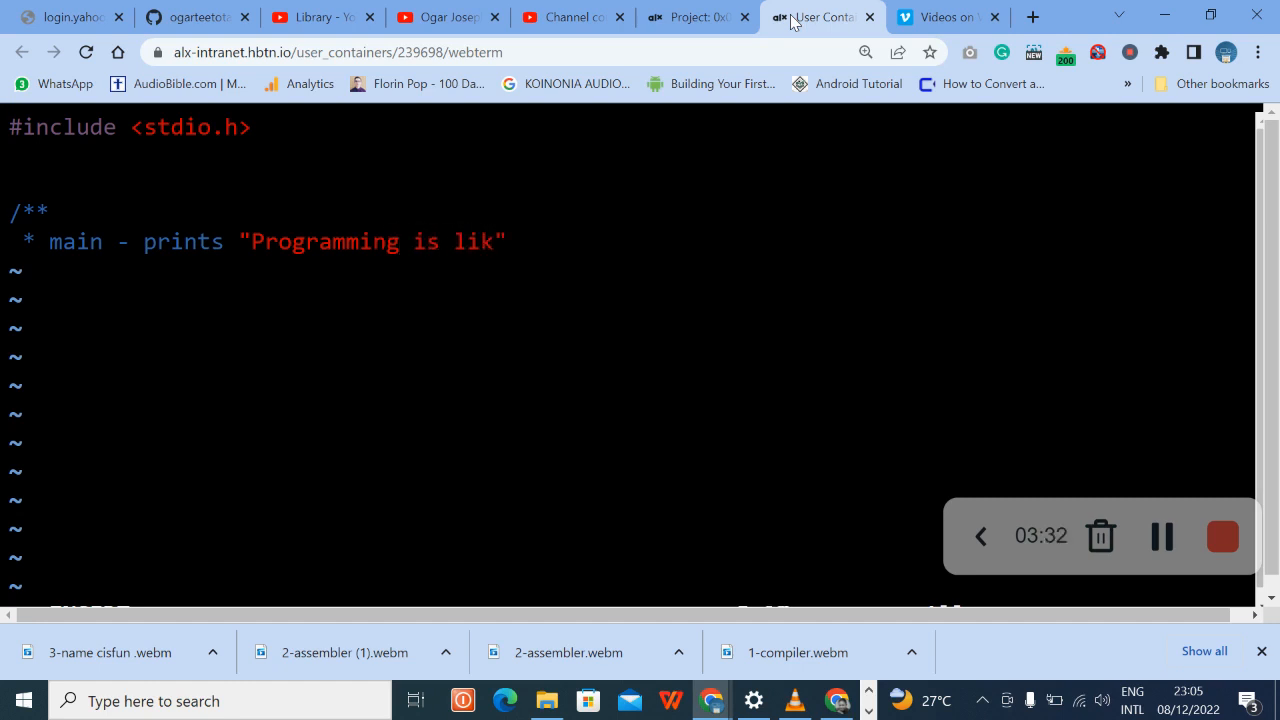
text(e building)
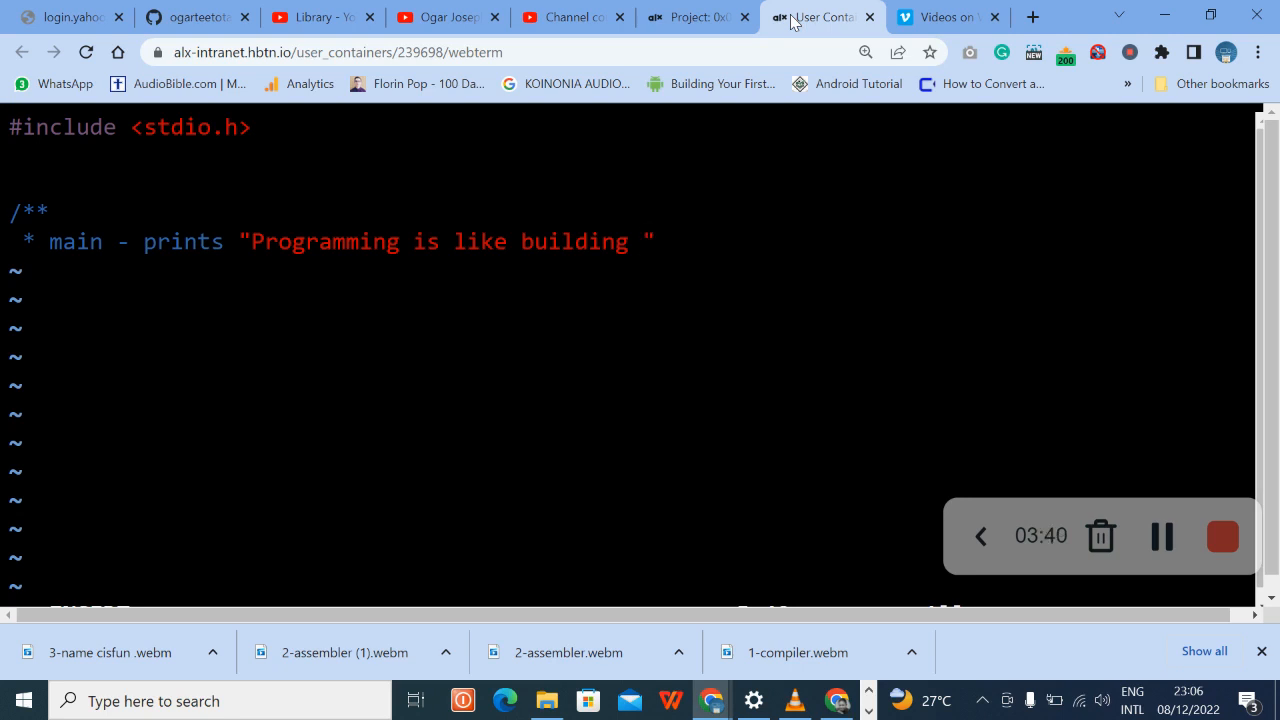
text(a multilin)
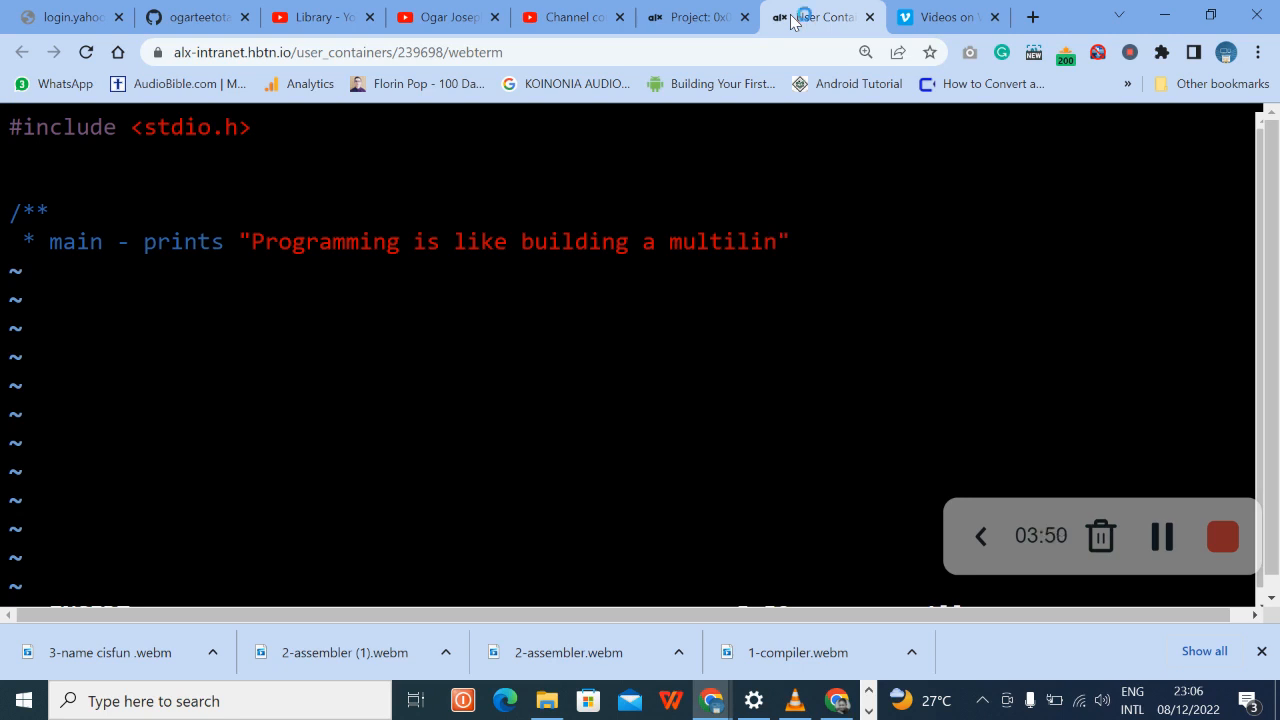
text(go)
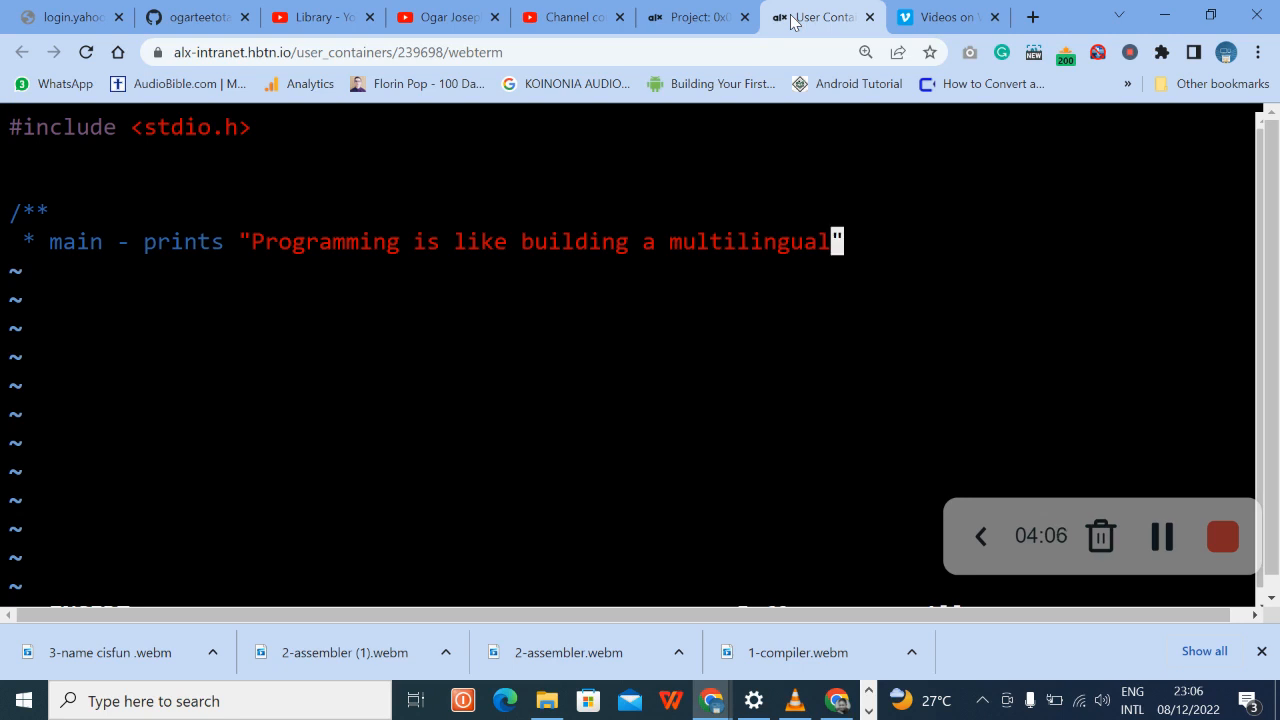
click(690, 16)
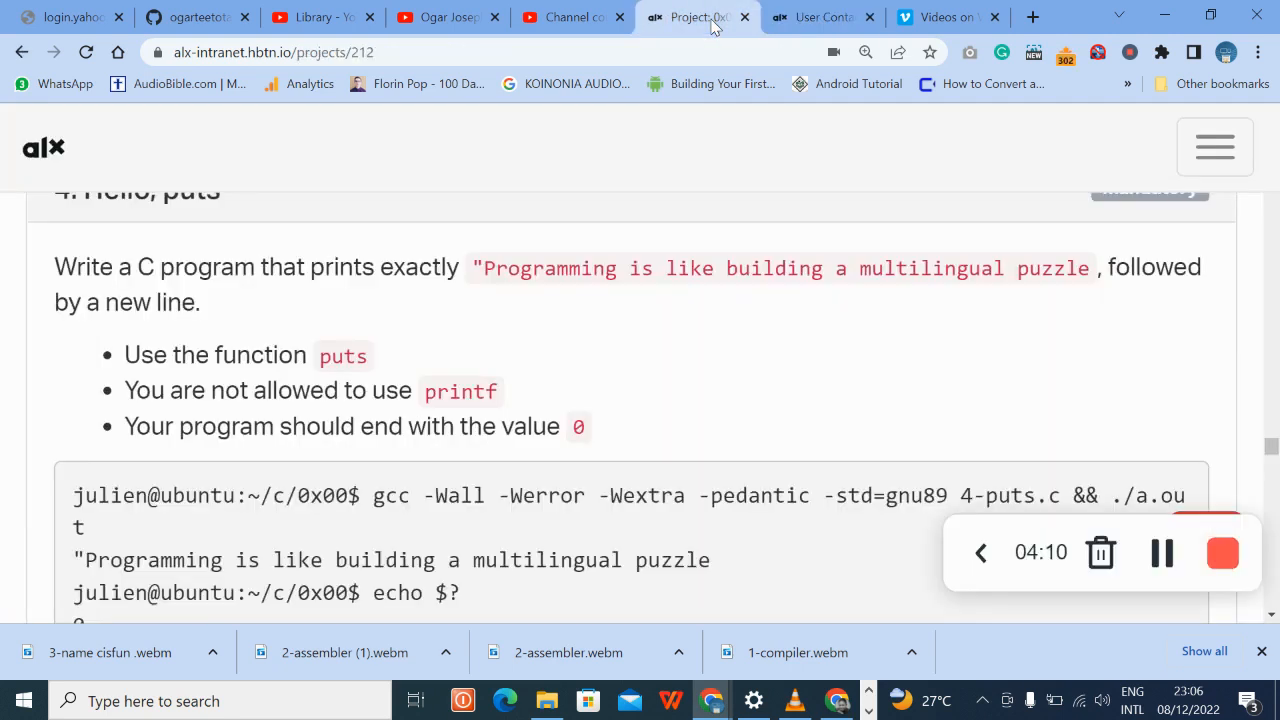
click(820, 16)
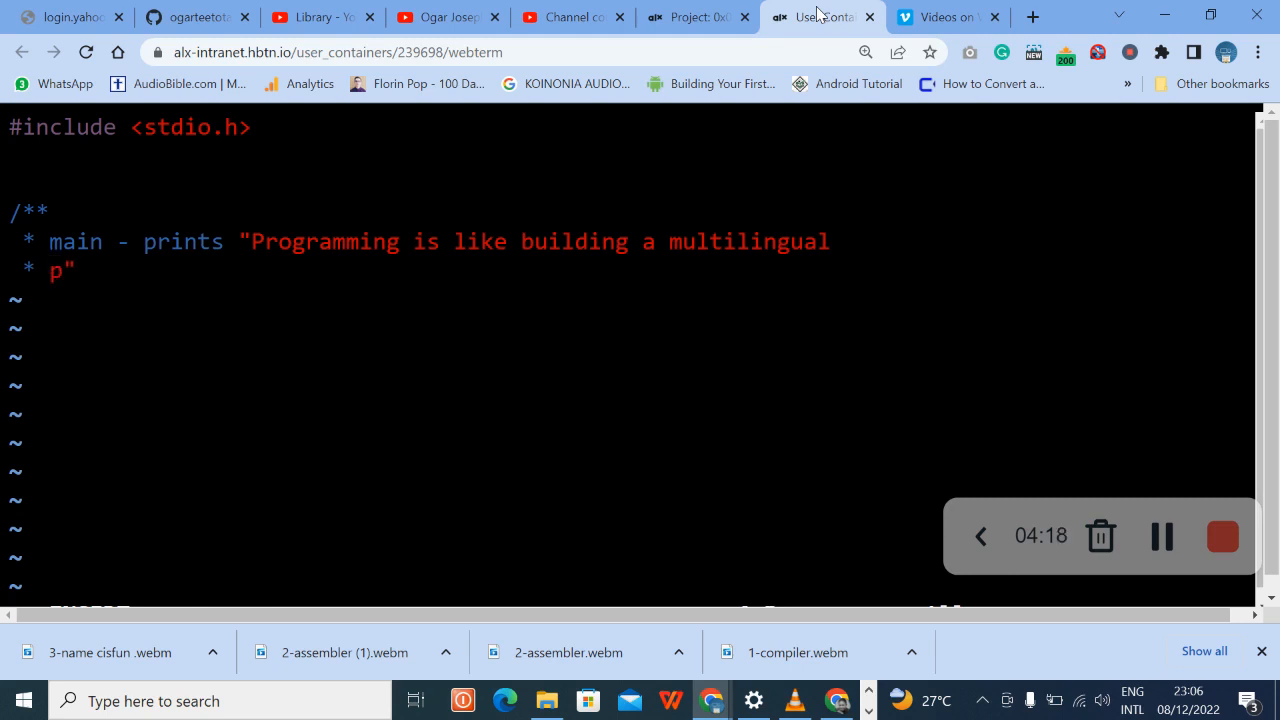
- Finish the sentence: puzzle, followed by a newline."
text(uzz)
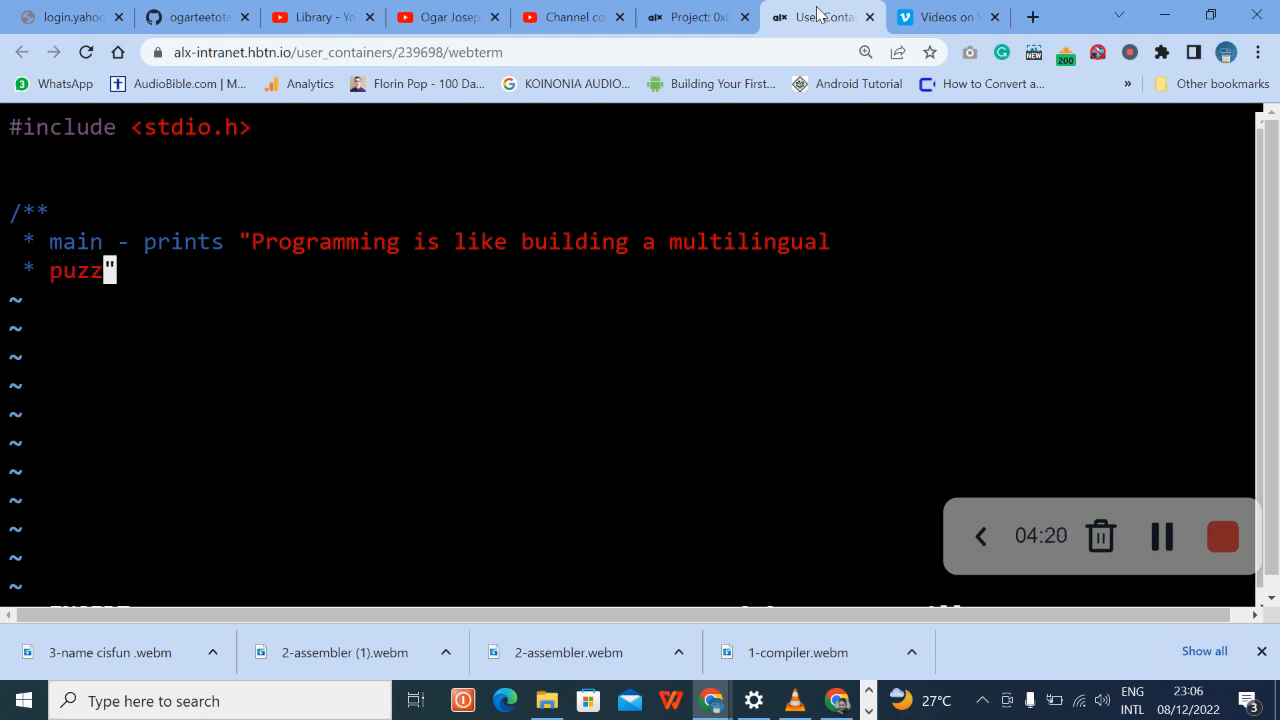
text(le,)
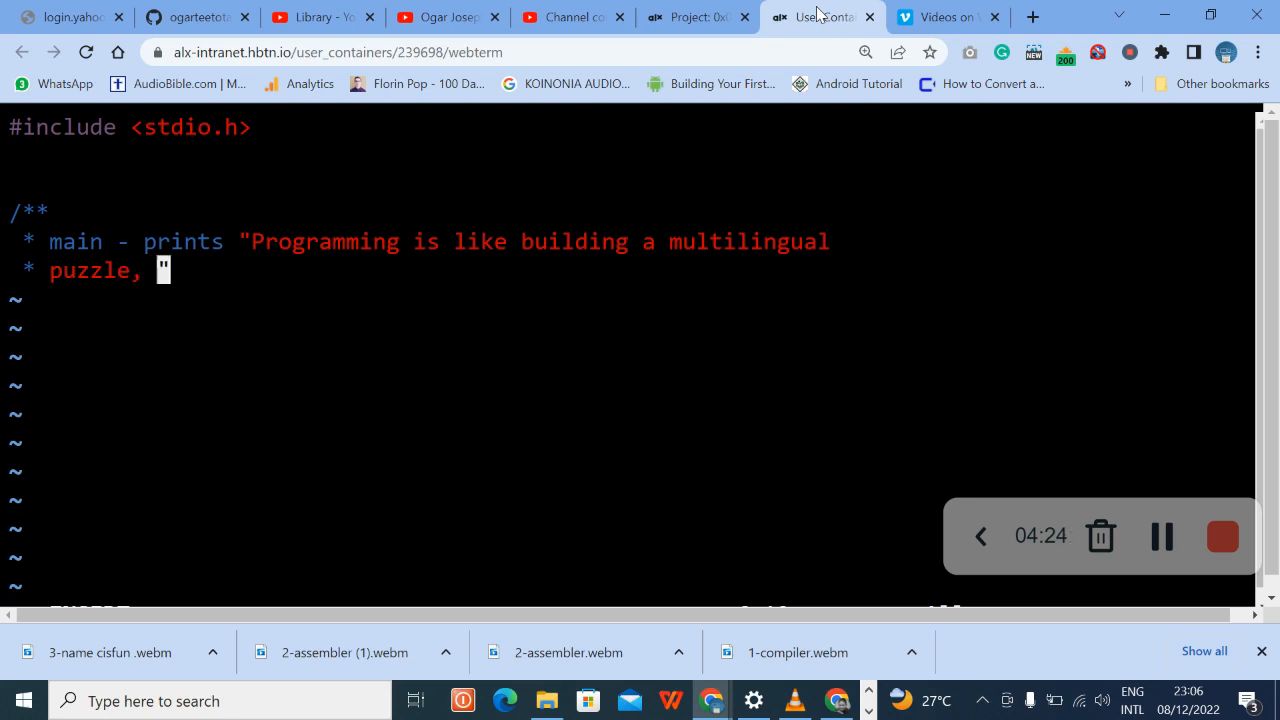
text(followed)
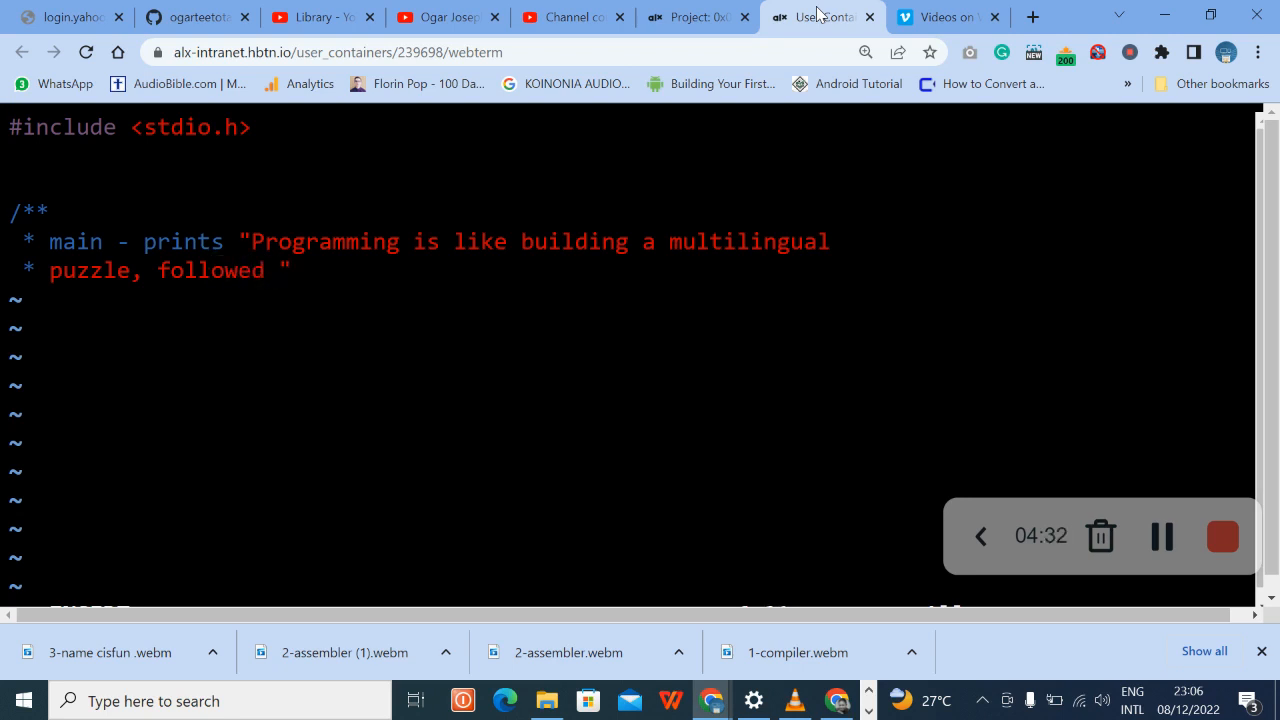
text(by)
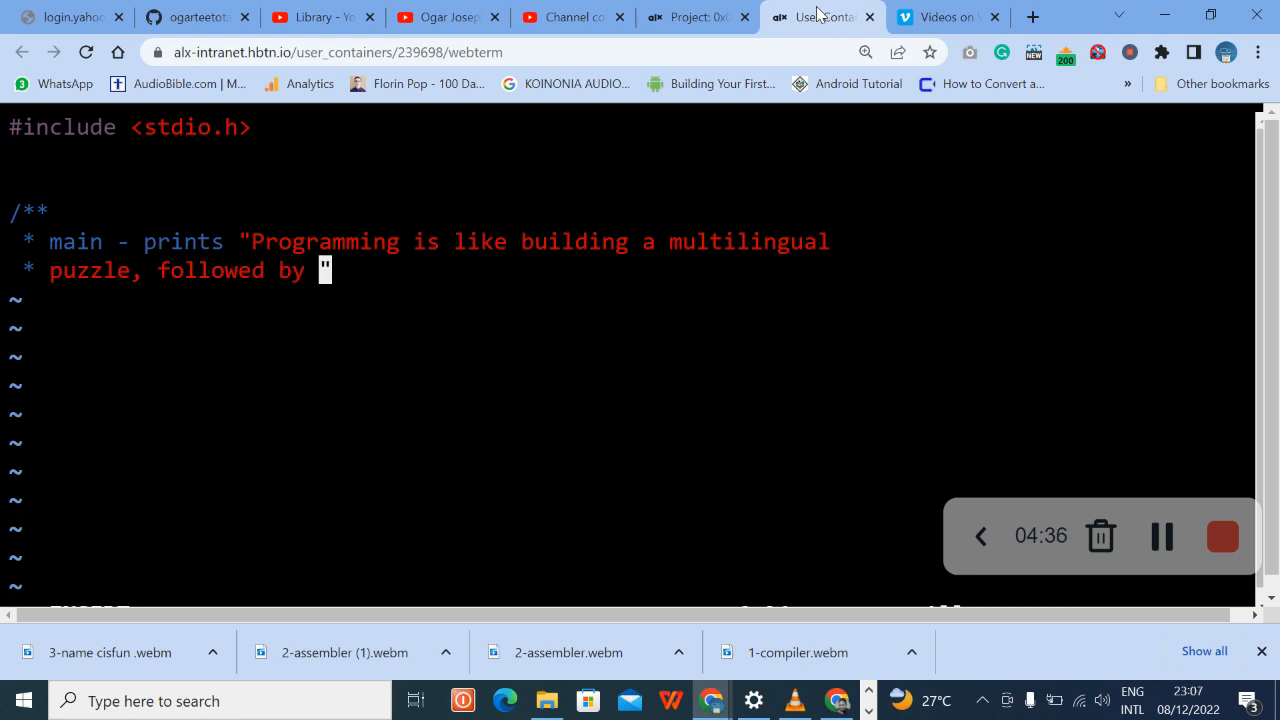
text(a neww)
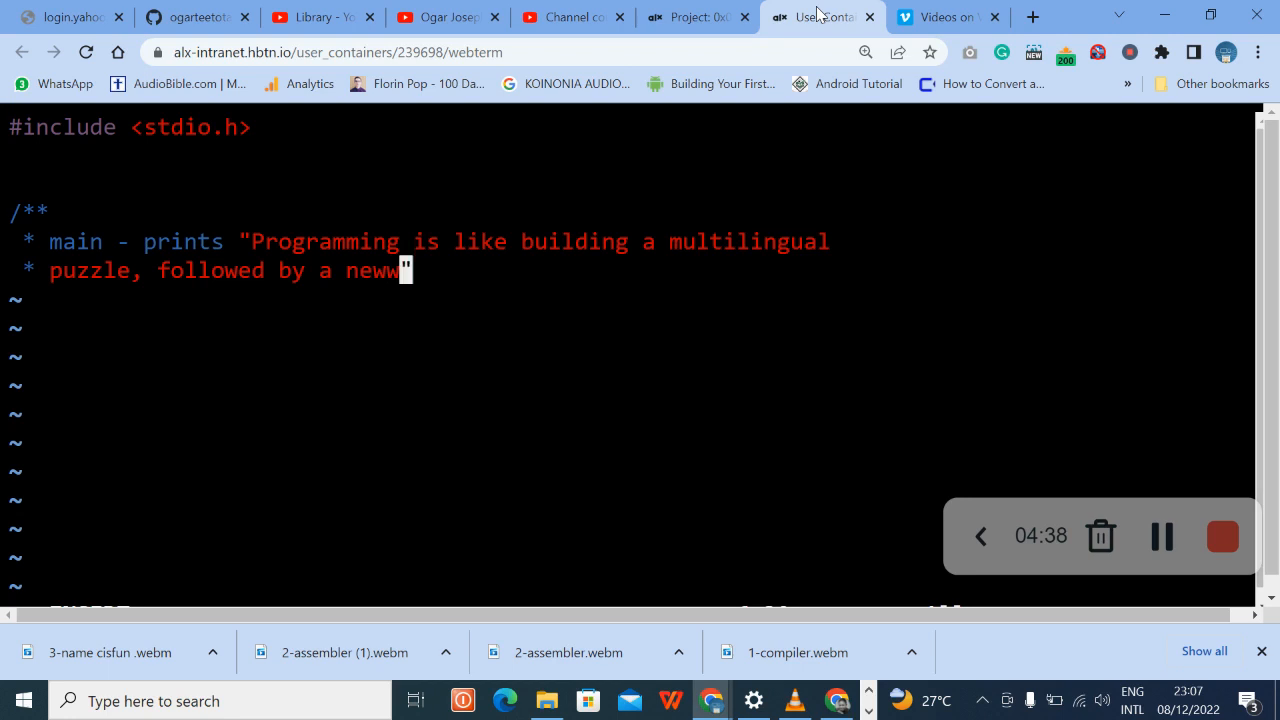
text(lin")
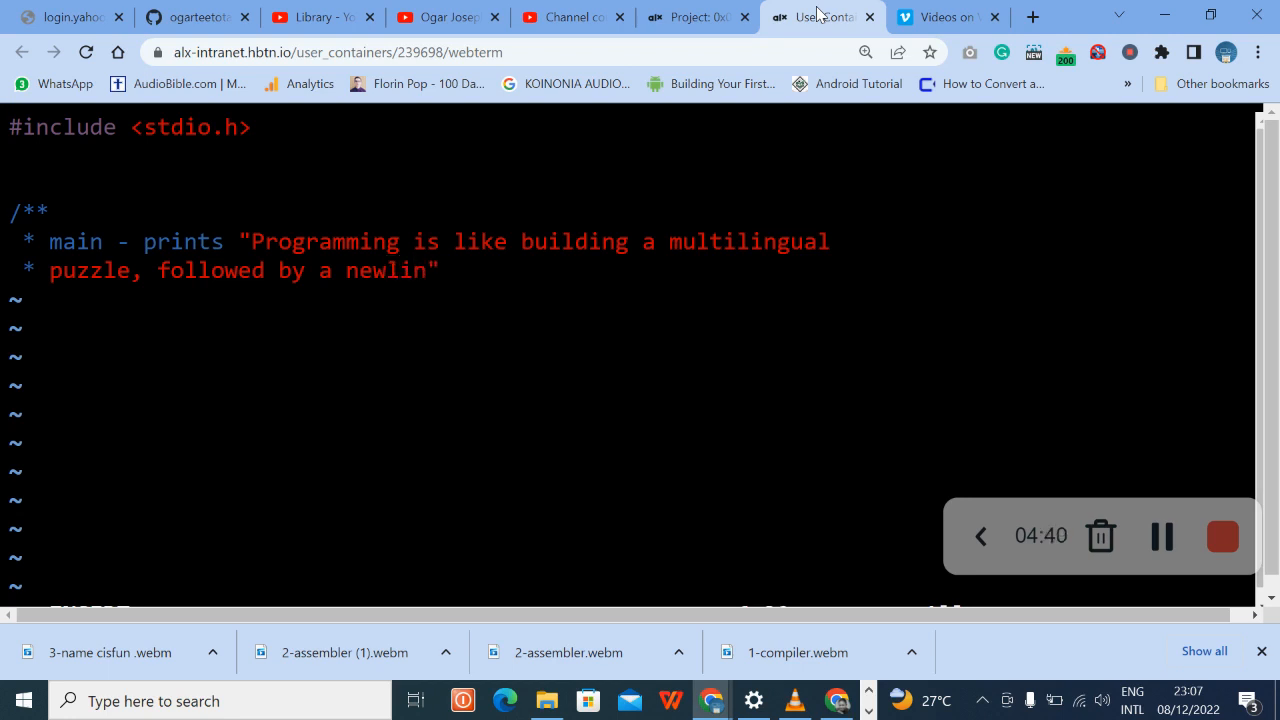
text(e)
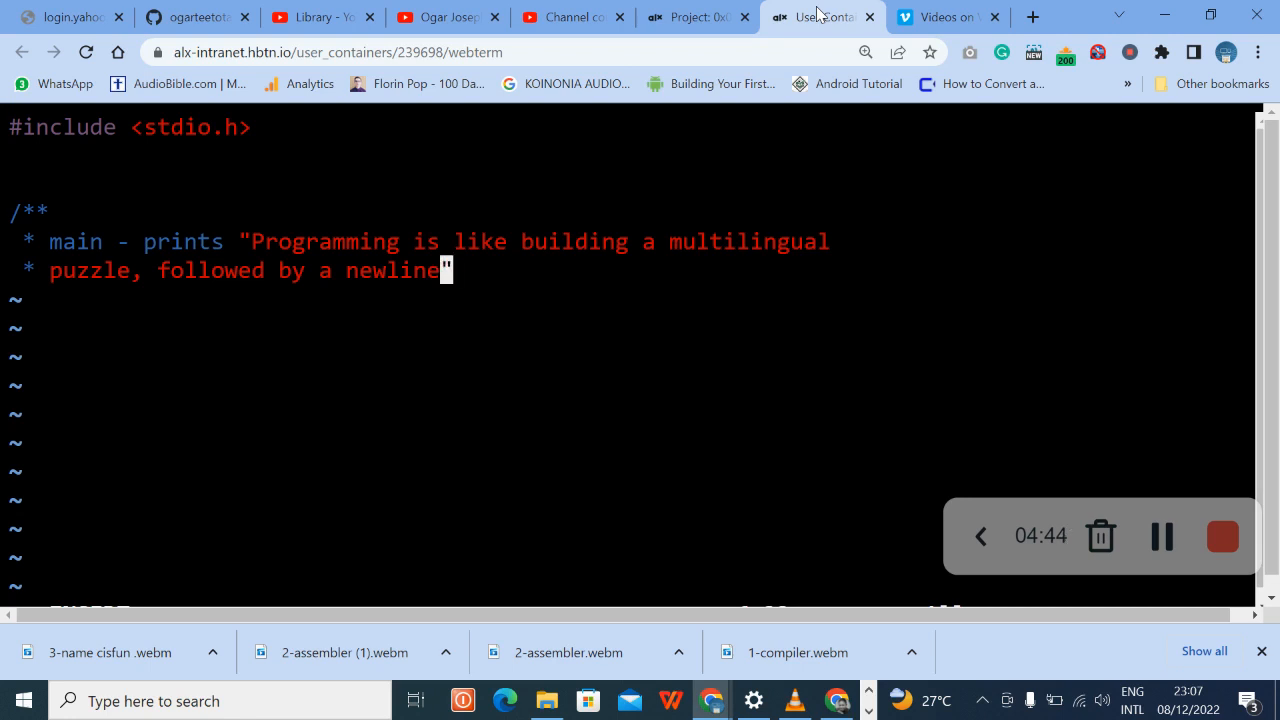
text(.")
text(* retu)
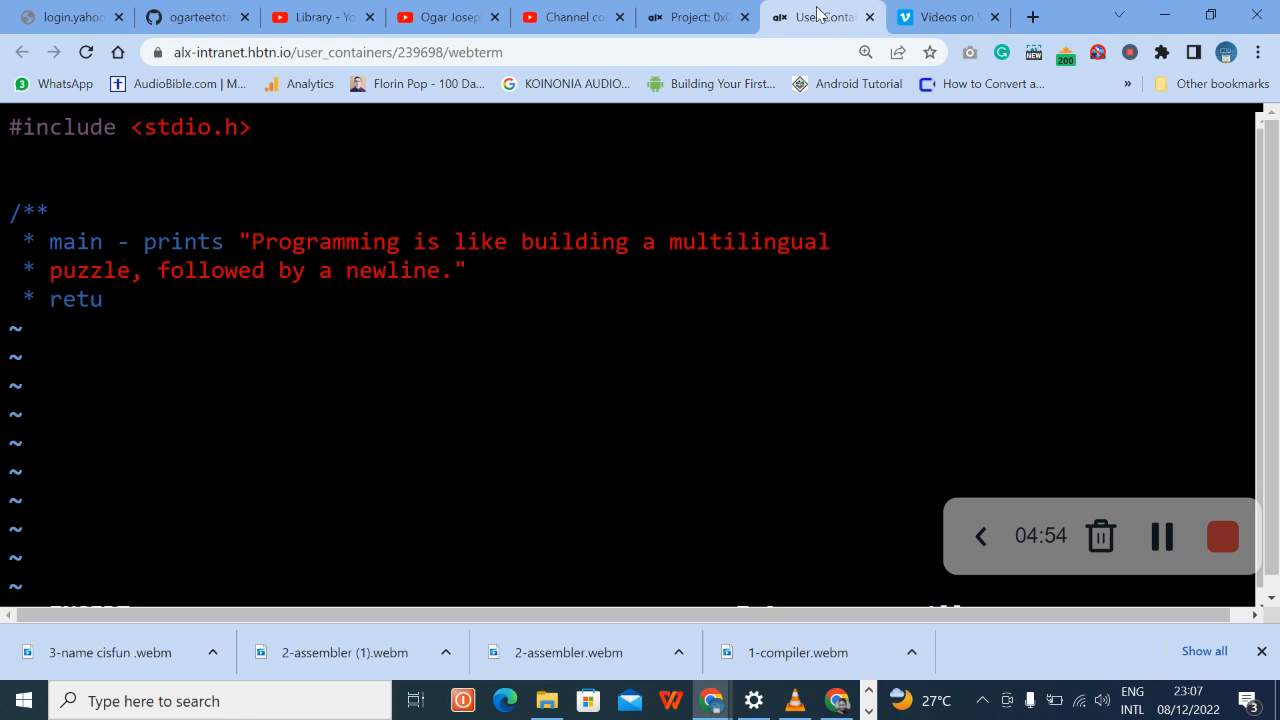
- Add the return 0 line to the comment and recheck the task page
text(rn)
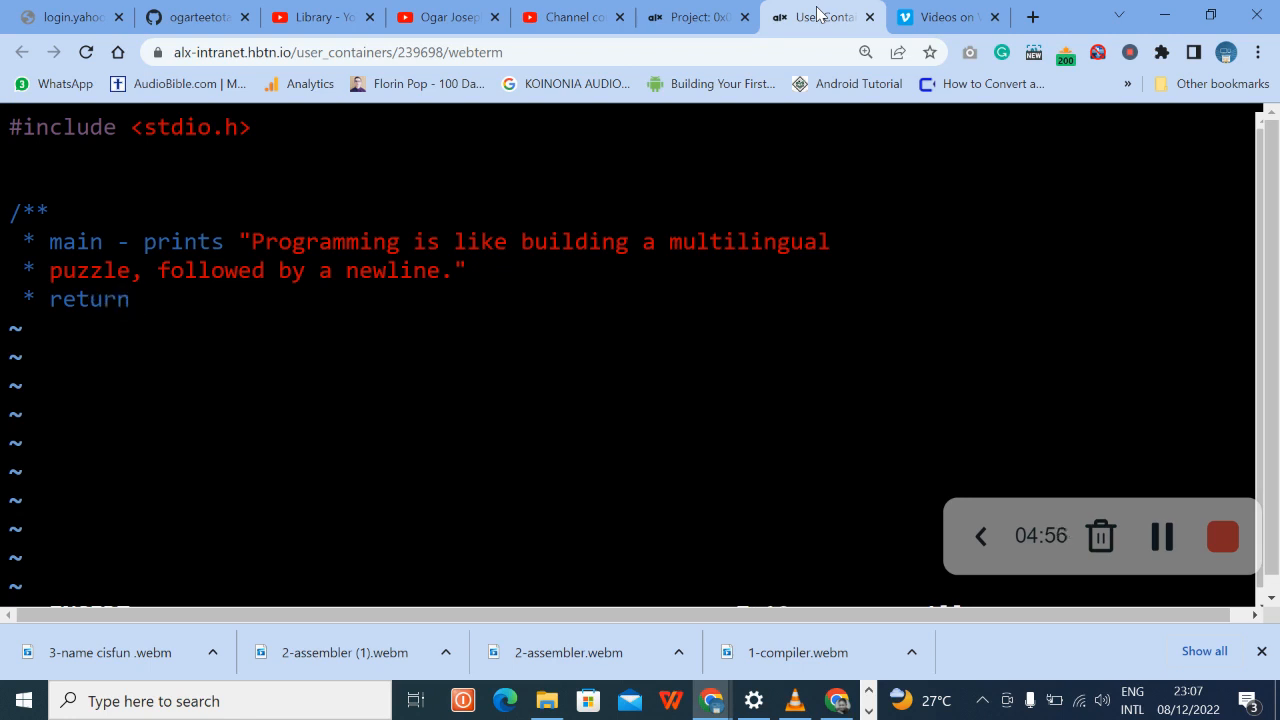
text(0.)
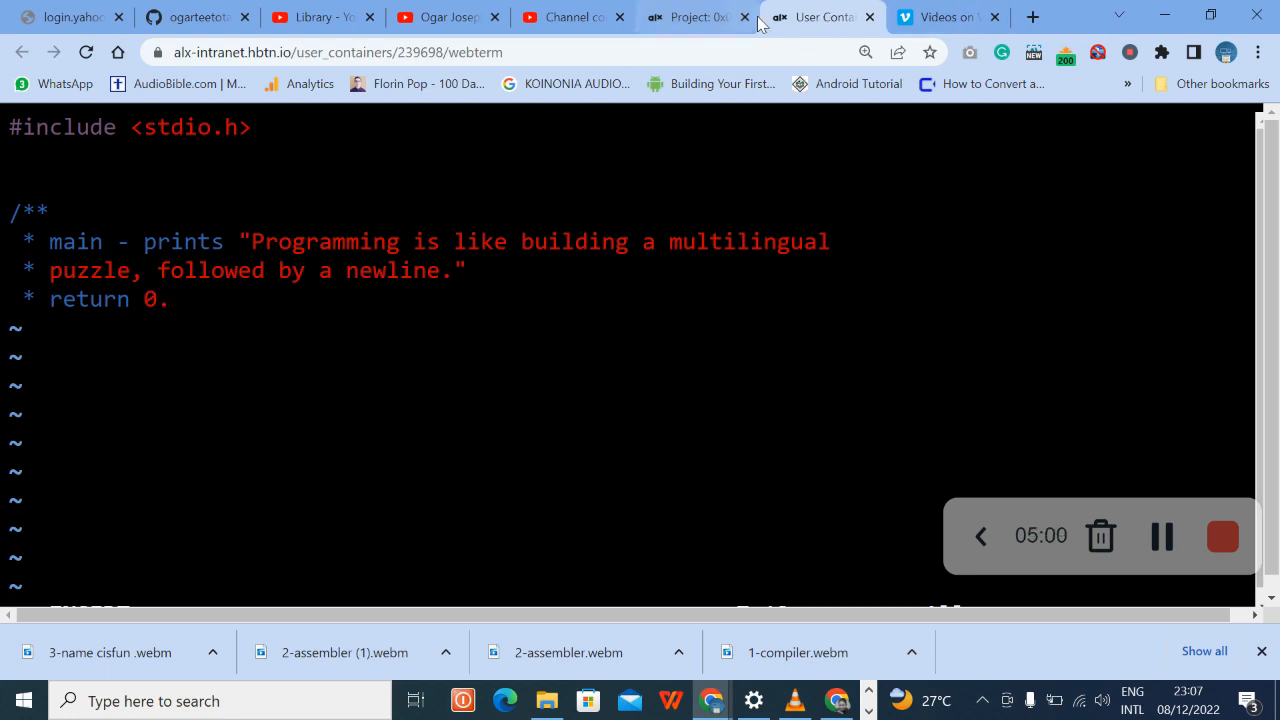
click(690, 16)
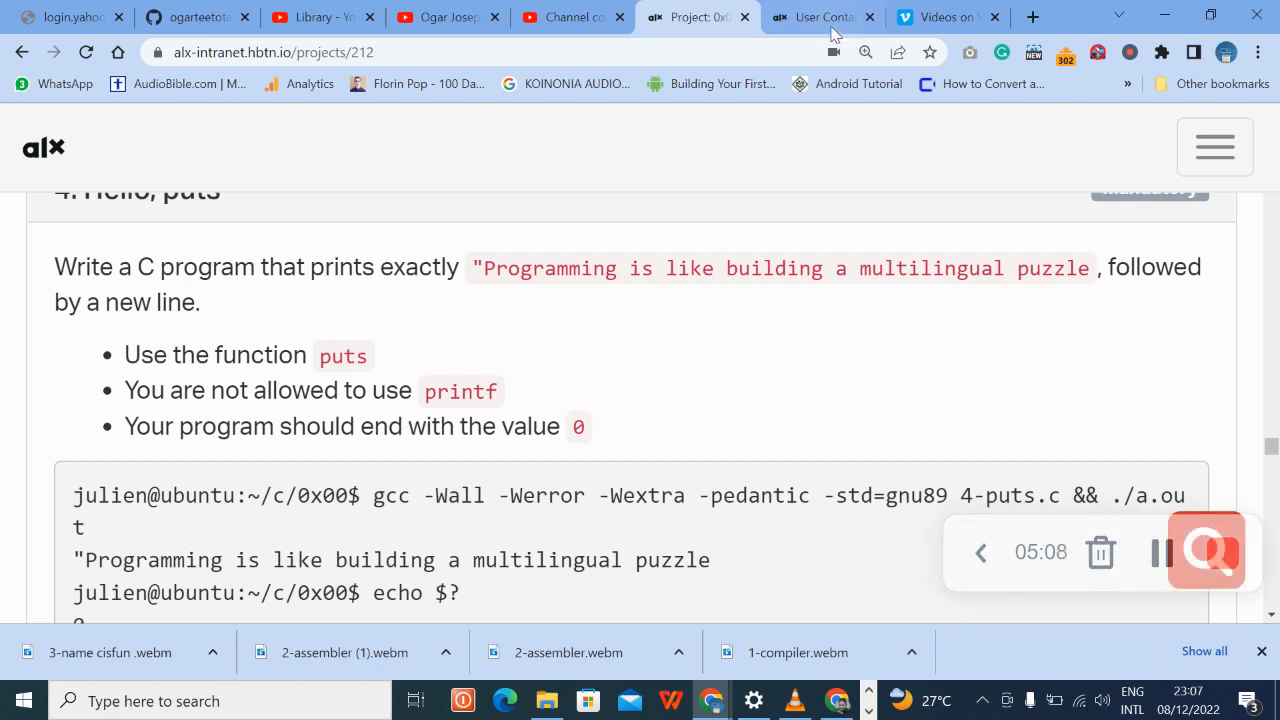
click(820, 16)
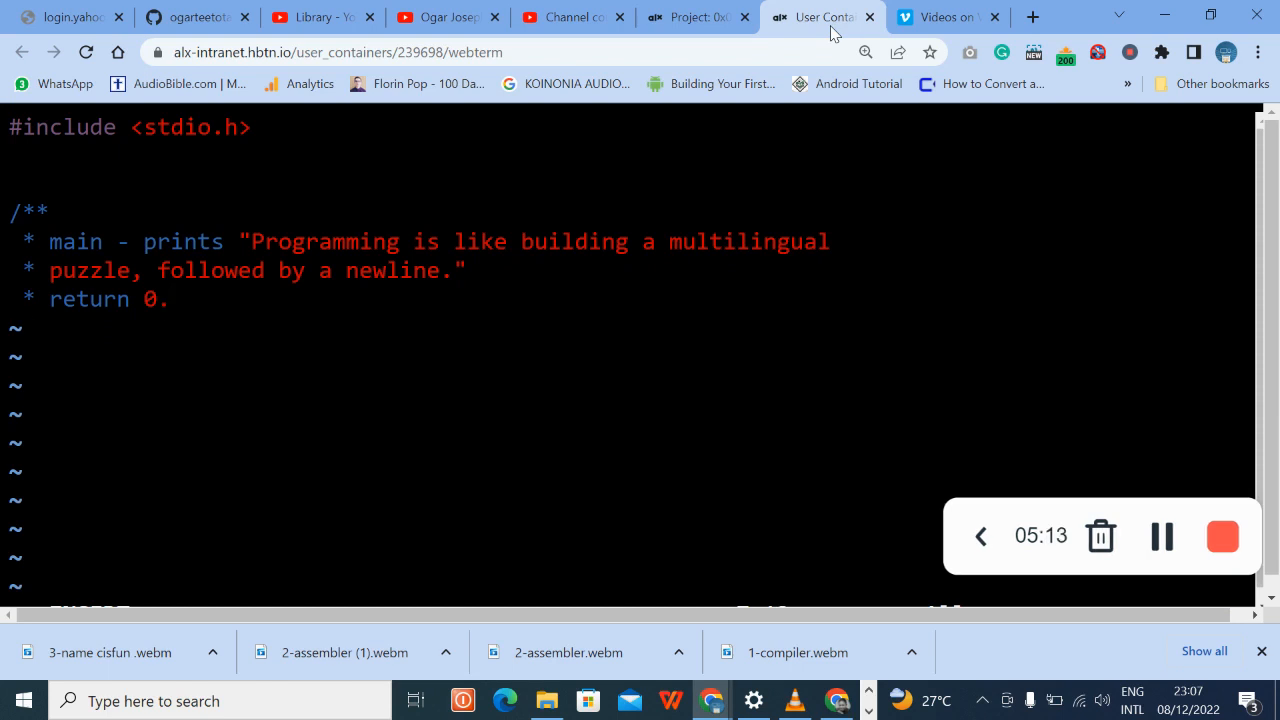
- Close the comment with */ and declare int main(void)
text(*/)
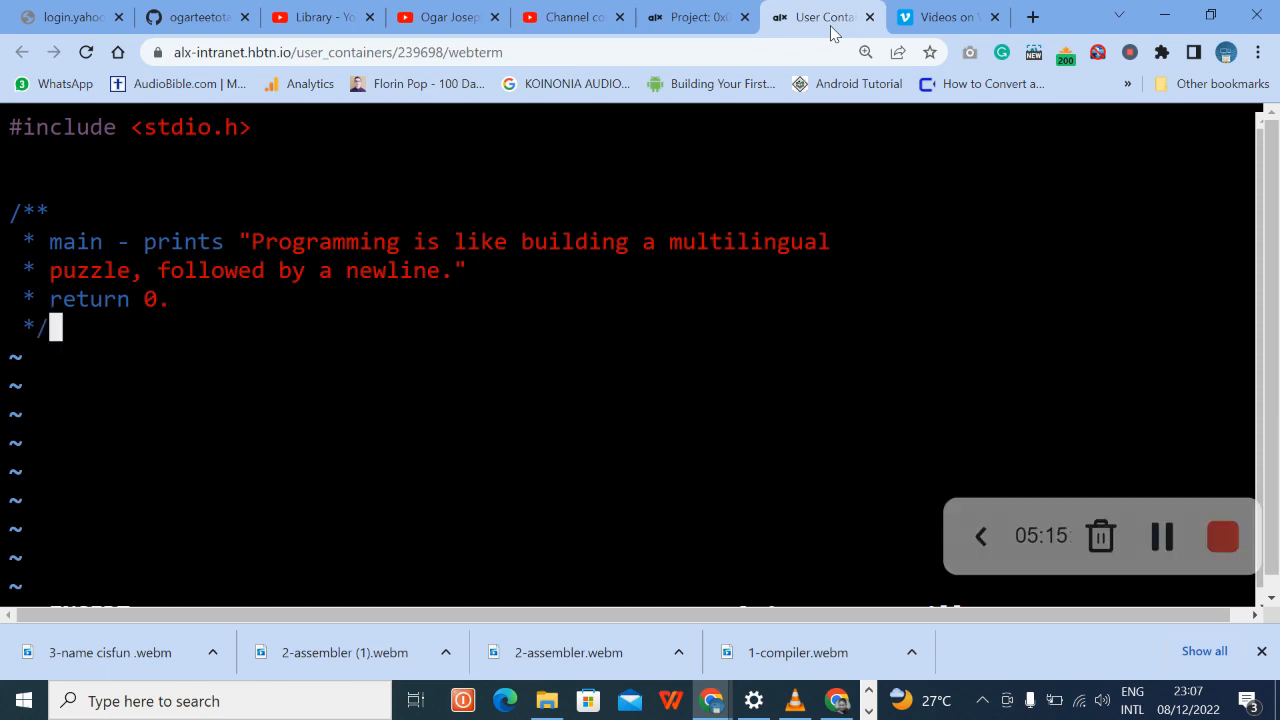
key(Return)
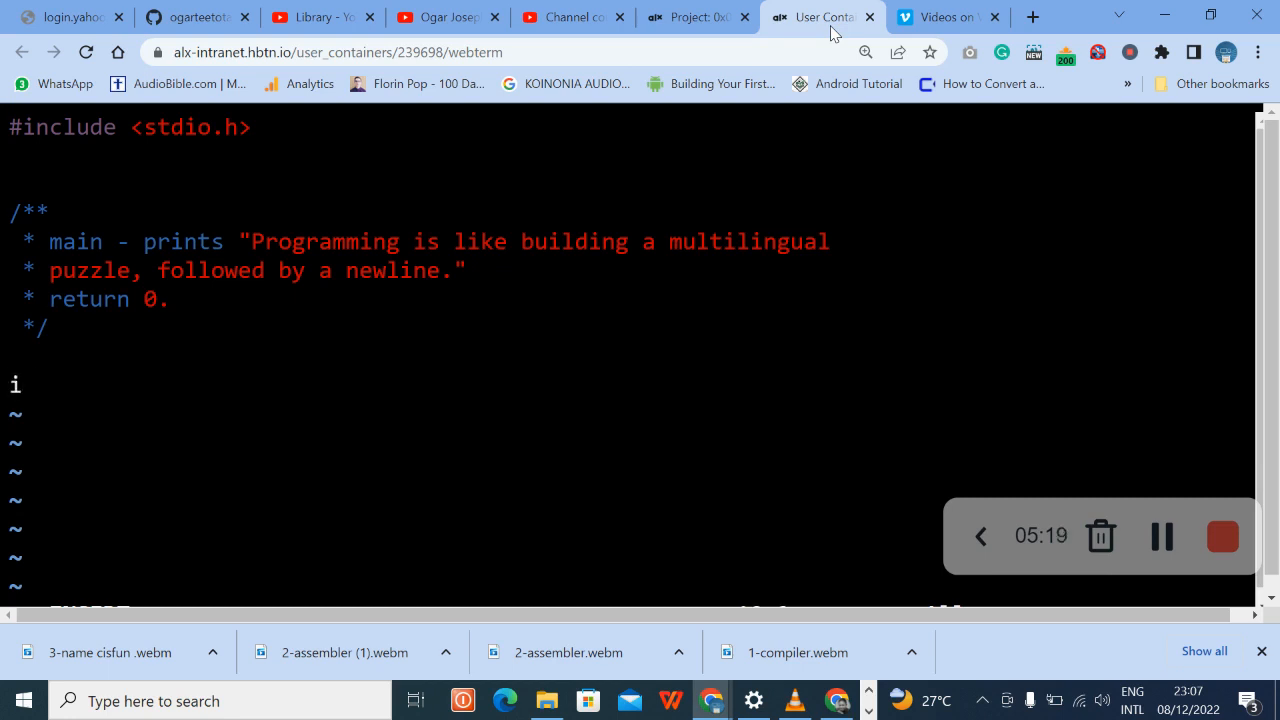
text(int m)
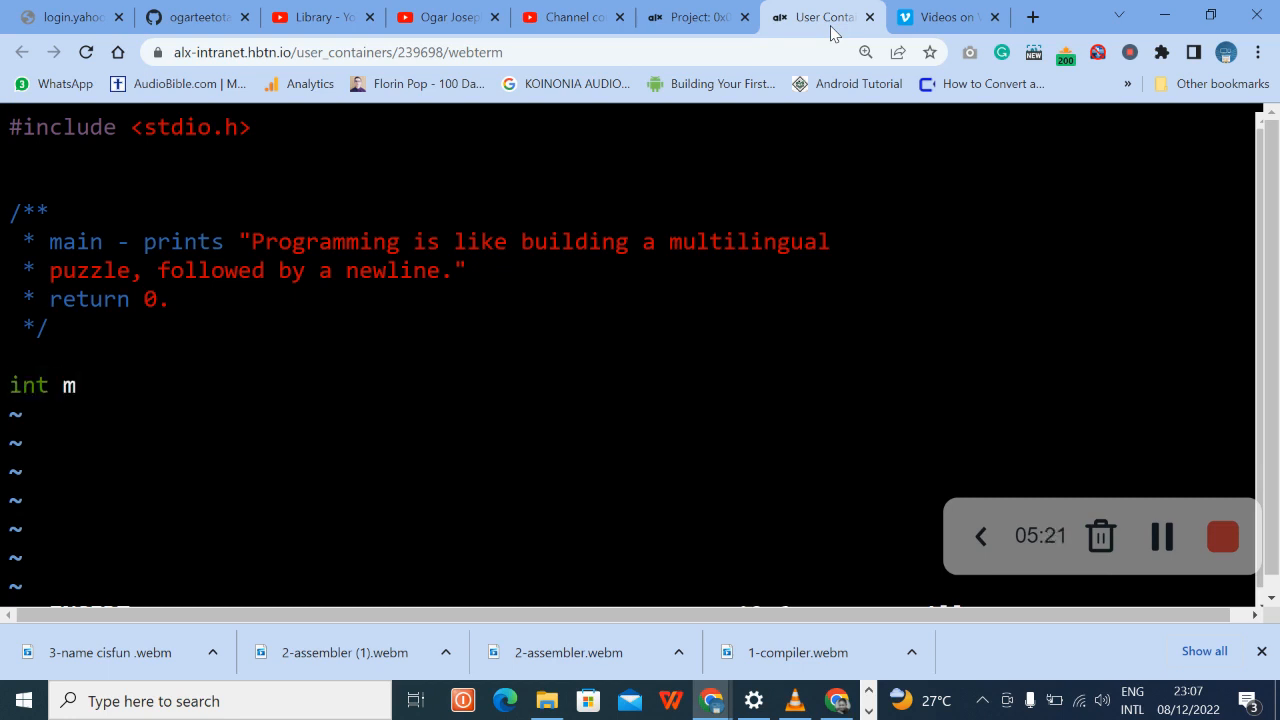
text(ain)
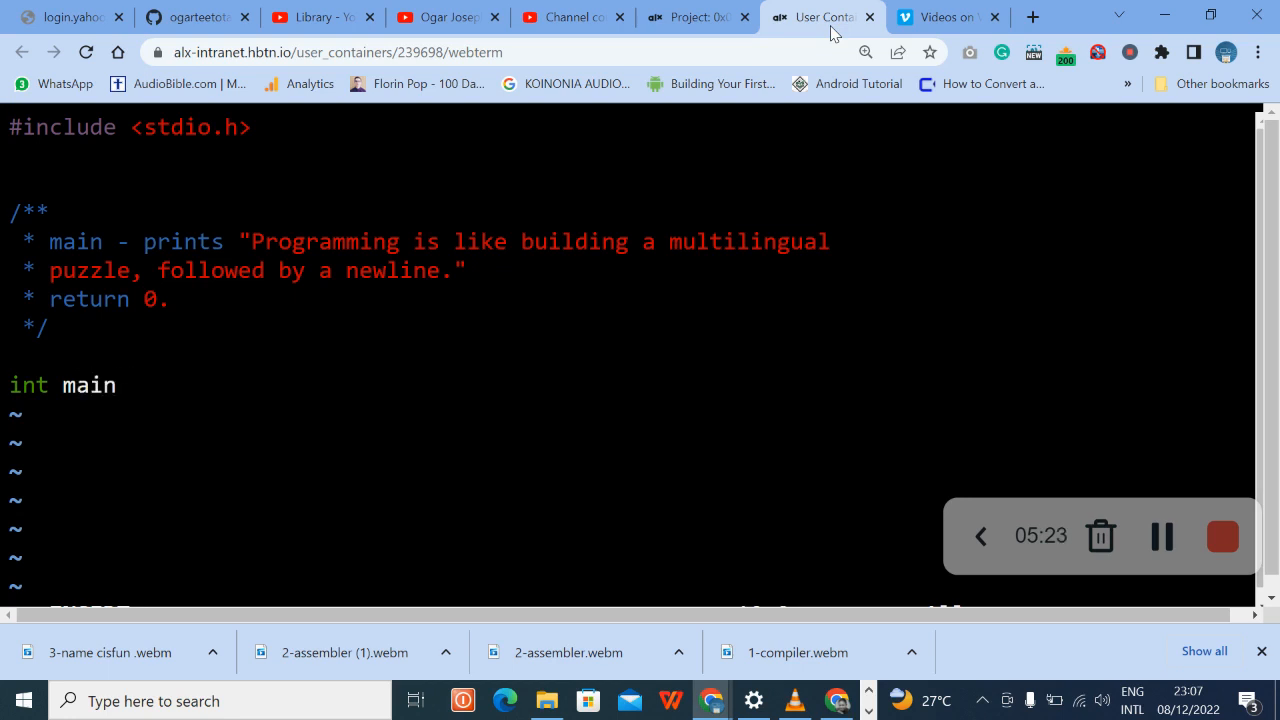
text(()
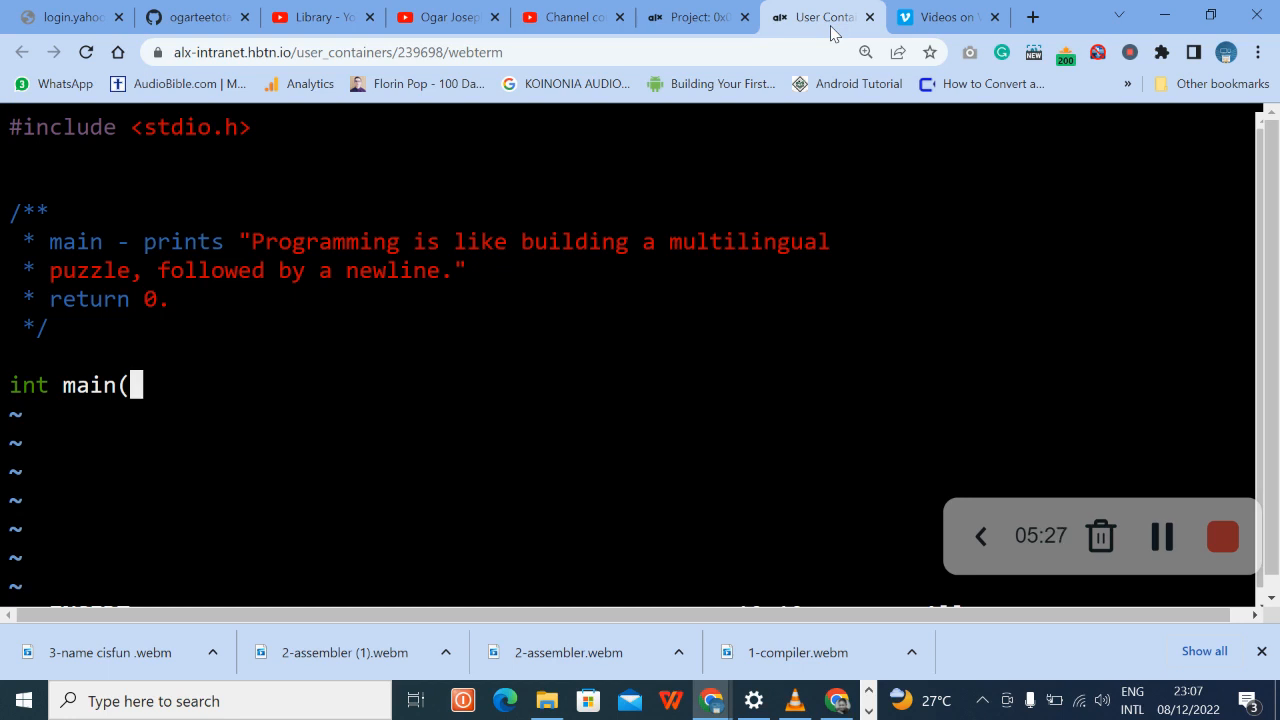
text(voi)
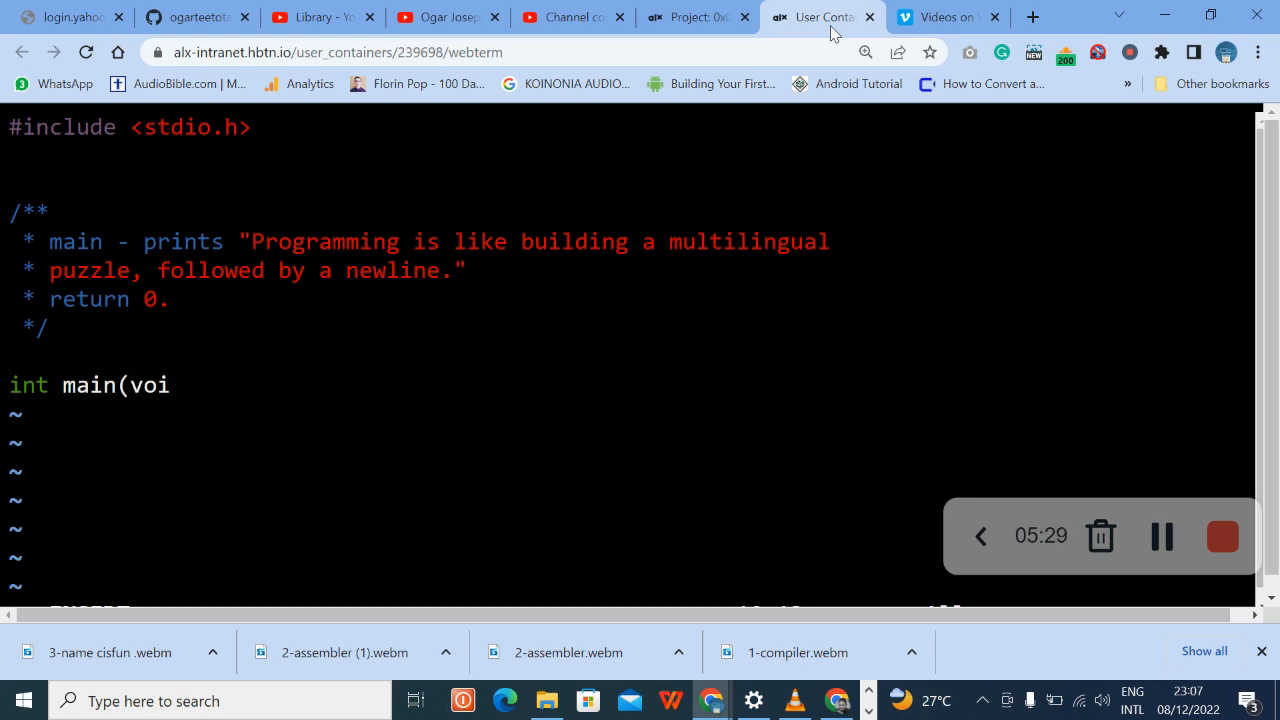
text(d))
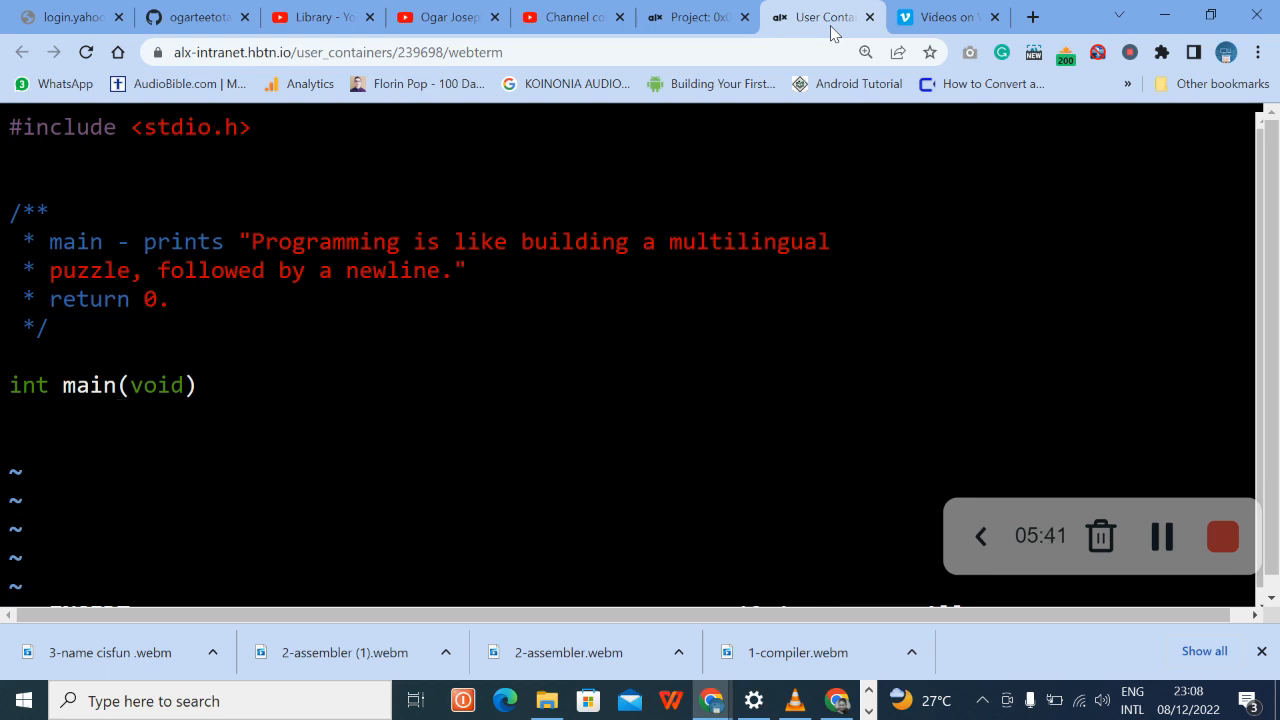
- Add main's opening brace, begin the puts call, and reread the task text
text({)
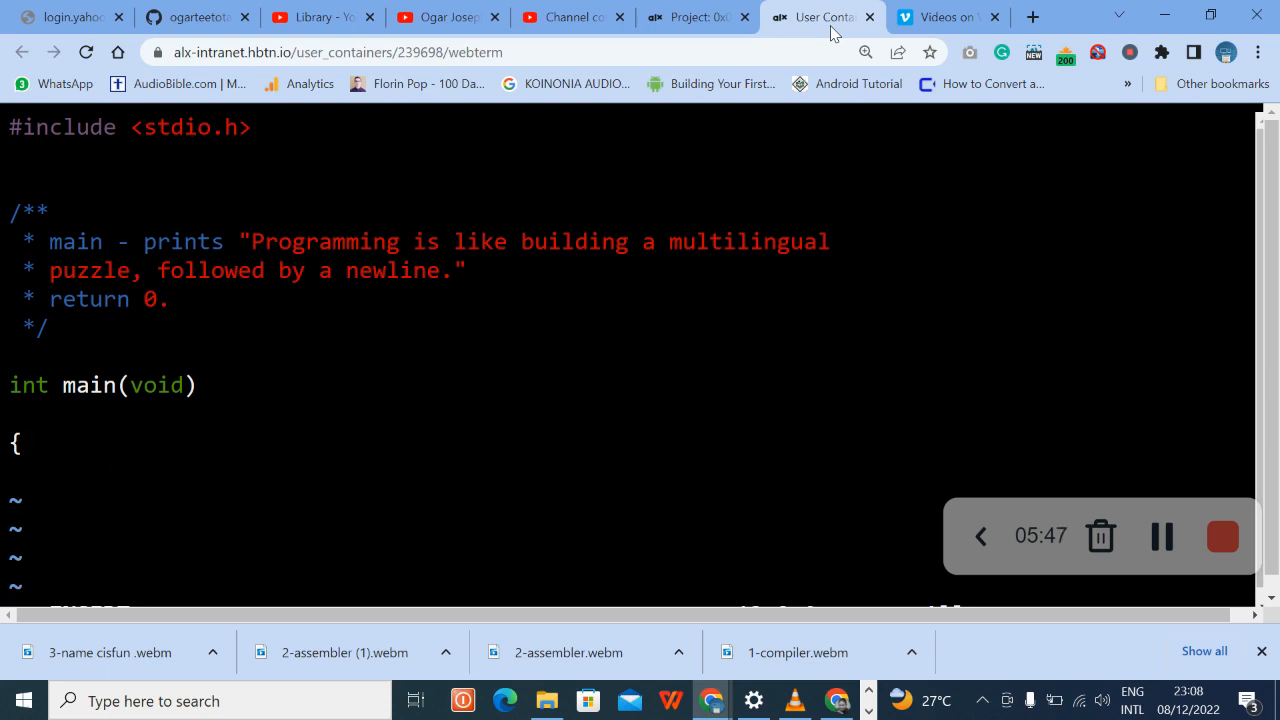
text(pu)
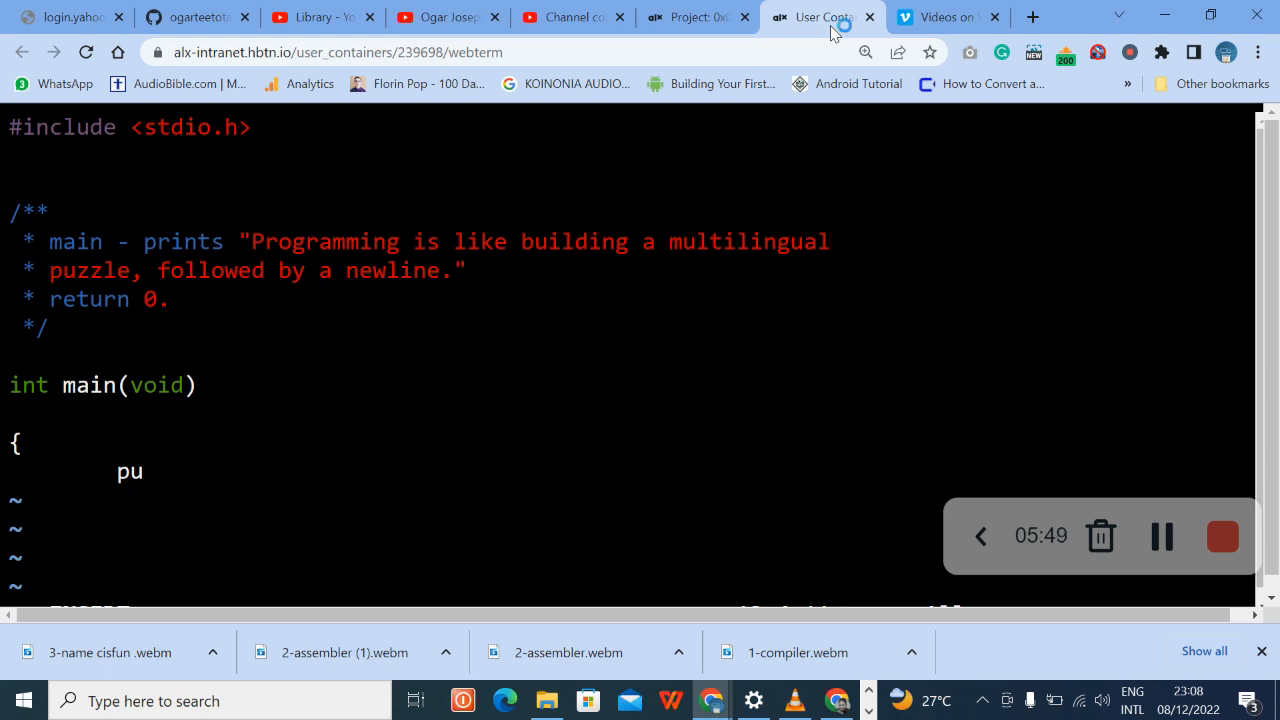
click(690, 16)
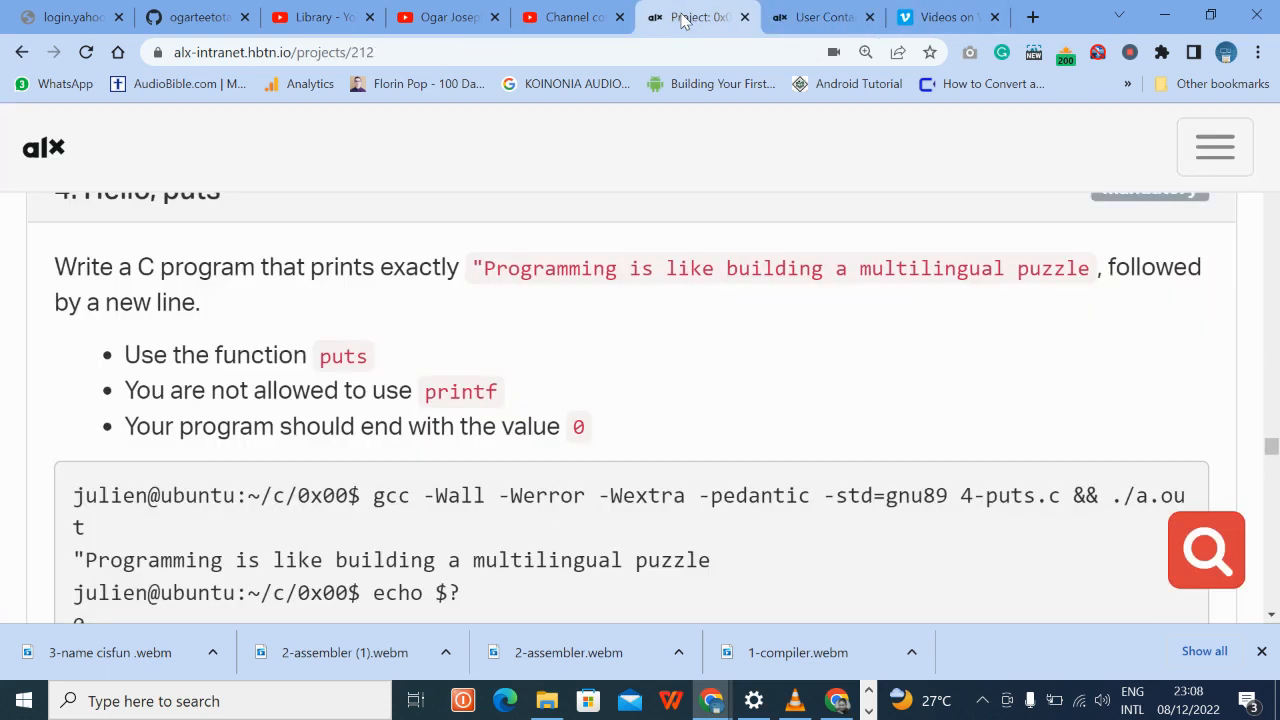
click(1206, 550)
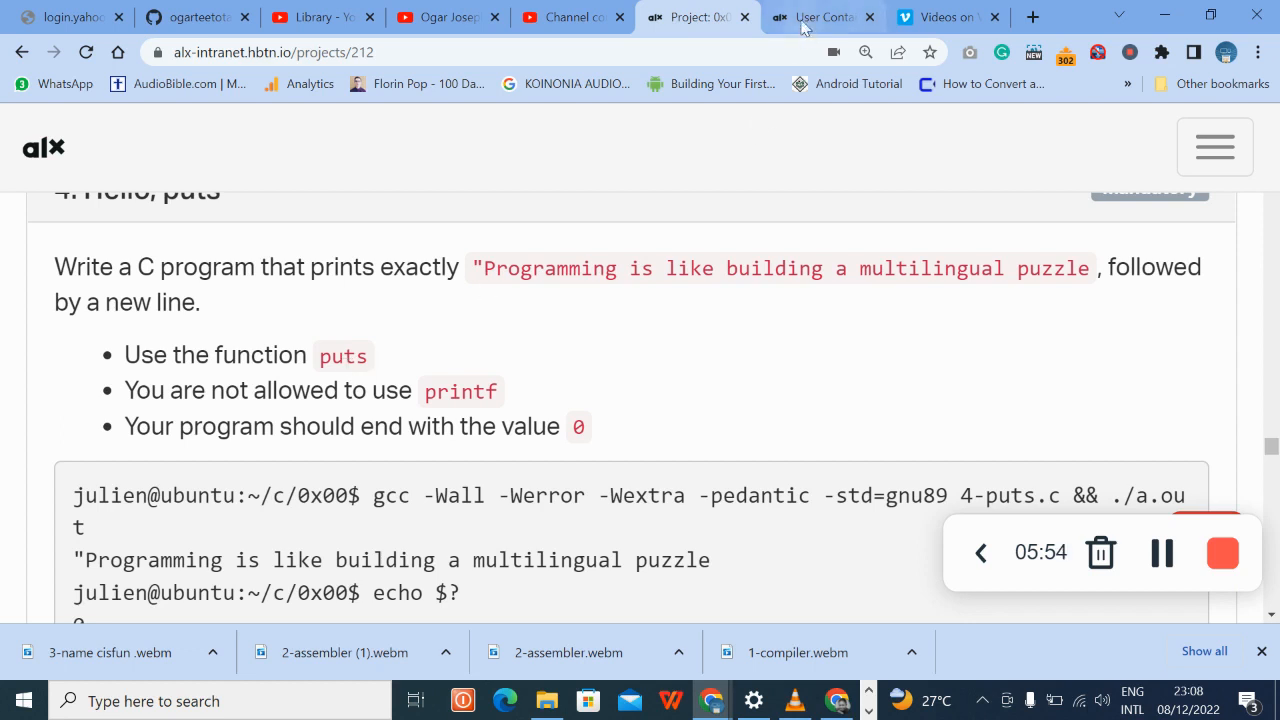
- Write puts("\"Programming is like building a multilingual puzzle");
click(820, 16)
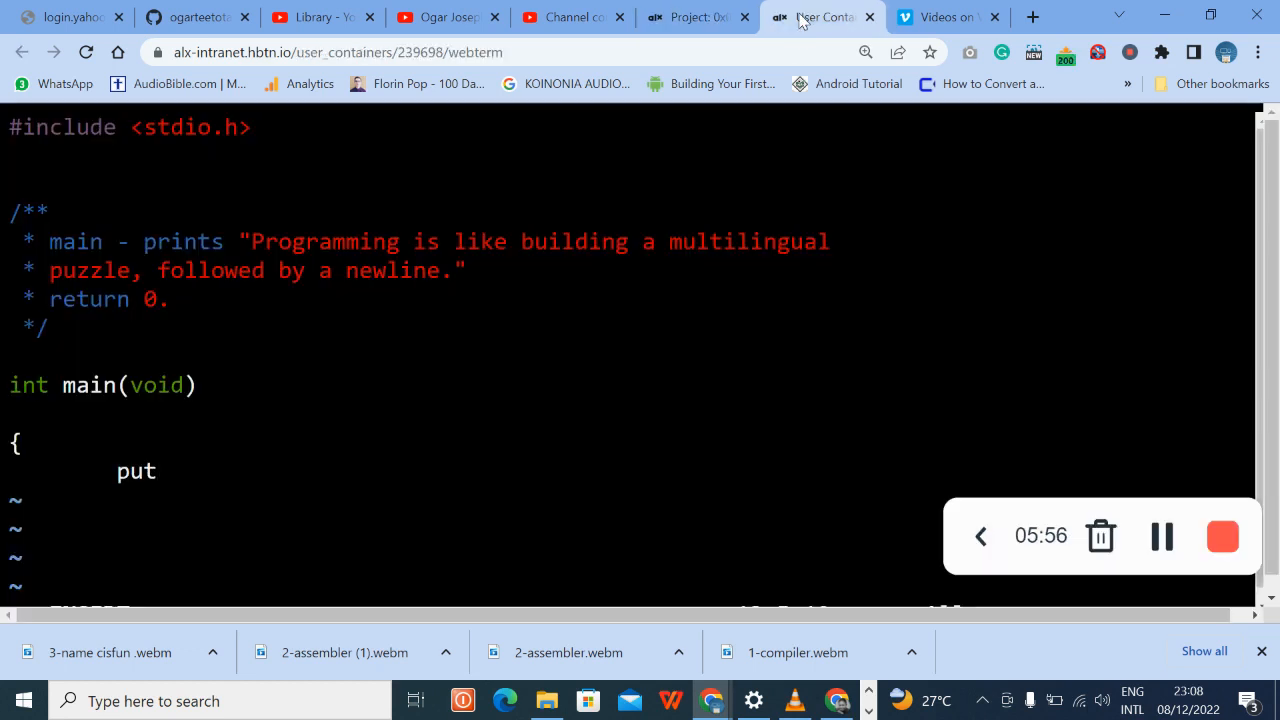
text(s)
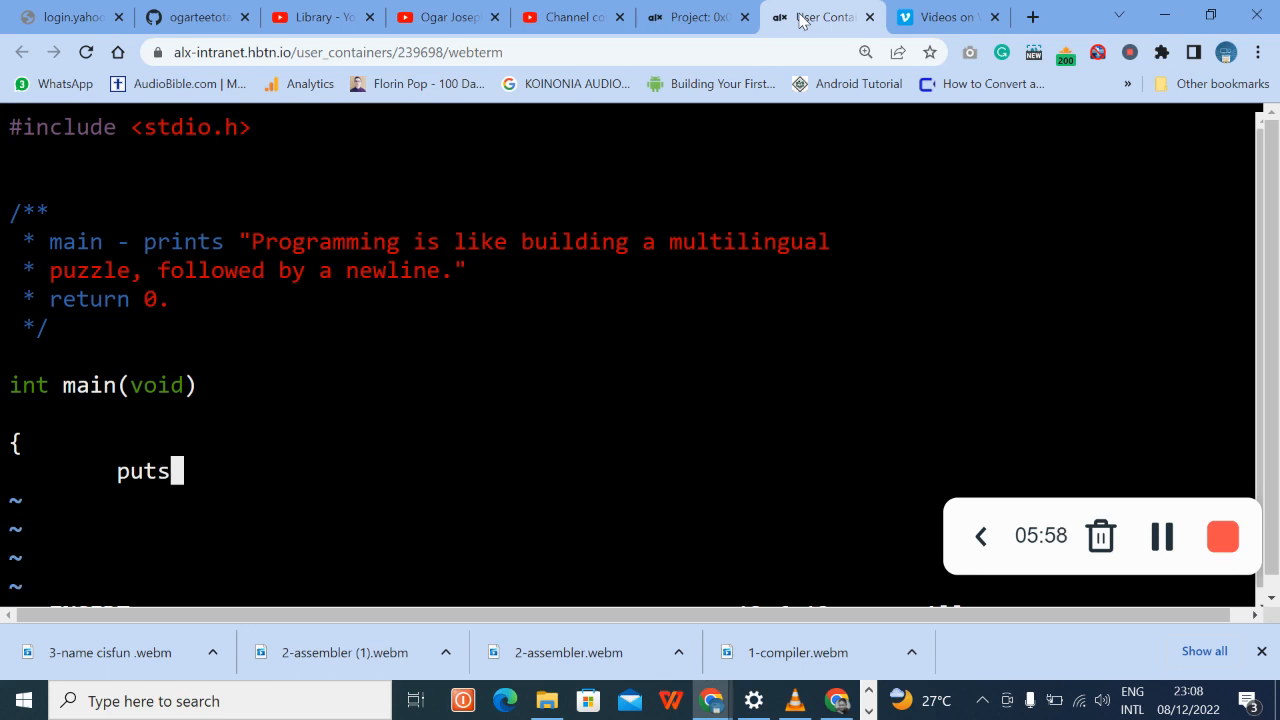
text(()
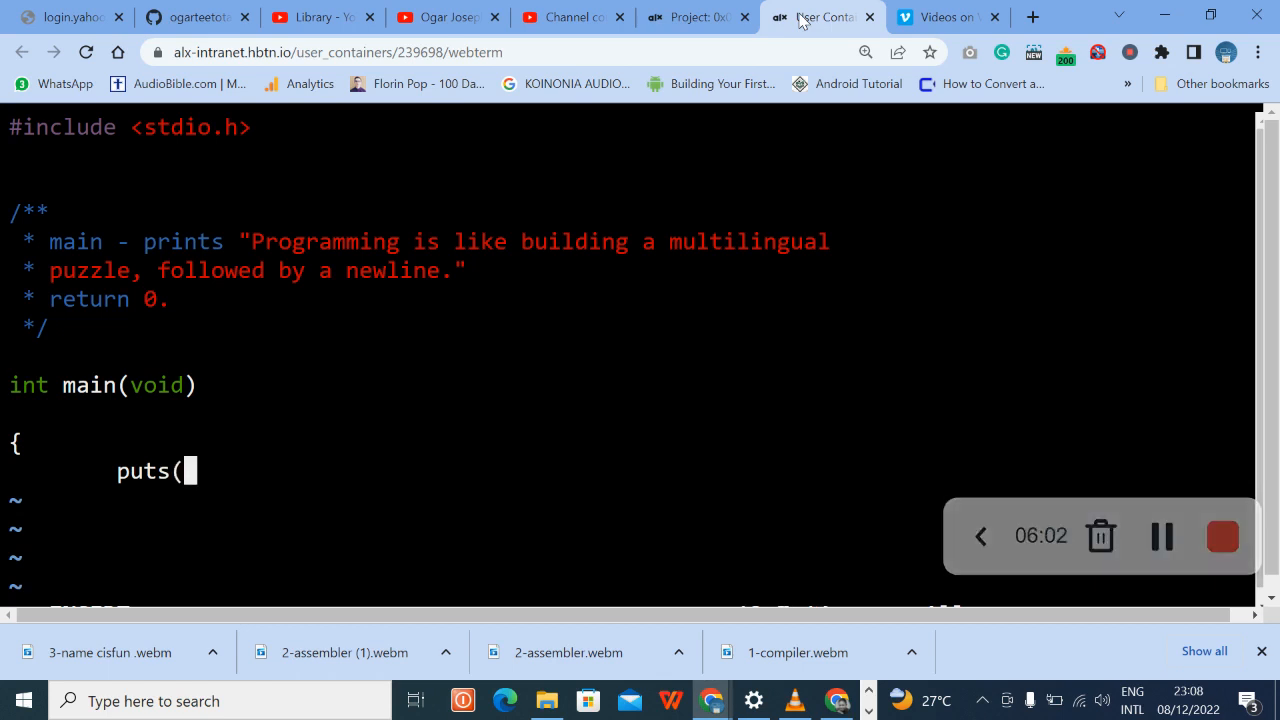
text("\)
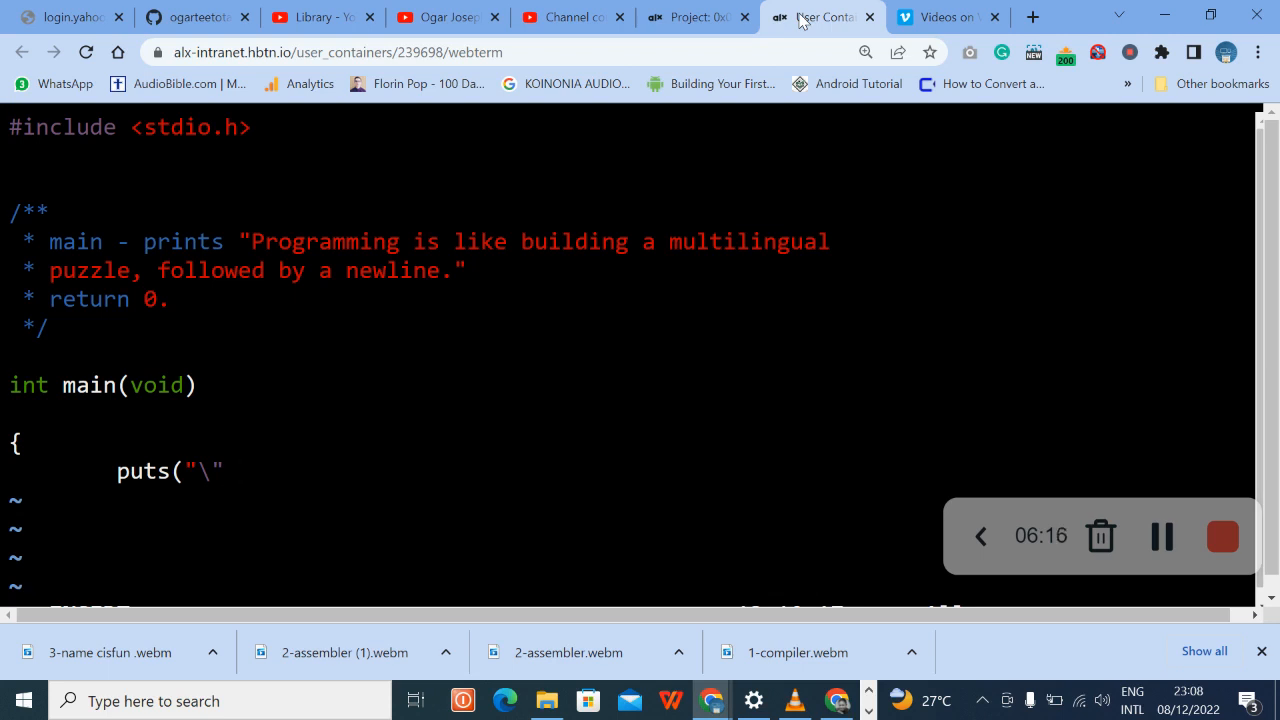
text(Pr)
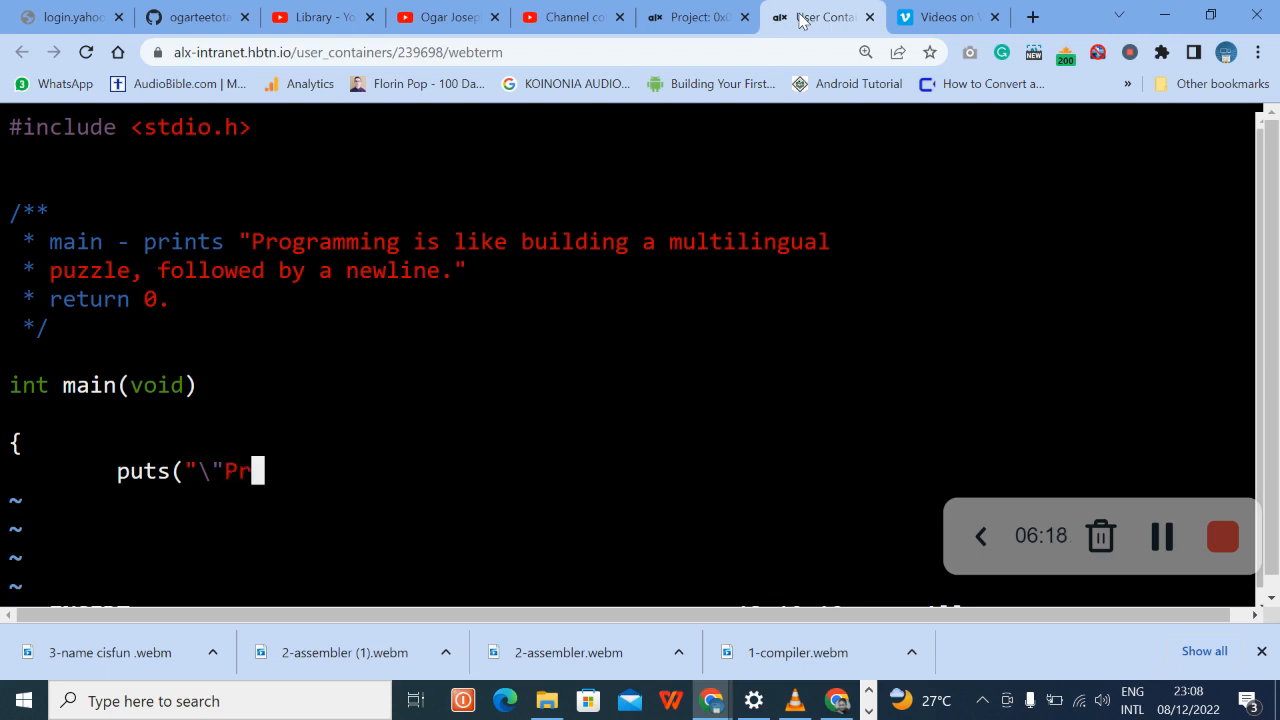
text(ogramming)
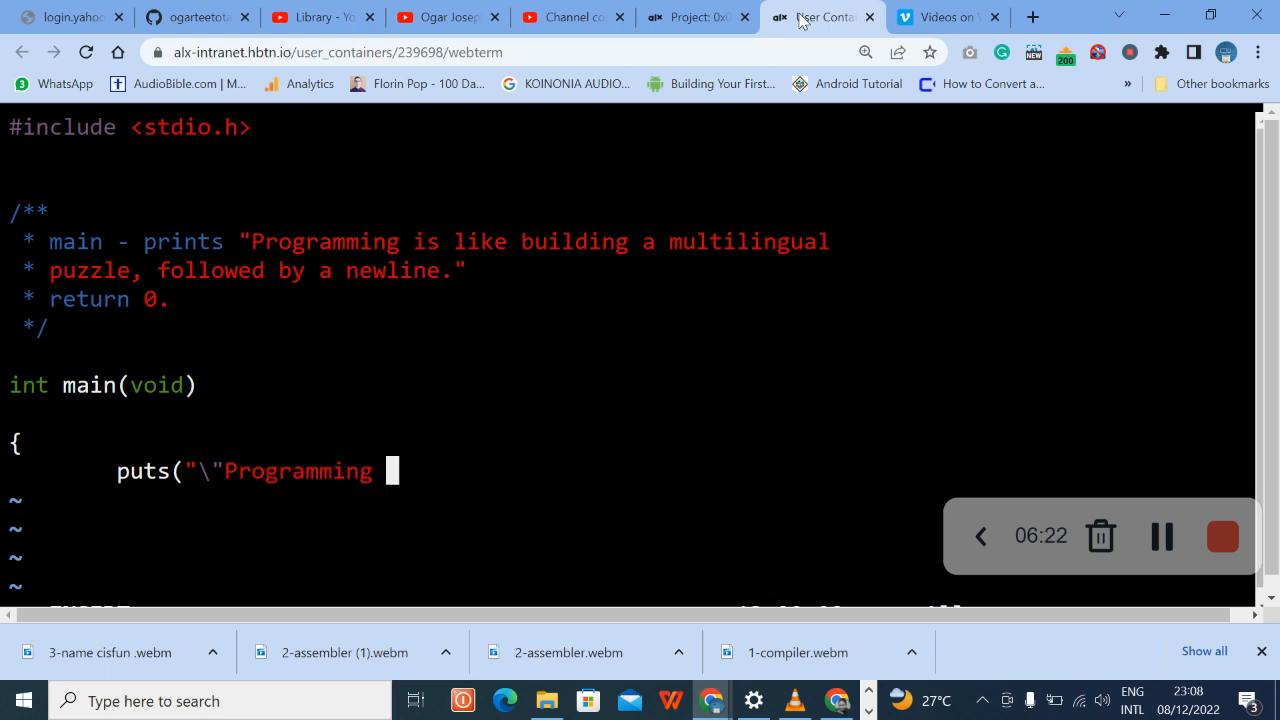
text(is like building a multilingual)
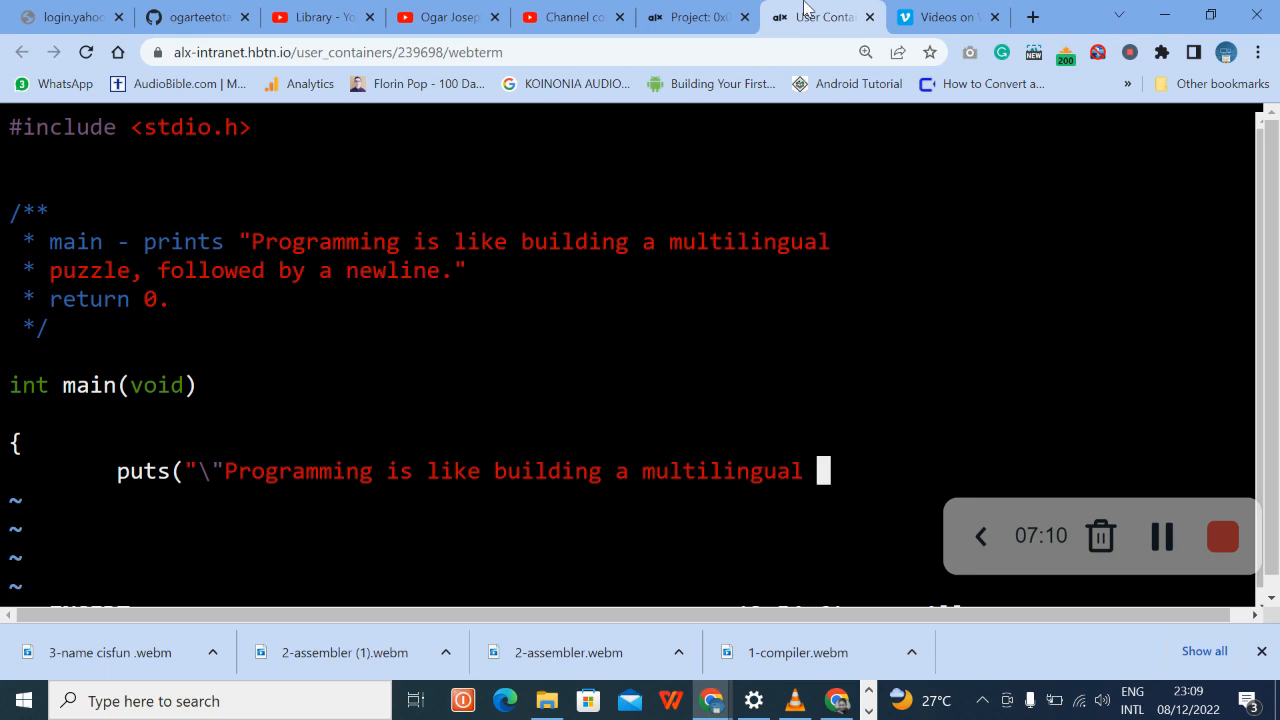
text(puzzle)
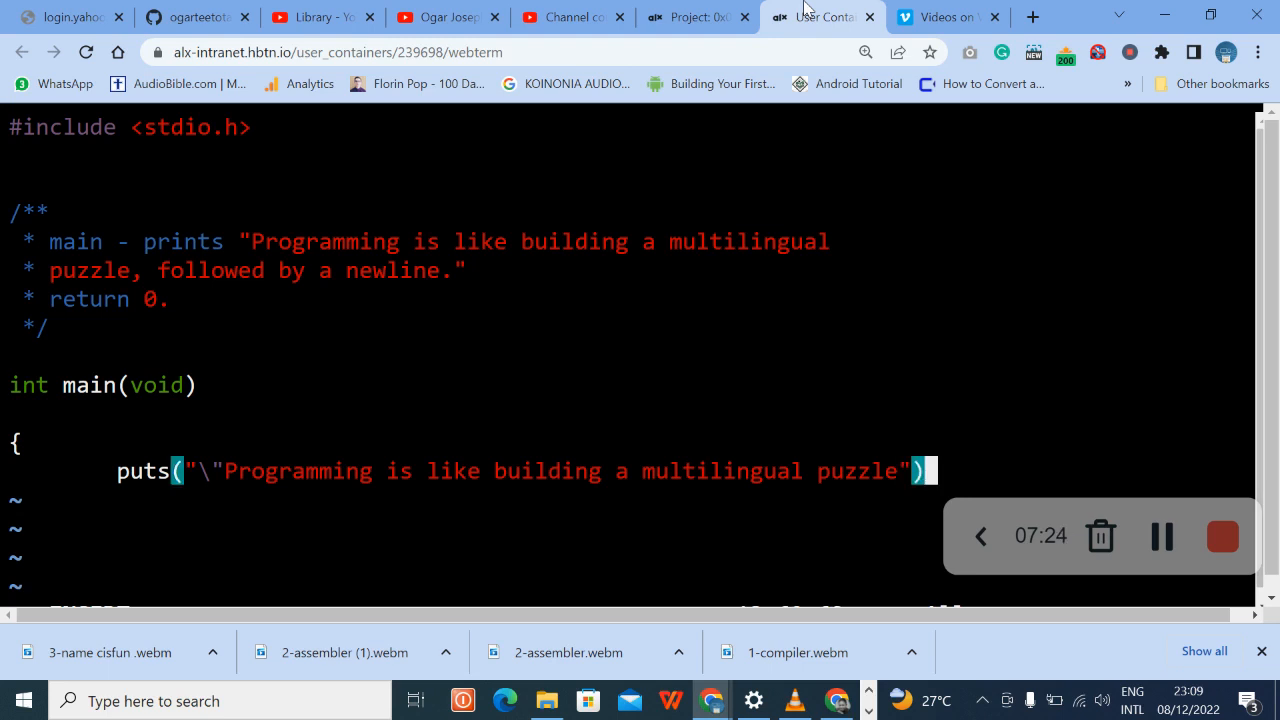
text();)
text(re)
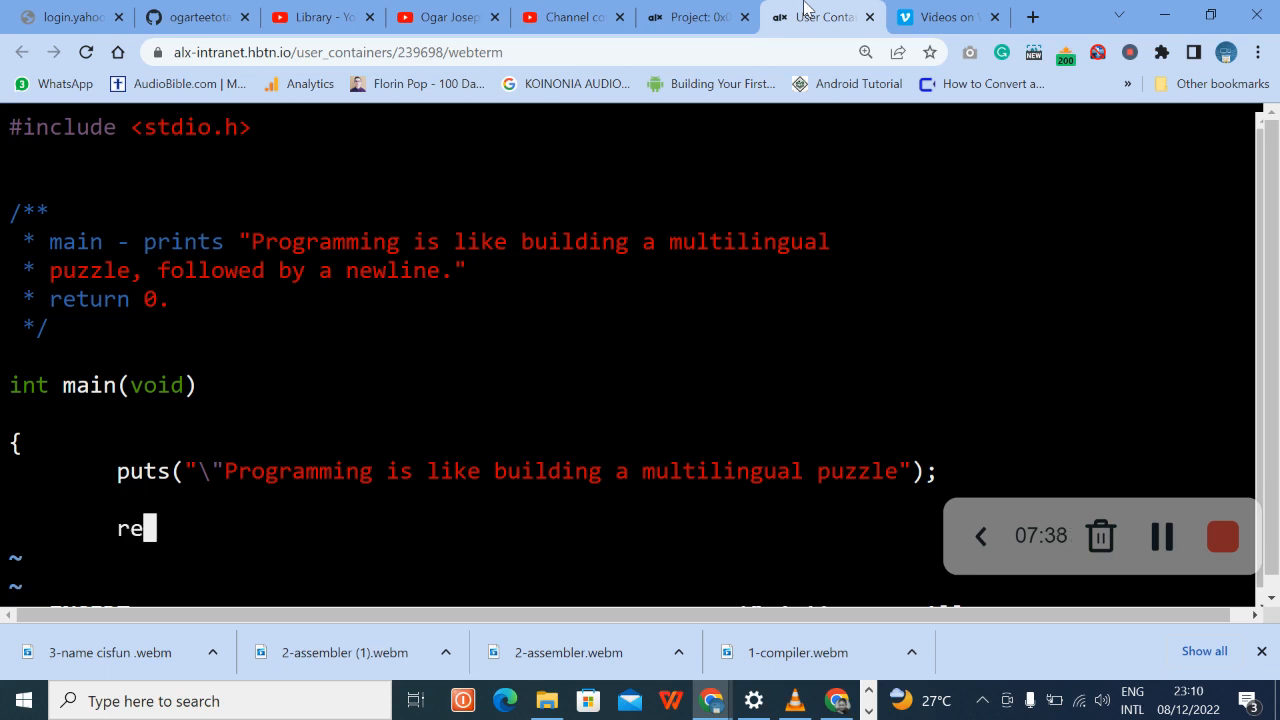
- Add the return (0); line in main
text(tutr)
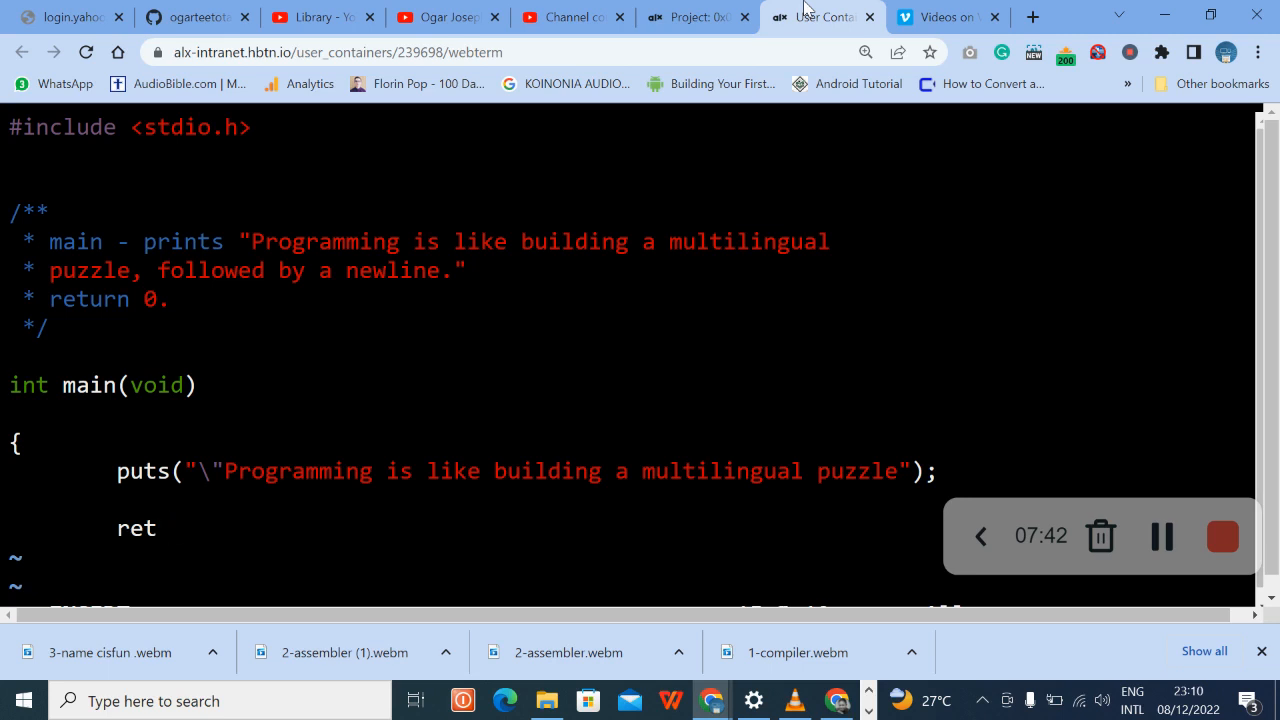
text(urn)
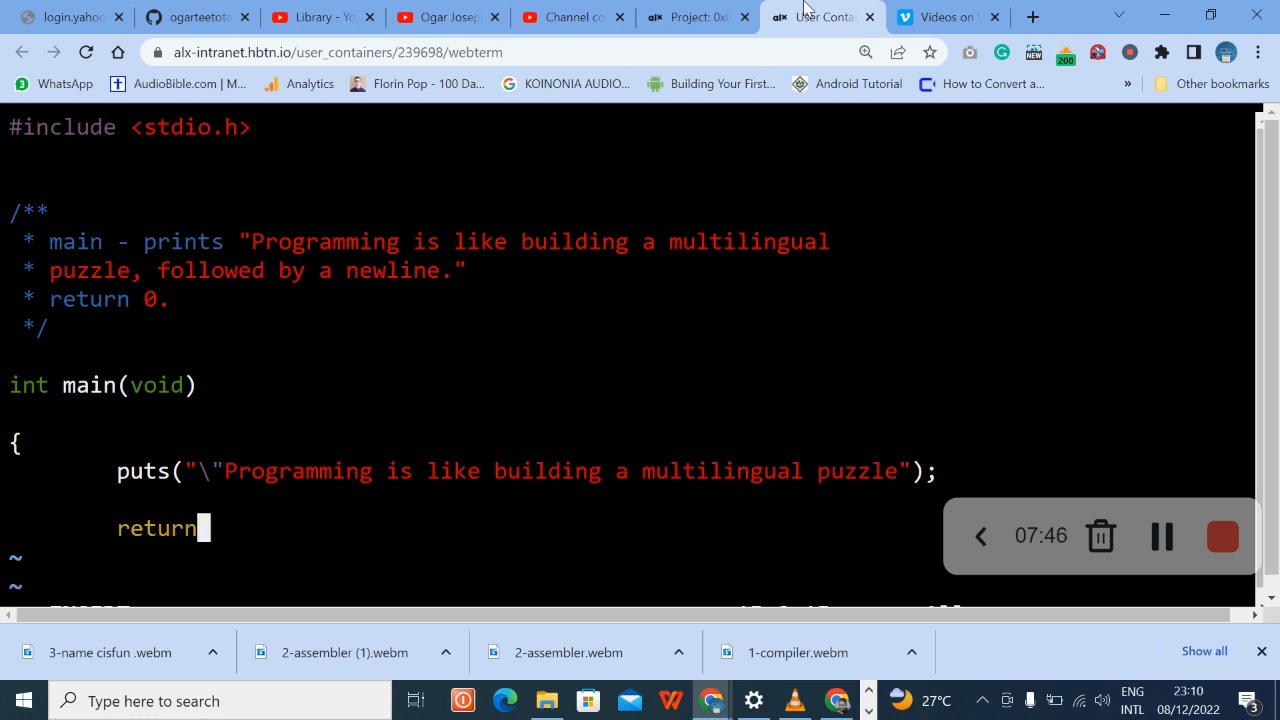
text(()
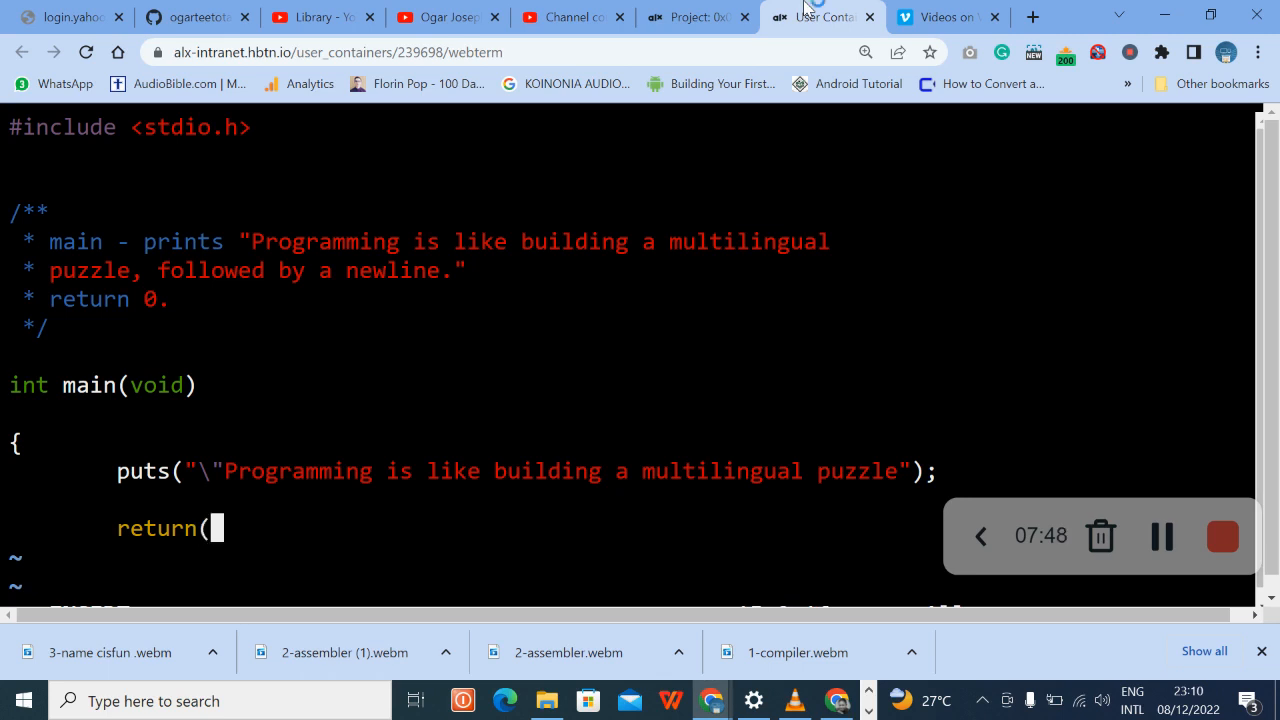
text(0);)
text(})
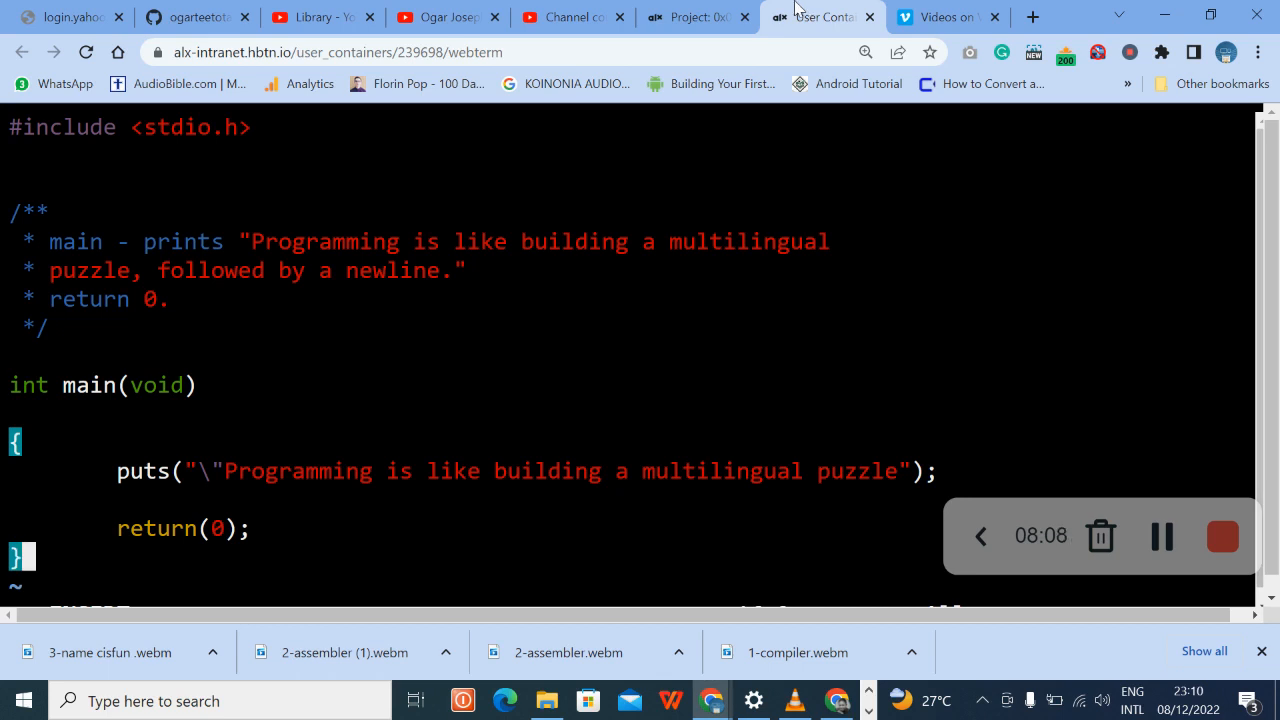
mouse_move(164, 298)
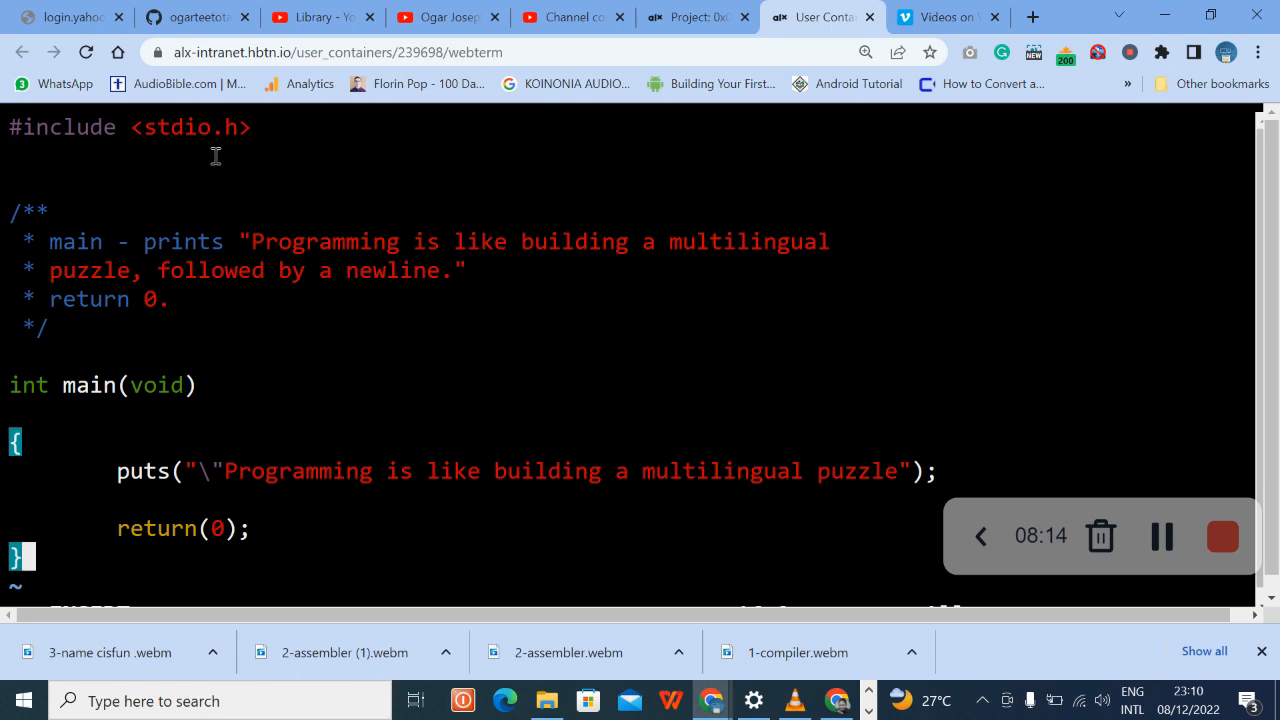
mouse_move(180, 130)
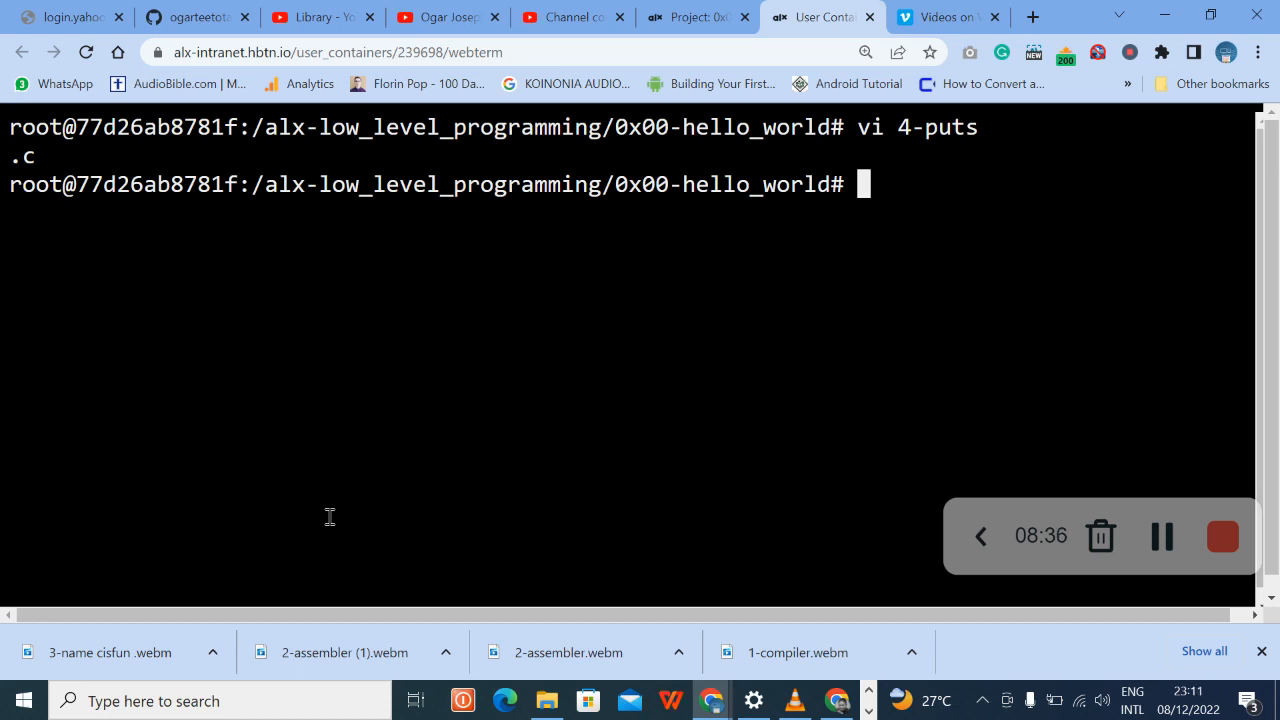
mouse_move(748, 8)
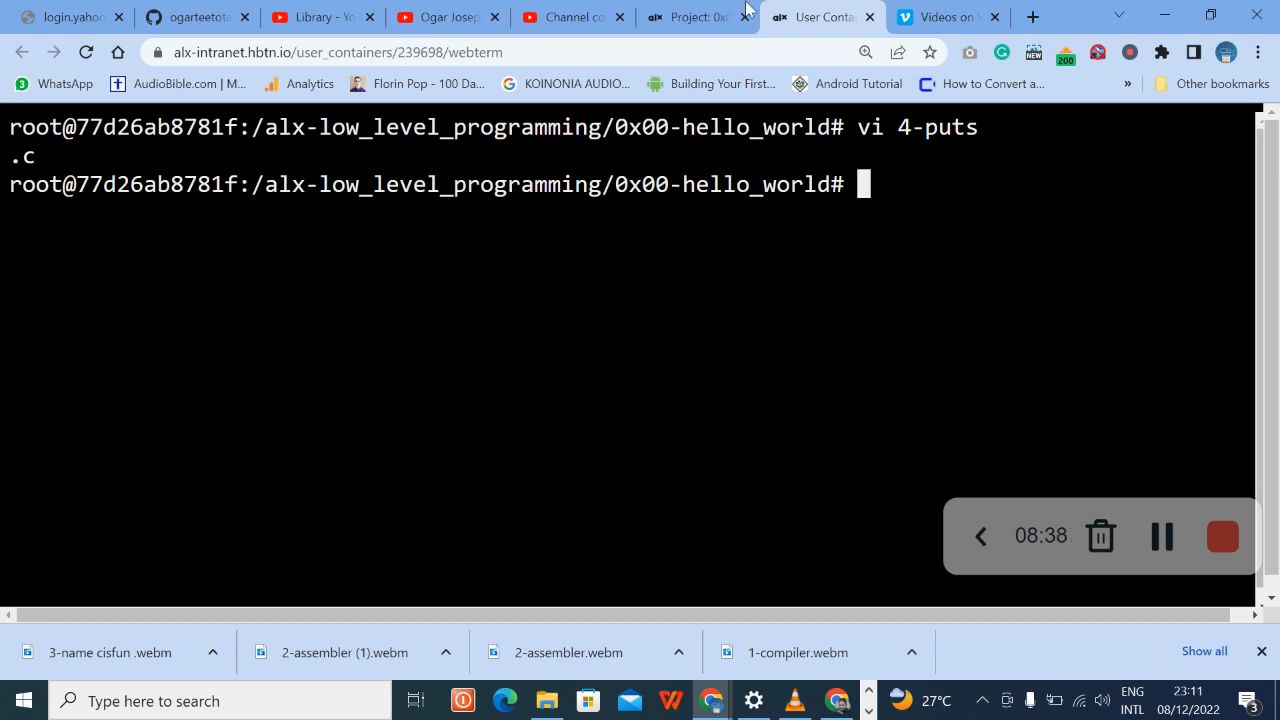
- List the directory and make 4-puts.c executable with chmod a+x
click(690, 16)
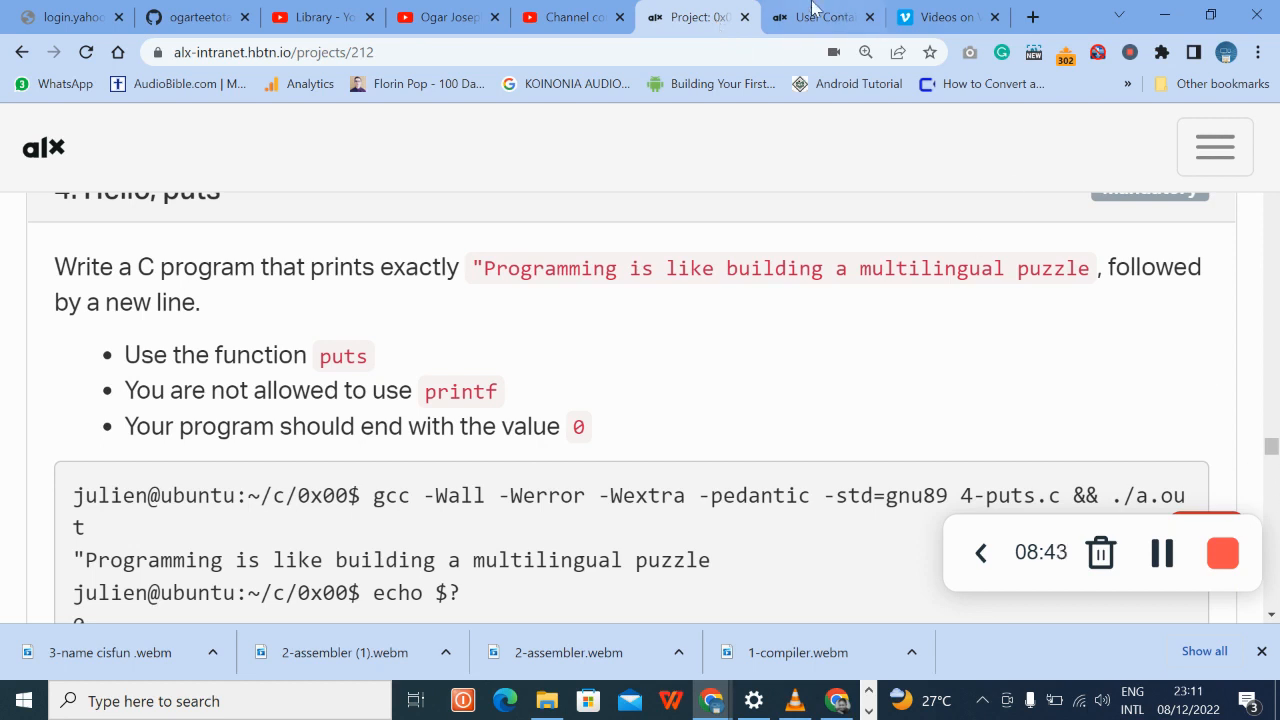
click(820, 16)
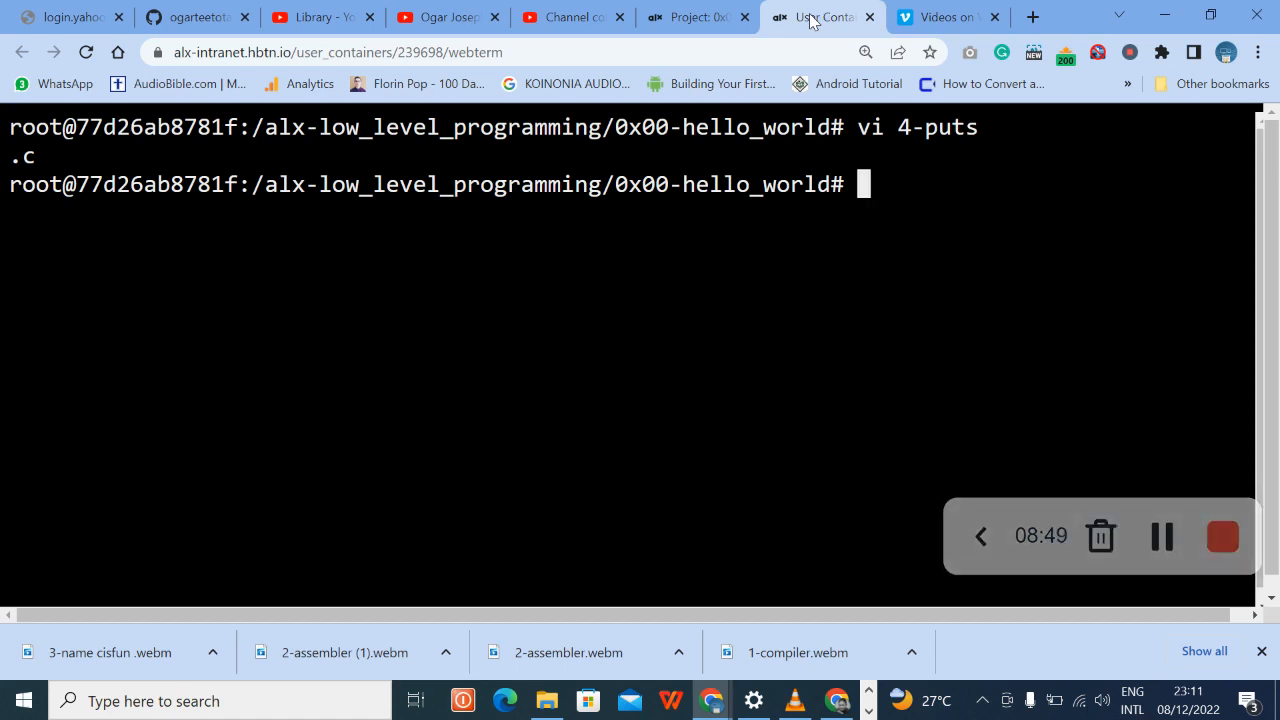
text(ls)
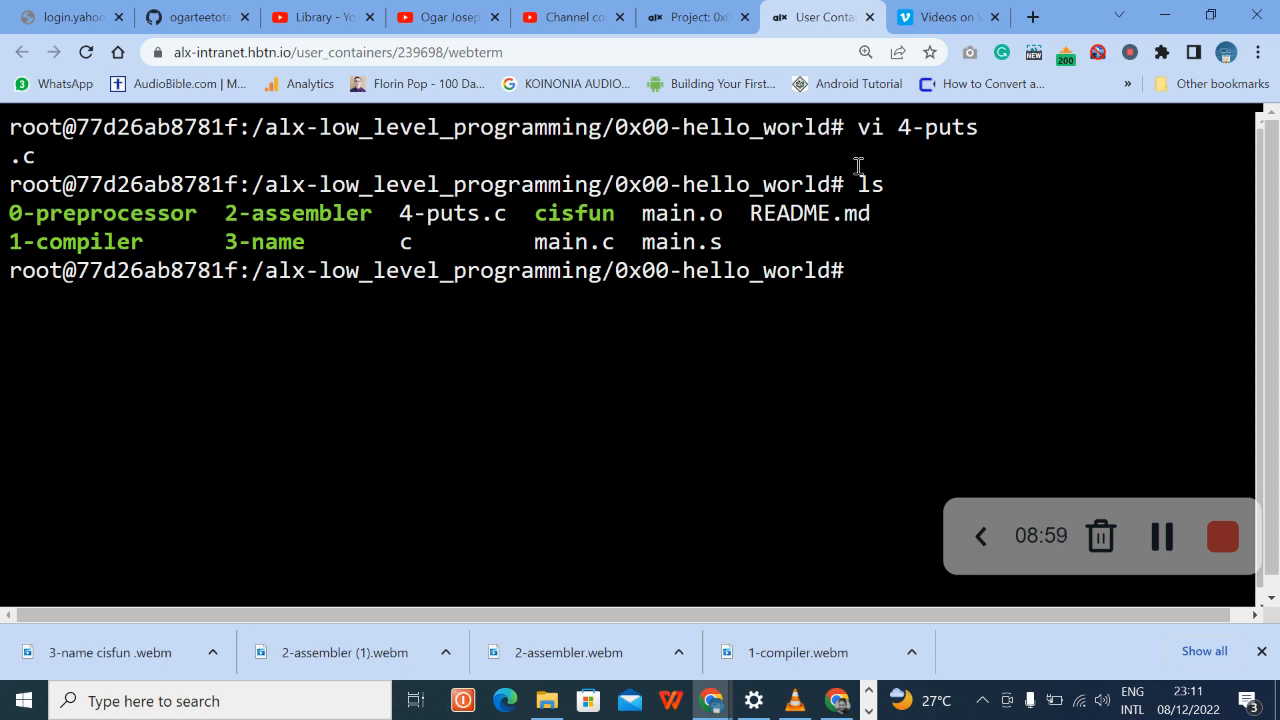
double_click(470, 212)
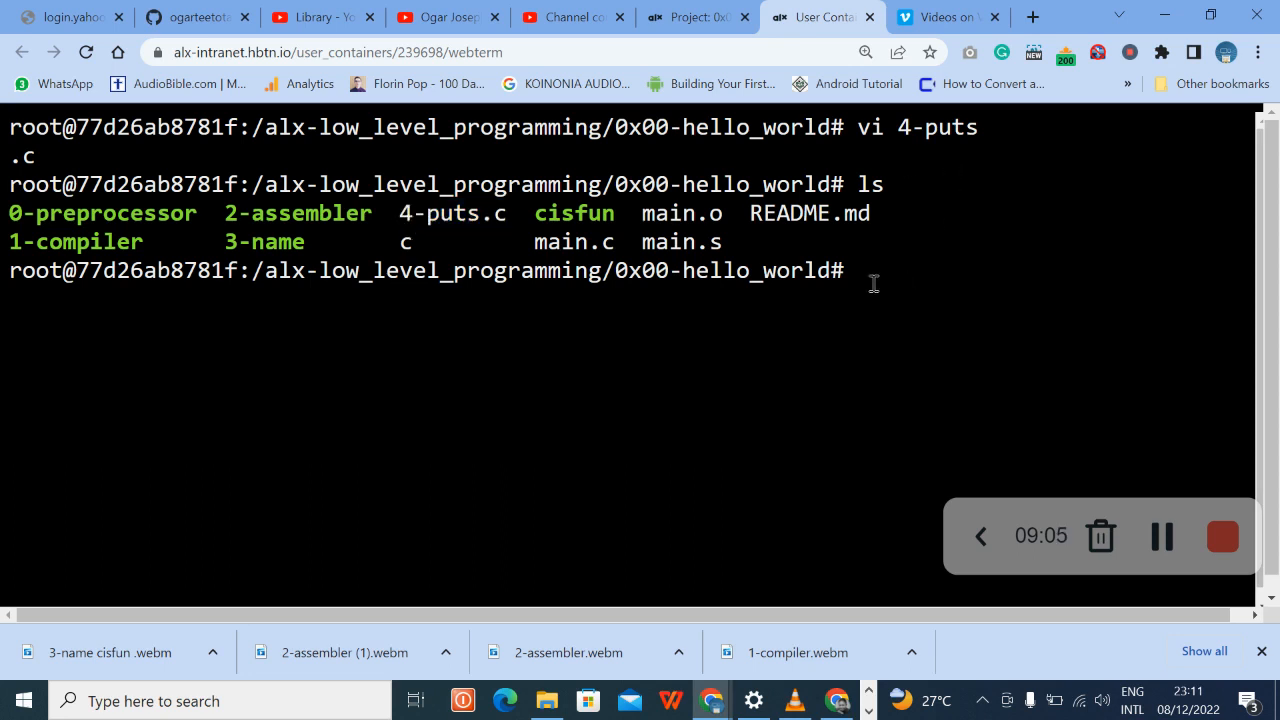
text(chmod a+x 4-puts.c)
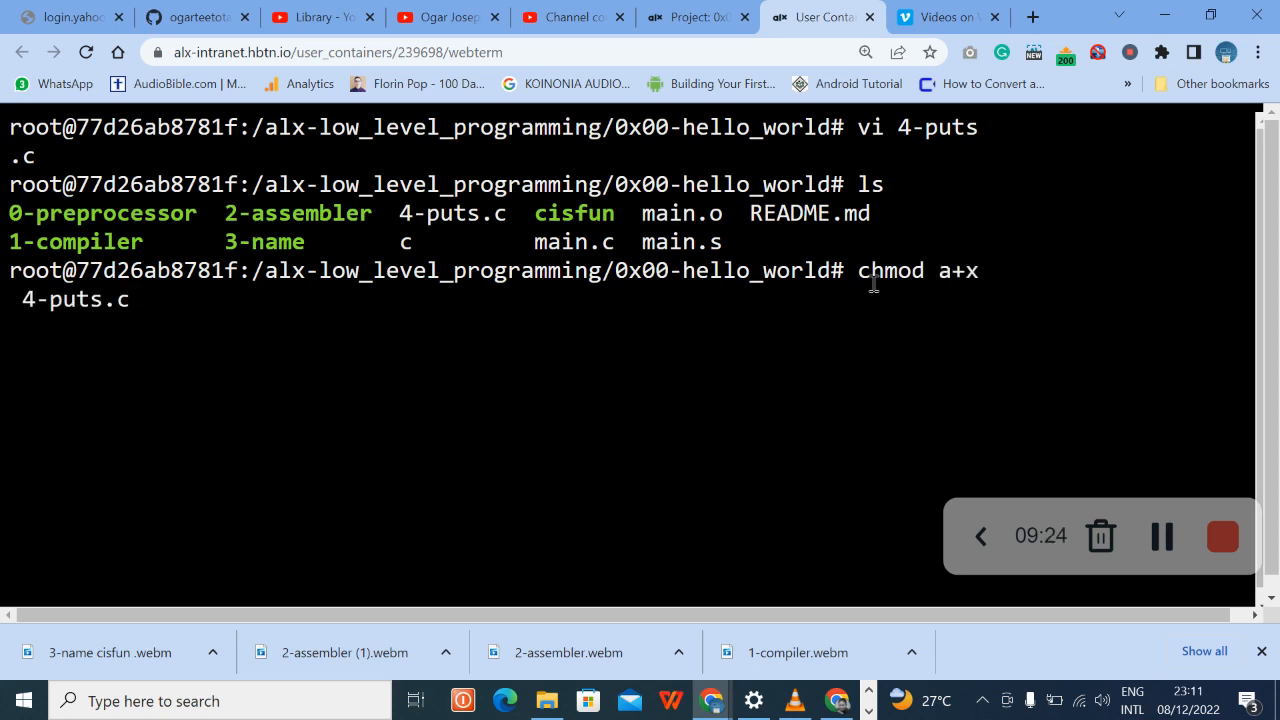
key(Return)
text(ls)
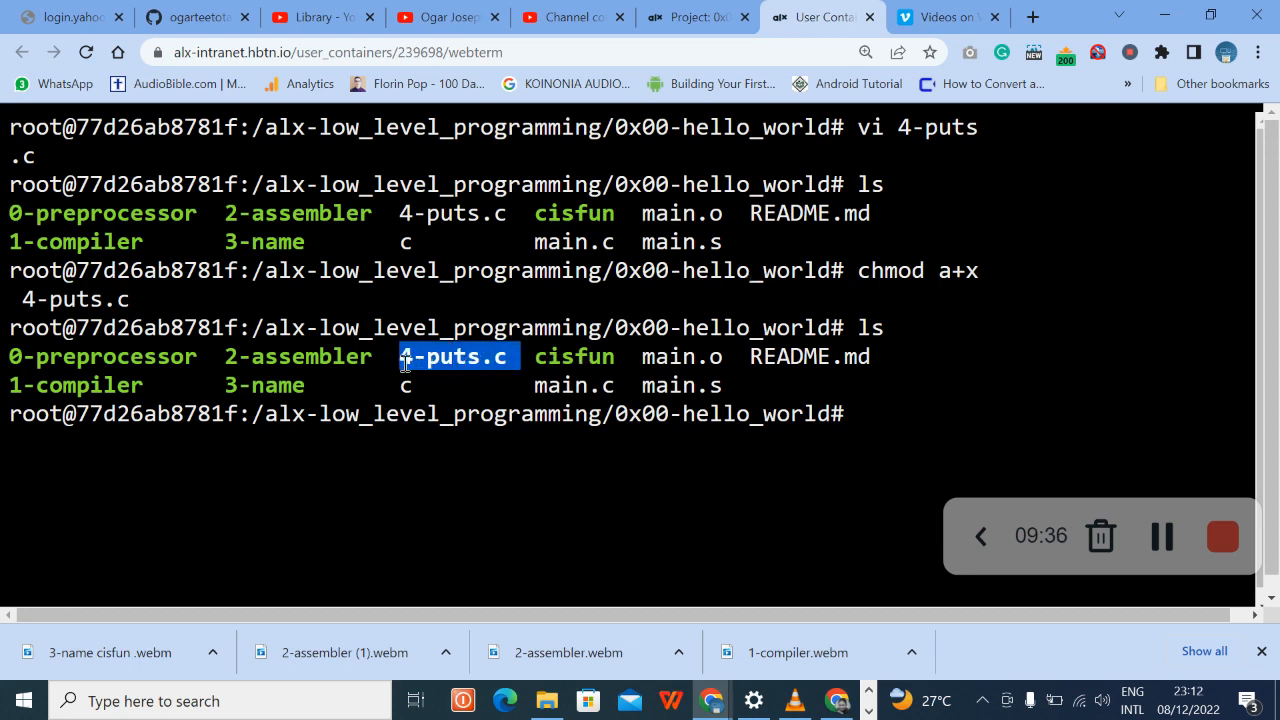
- Stage 4-puts.c and commit it with the message '4-puts.c'
text(git)
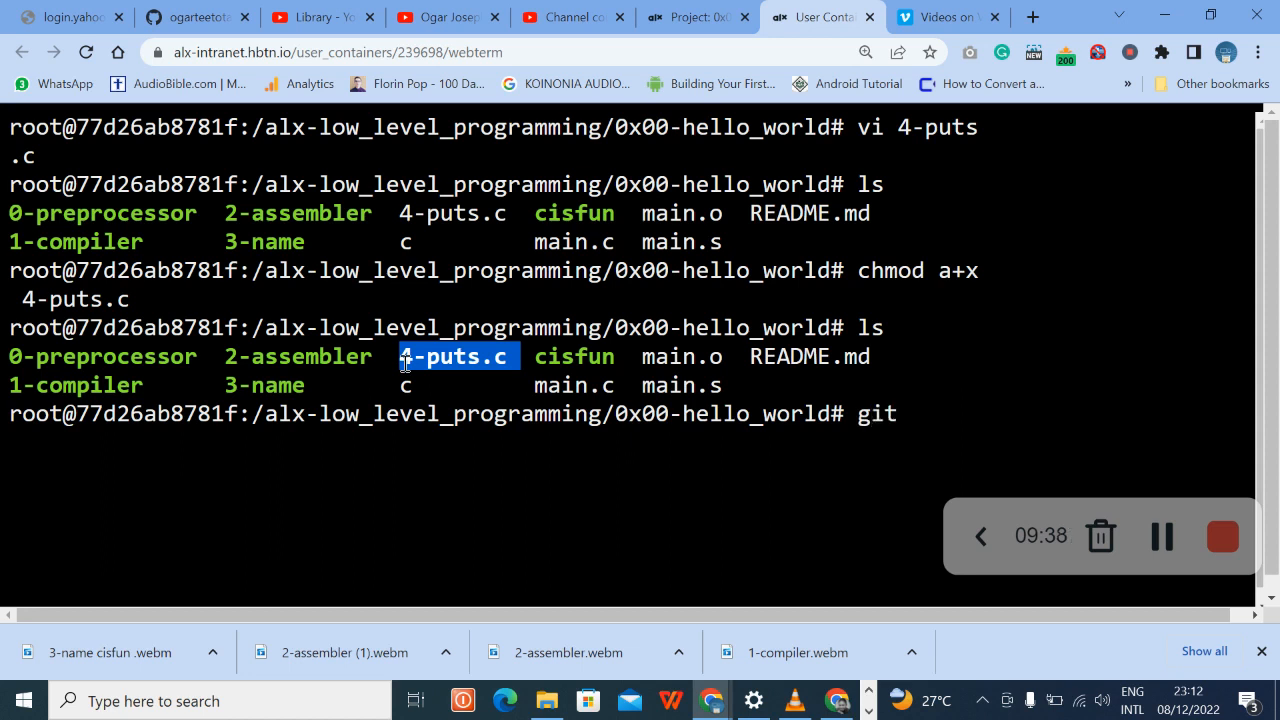
text(add)
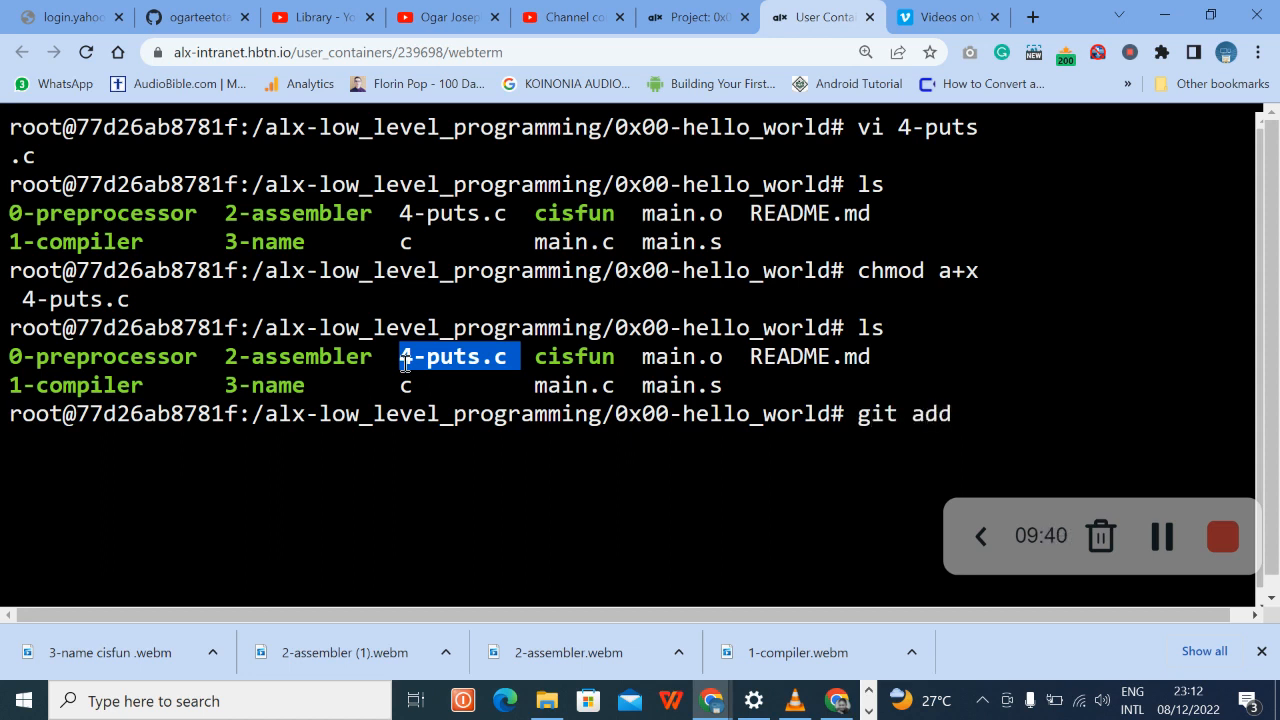
text(4-puts.c)
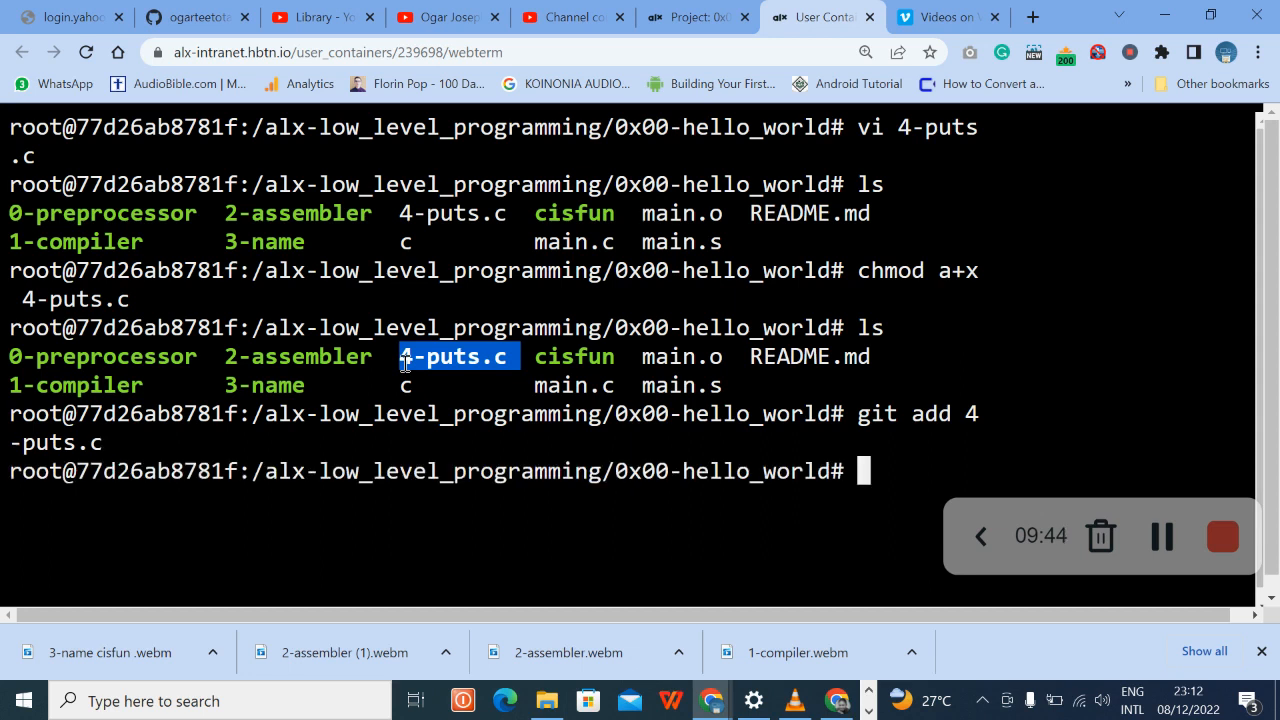
text(git commit -m)
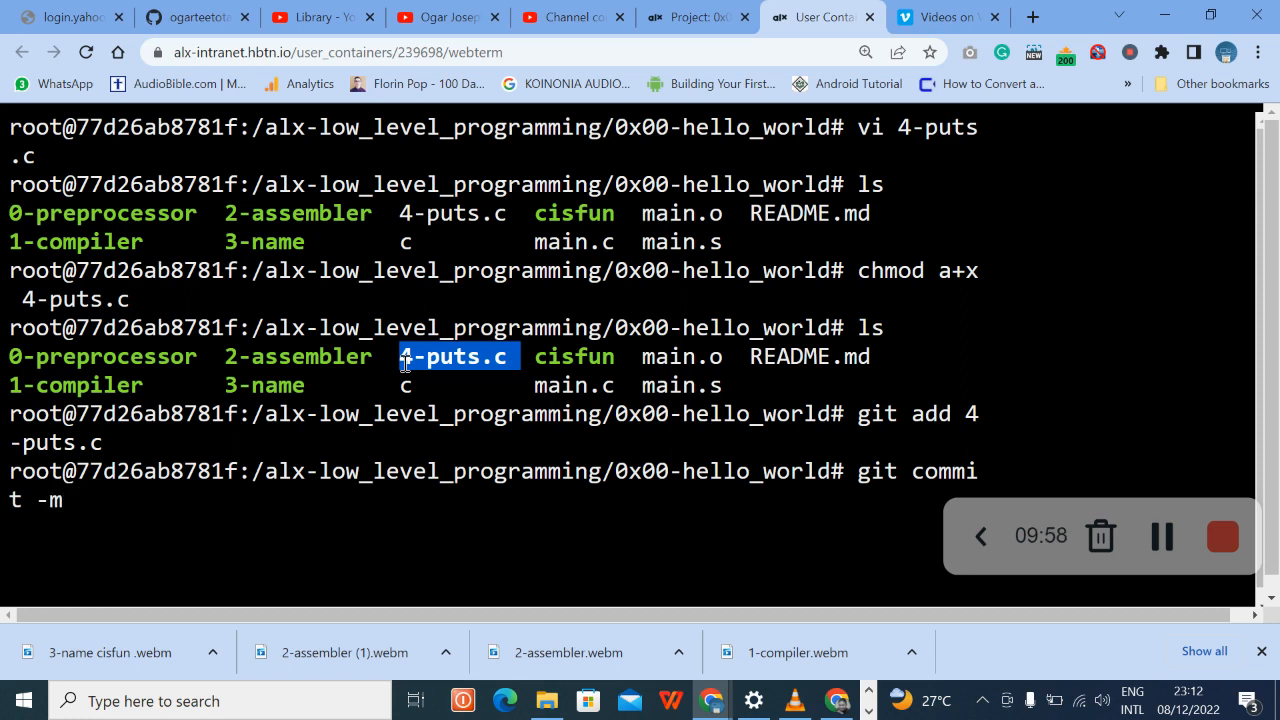
text('4-puts.c')
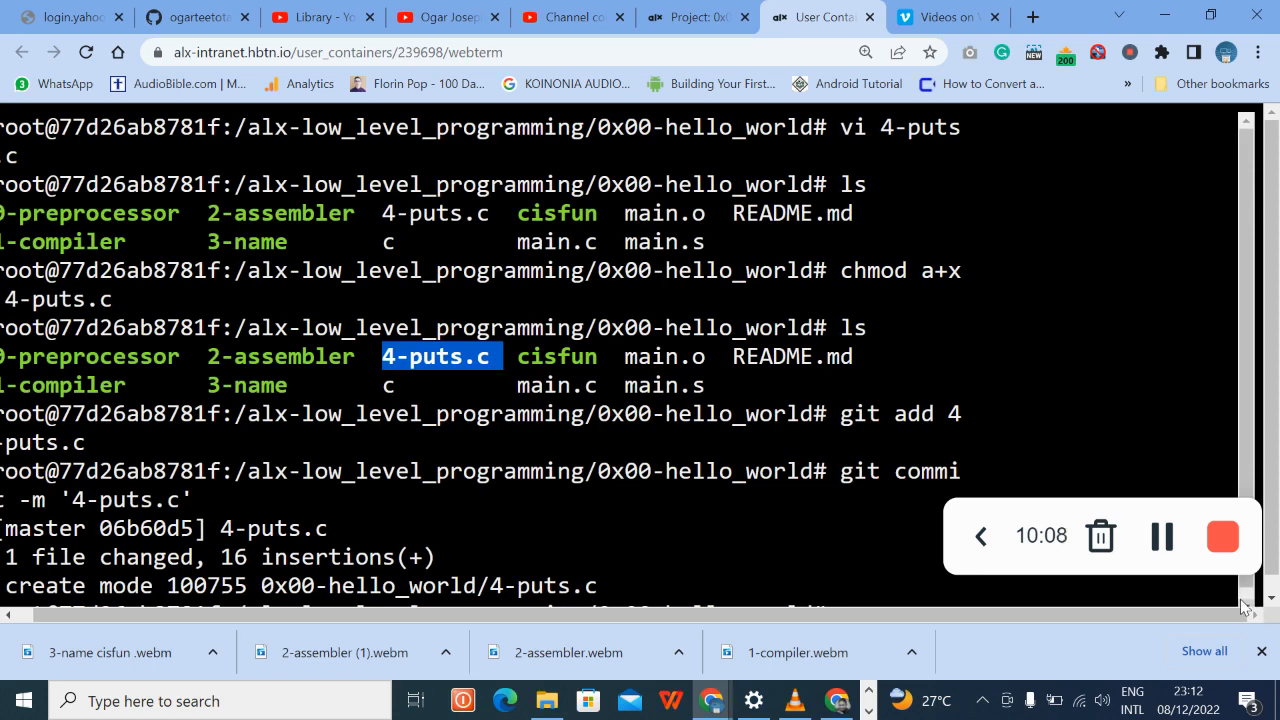
scroll(down, 3)
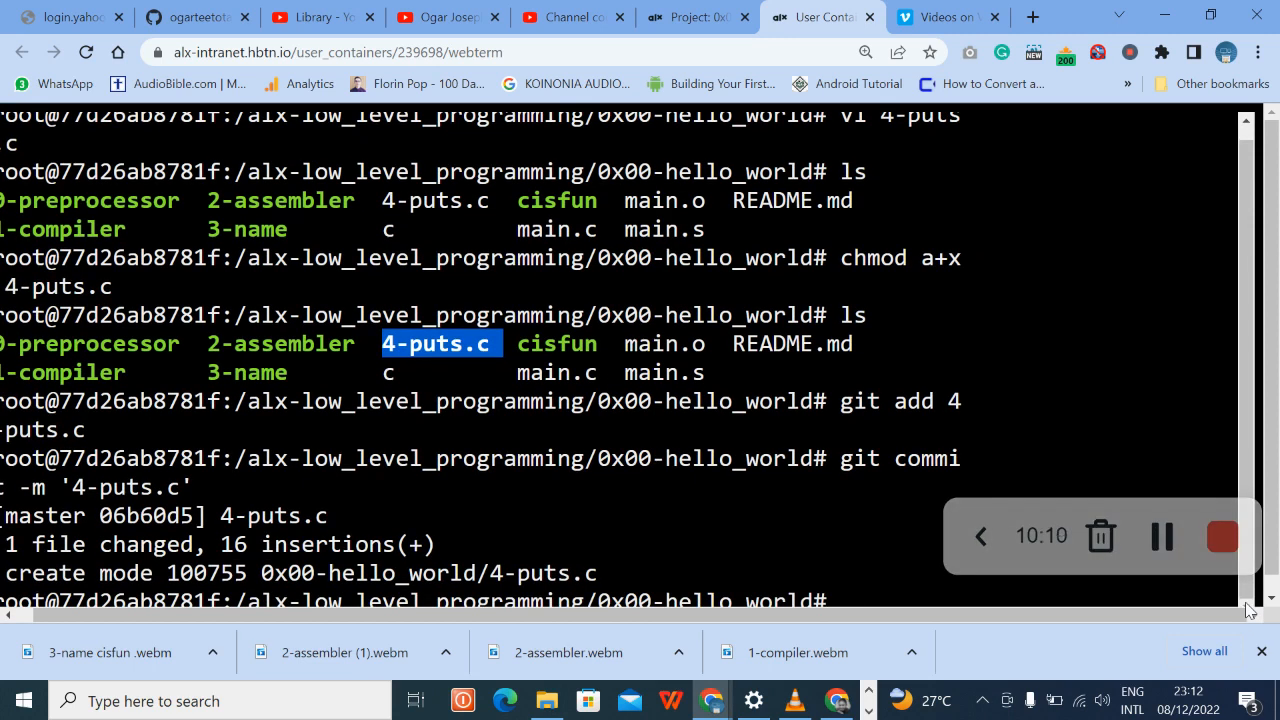
click(864, 52)
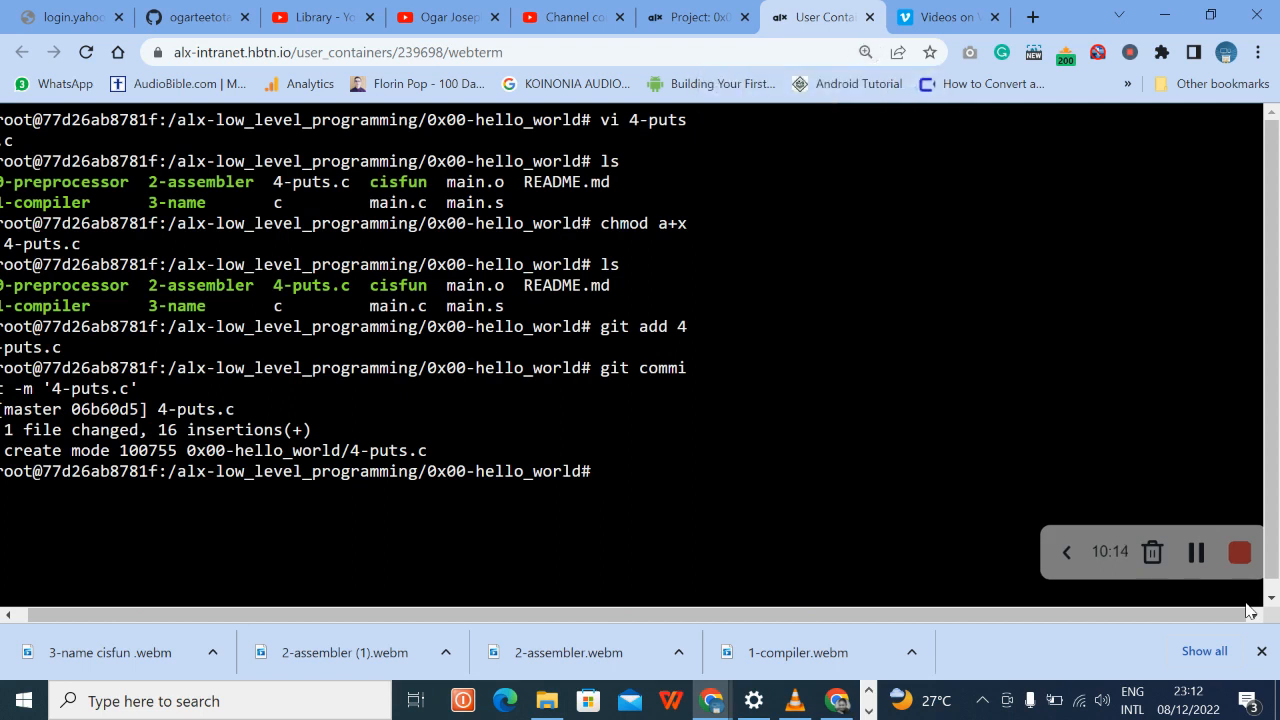
- Push the new commit to GitHub with git push
text(git)
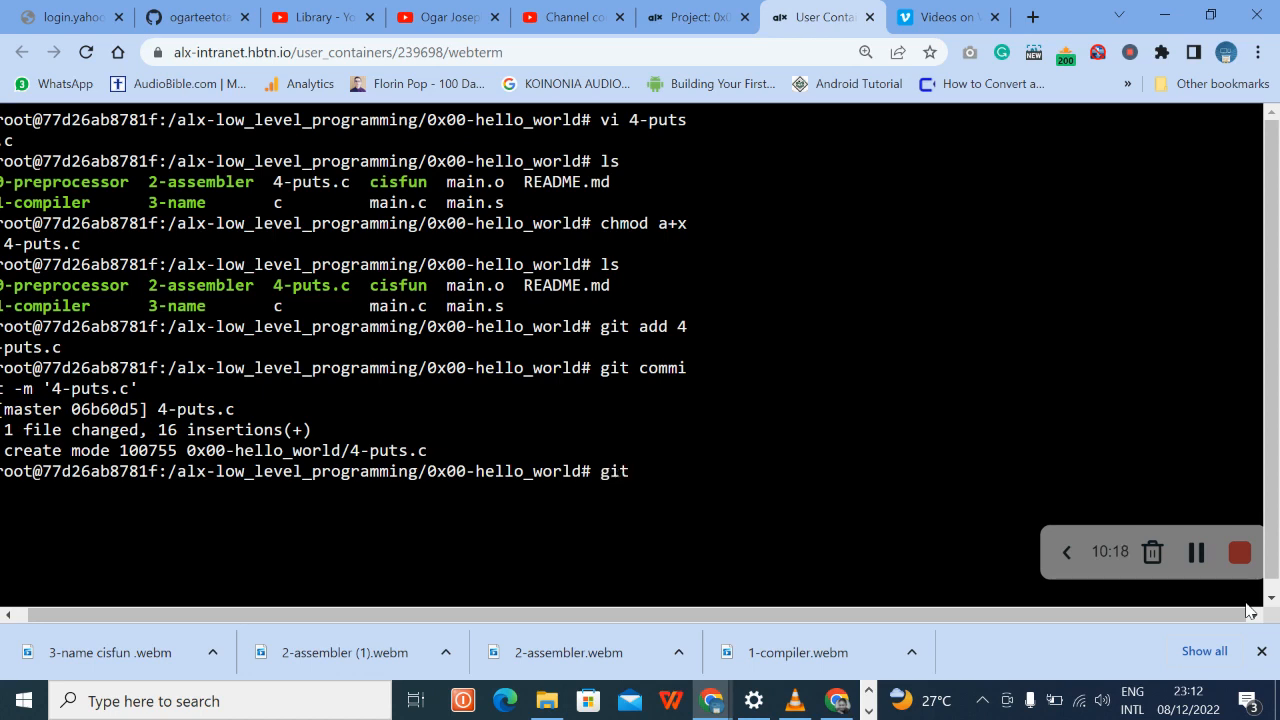
text(push)
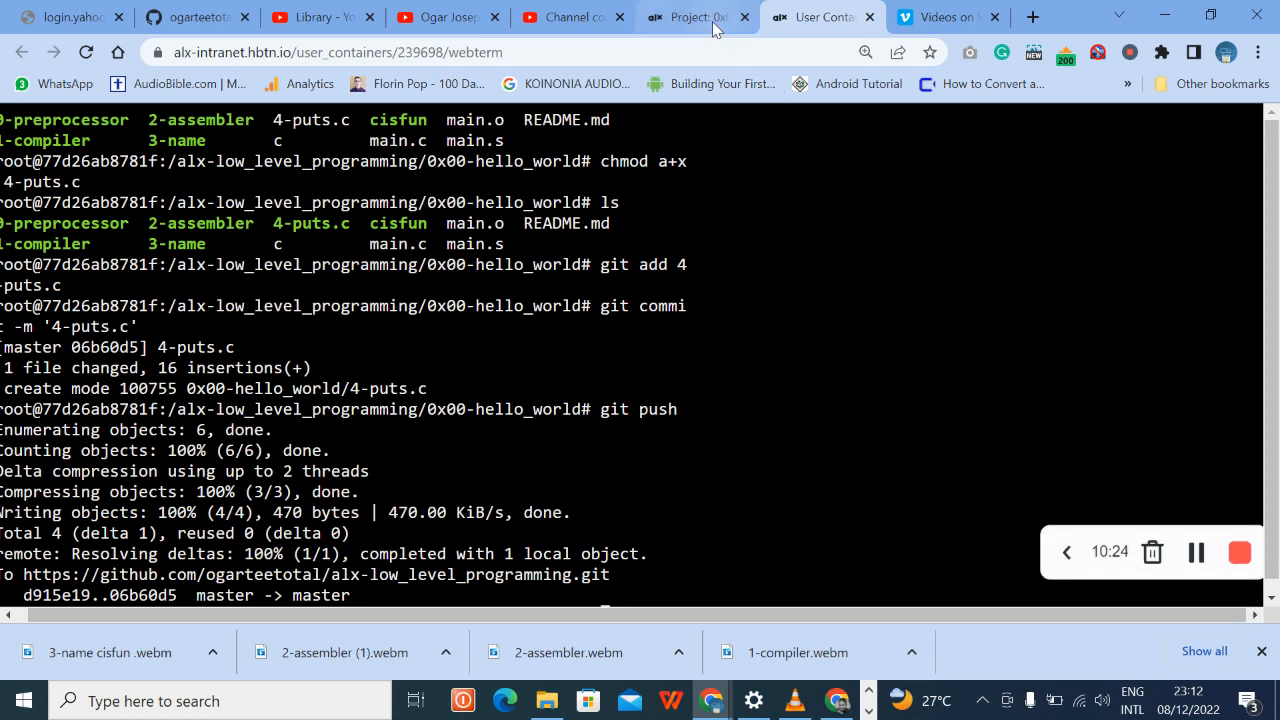
- Run the code checker tests on the Hello, puts task
click(690, 16)
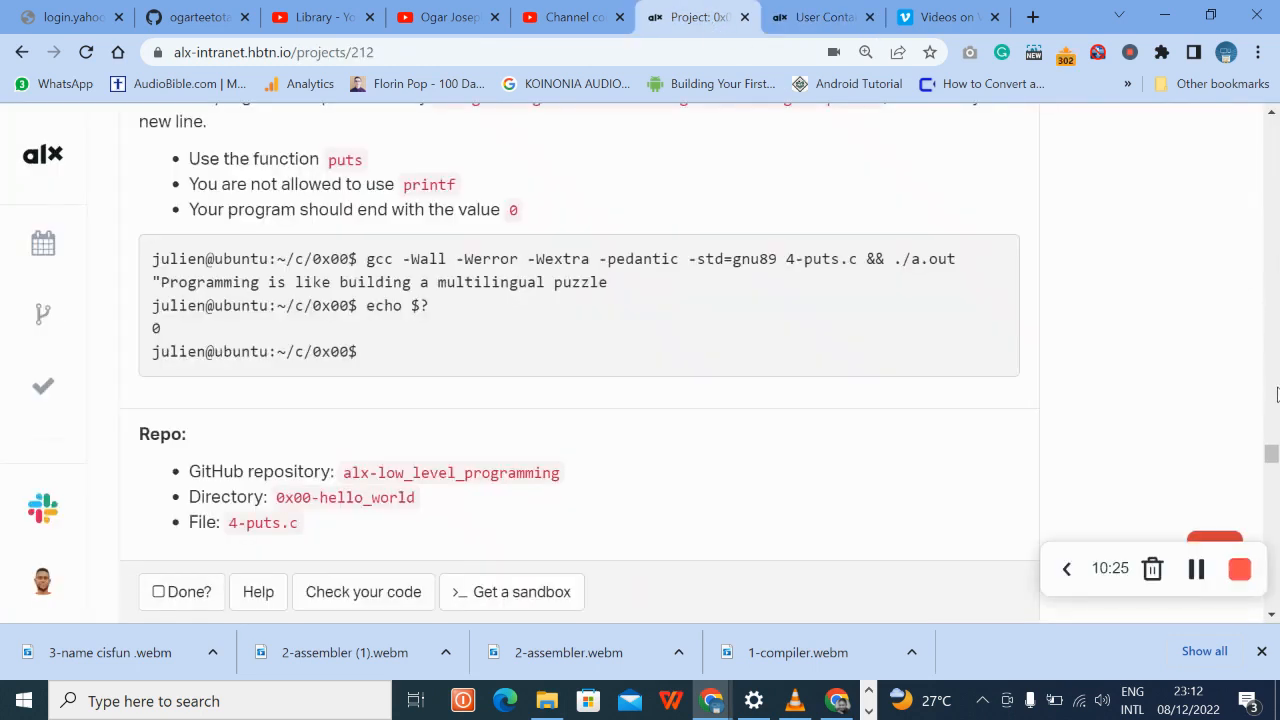
click(864, 52)
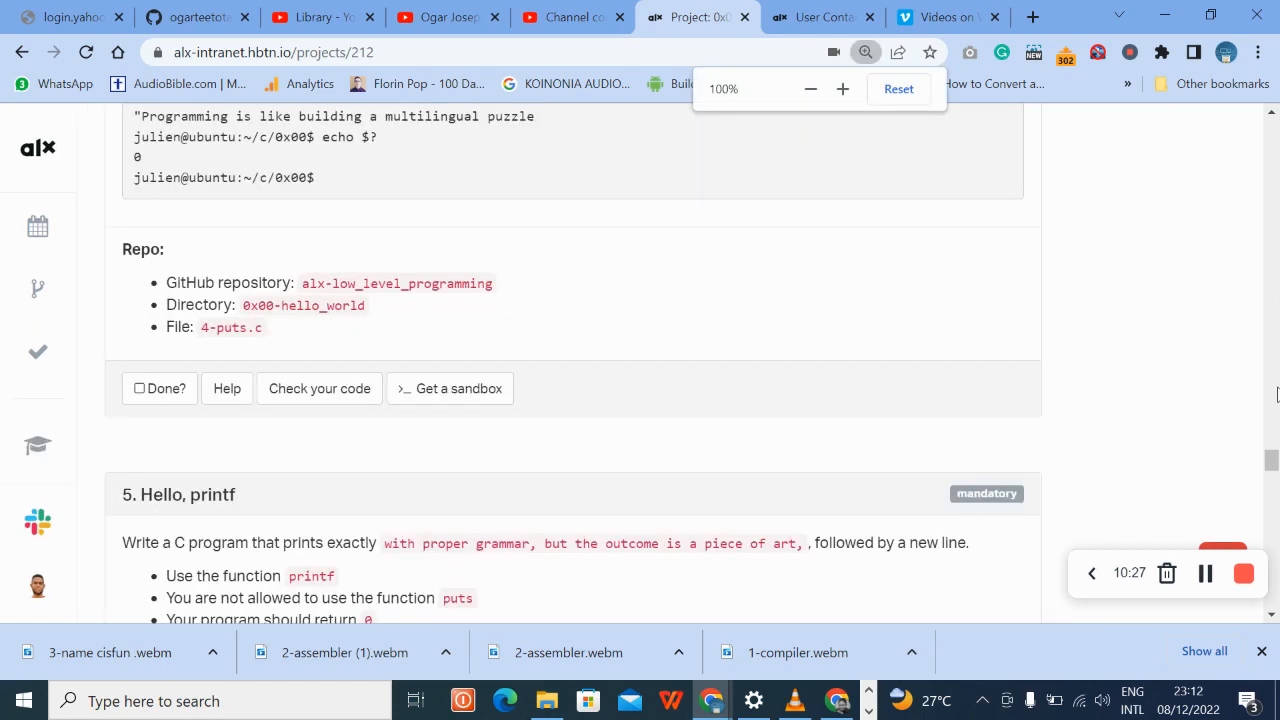
click(810, 88)
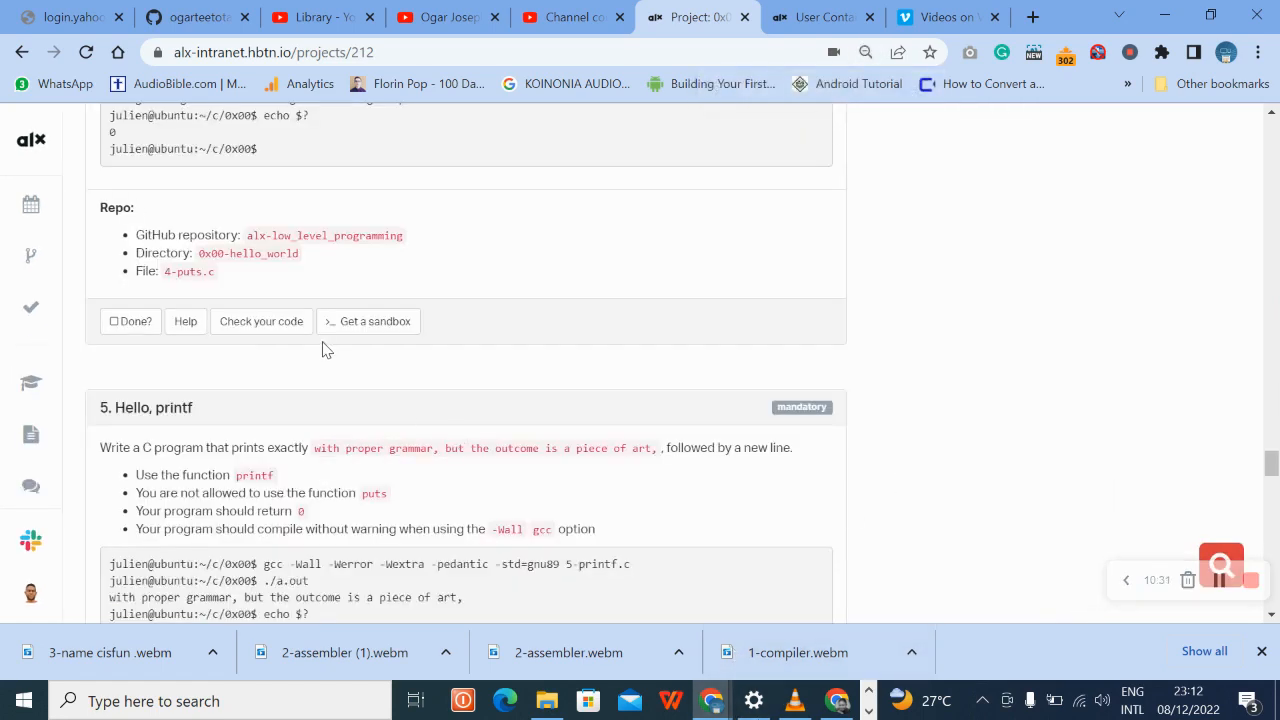
click(260, 320)
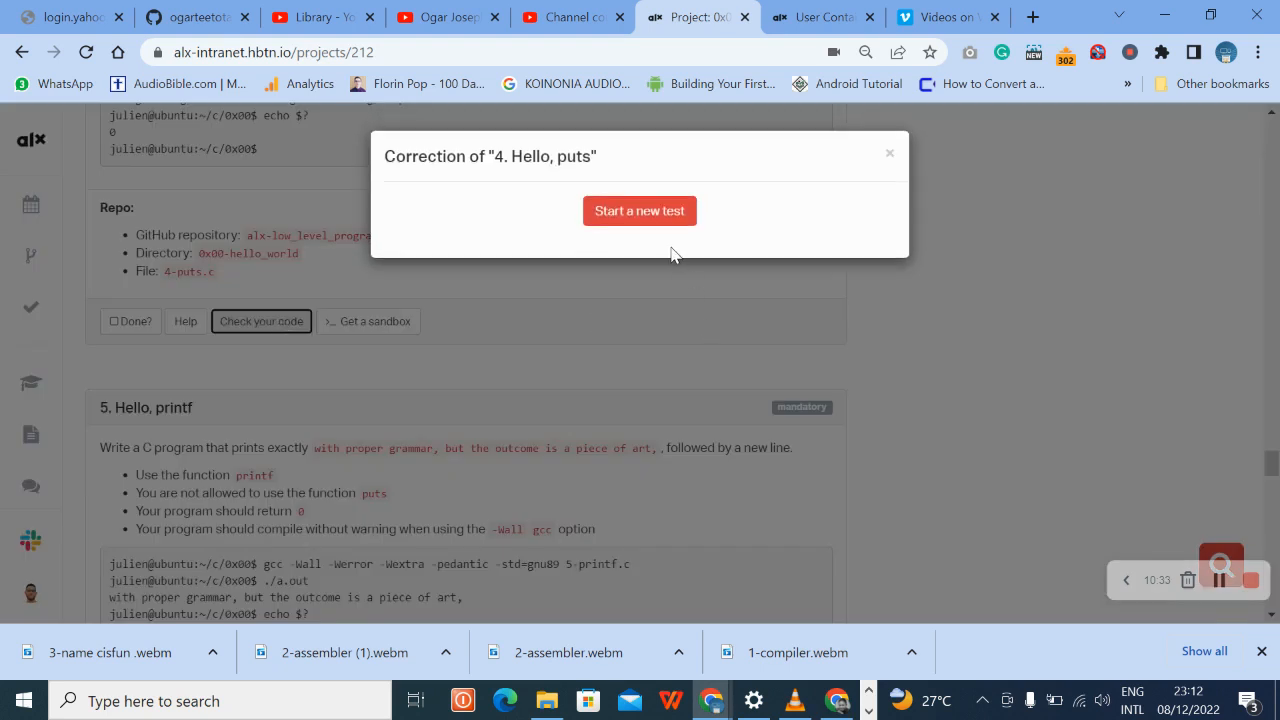
click(640, 212)
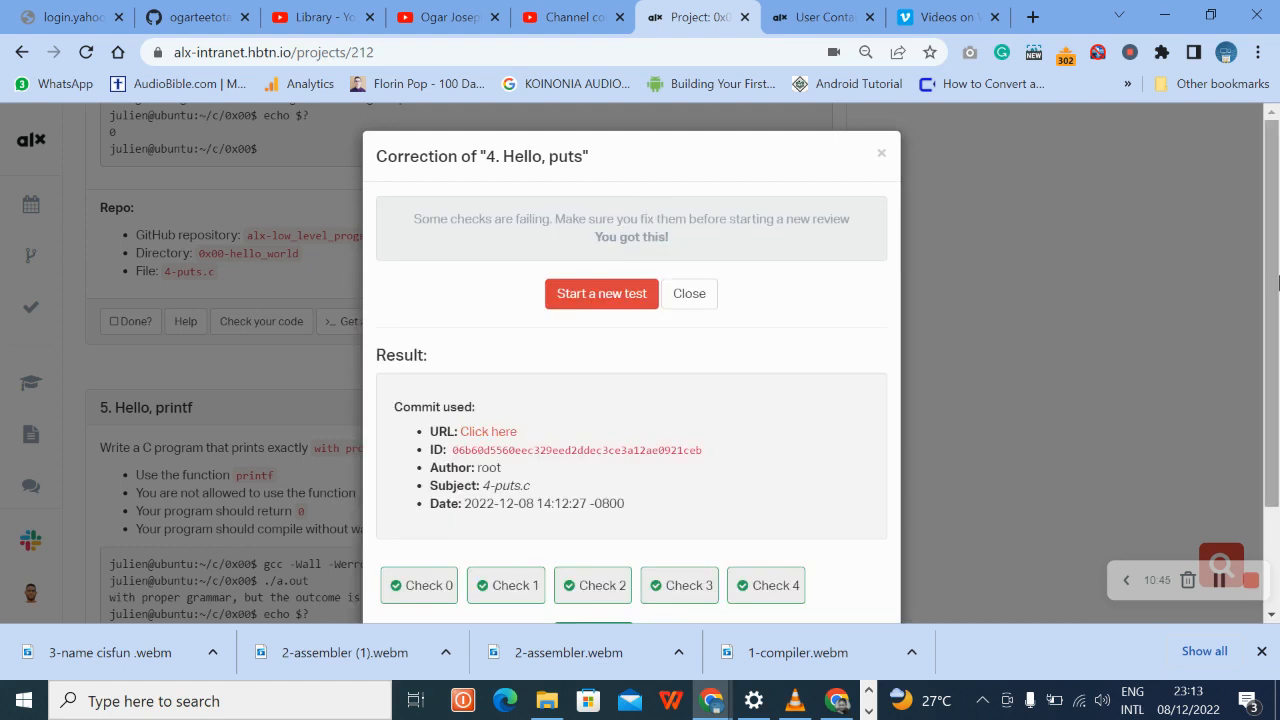
- Inspect the detailed results showing the two Betty style checks failing
scroll(down, 3)
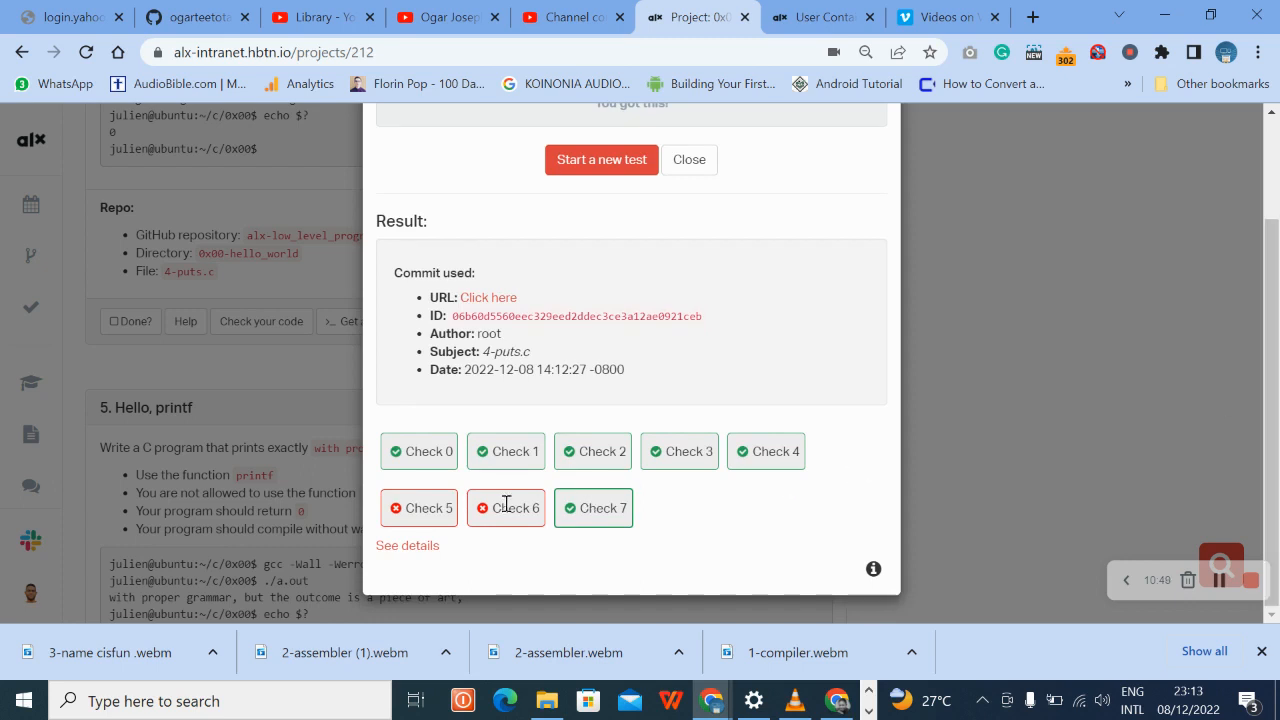
click(408, 544)
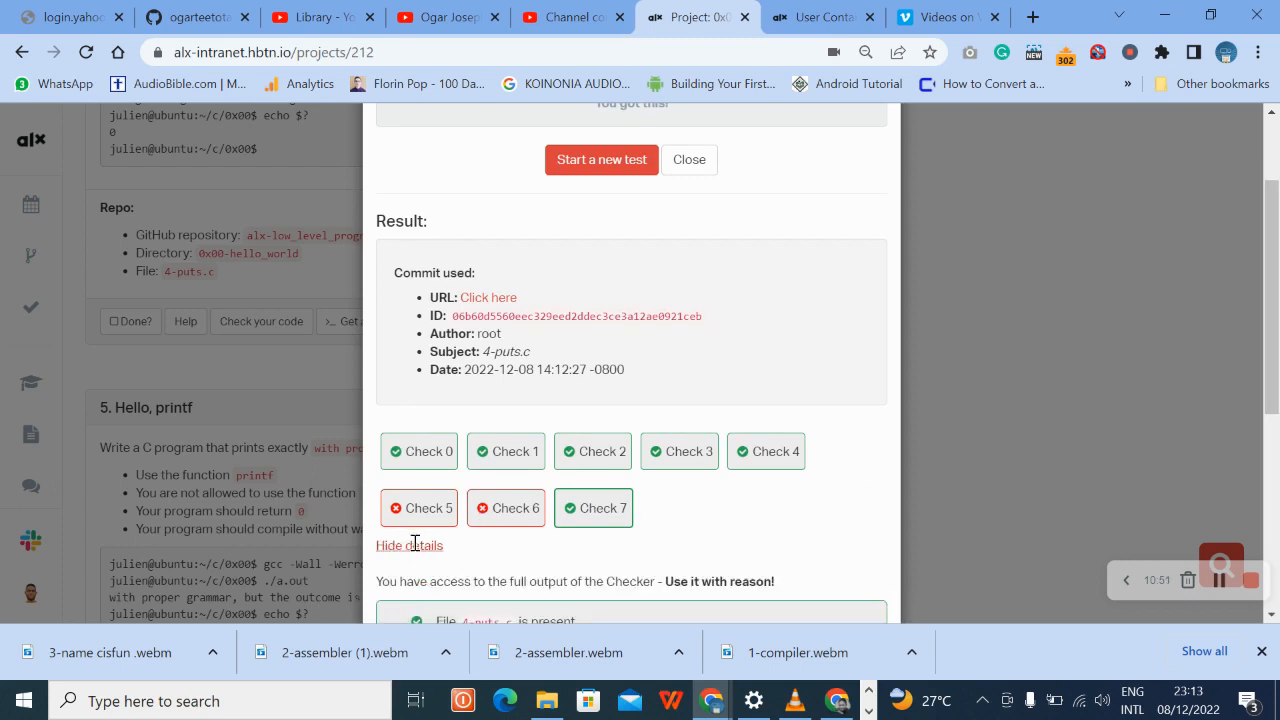
scroll(down, 3)
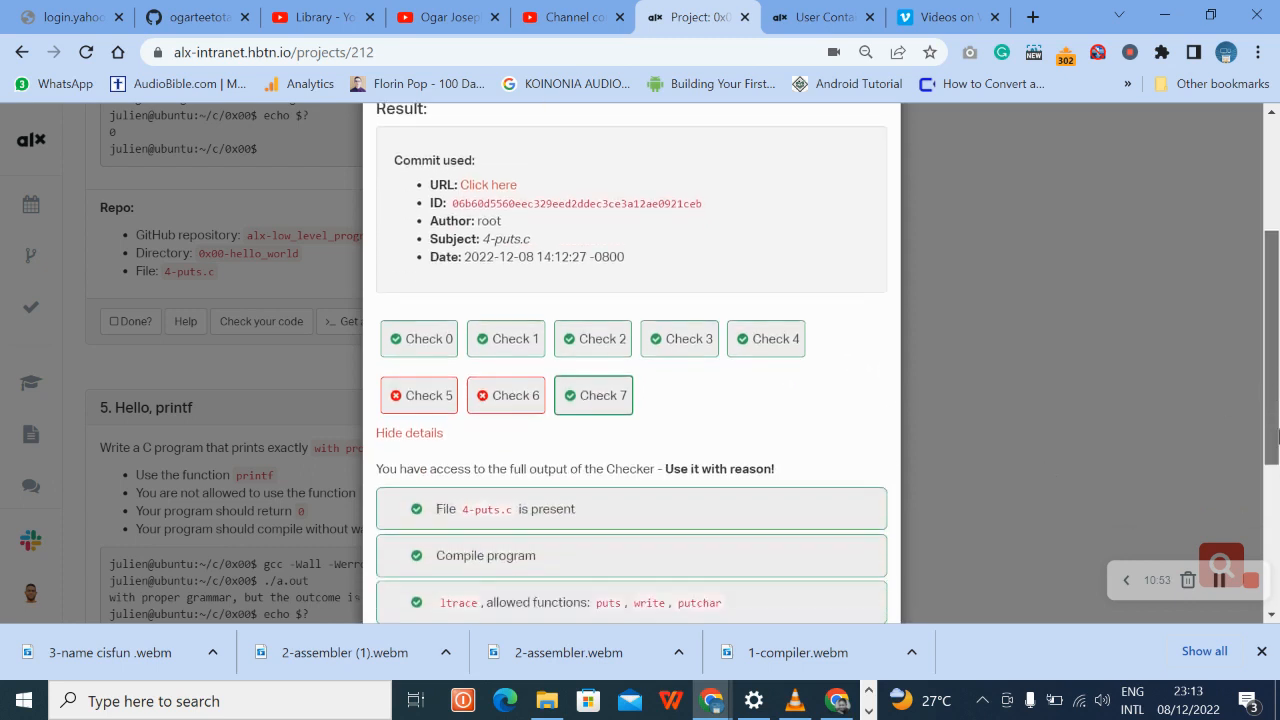
scroll(down, 3)
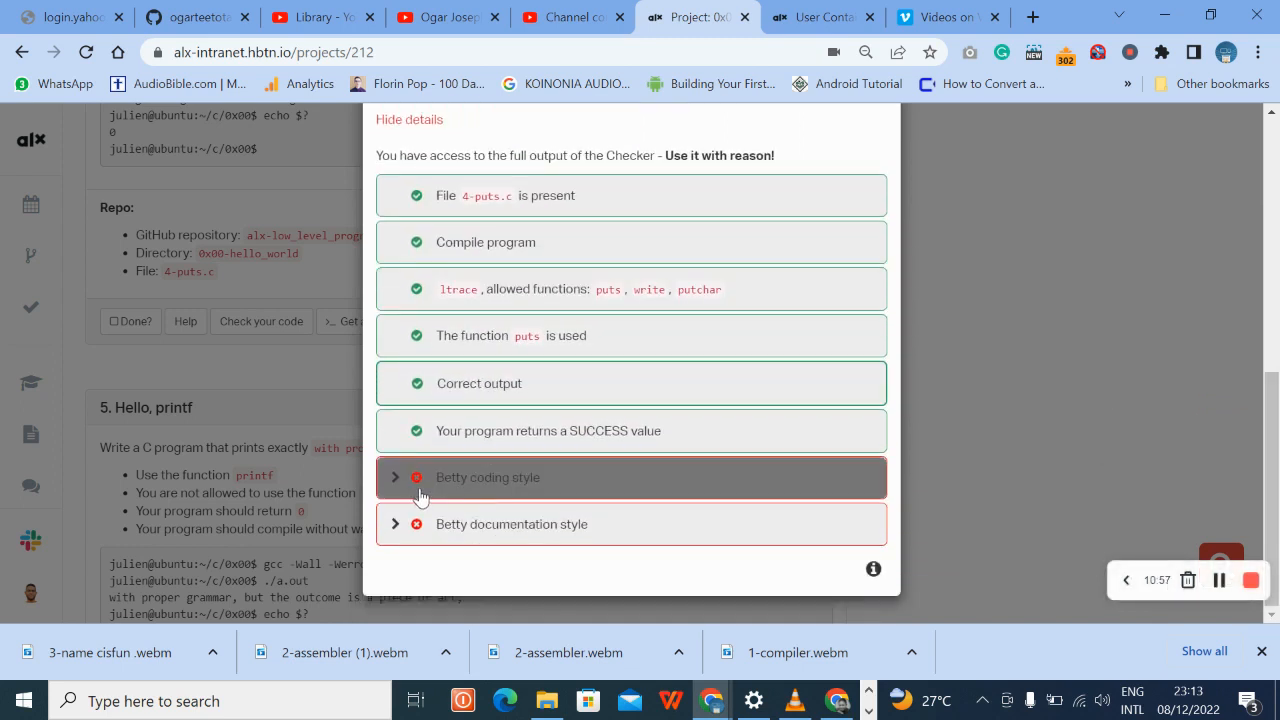
mouse_move(404, 524)
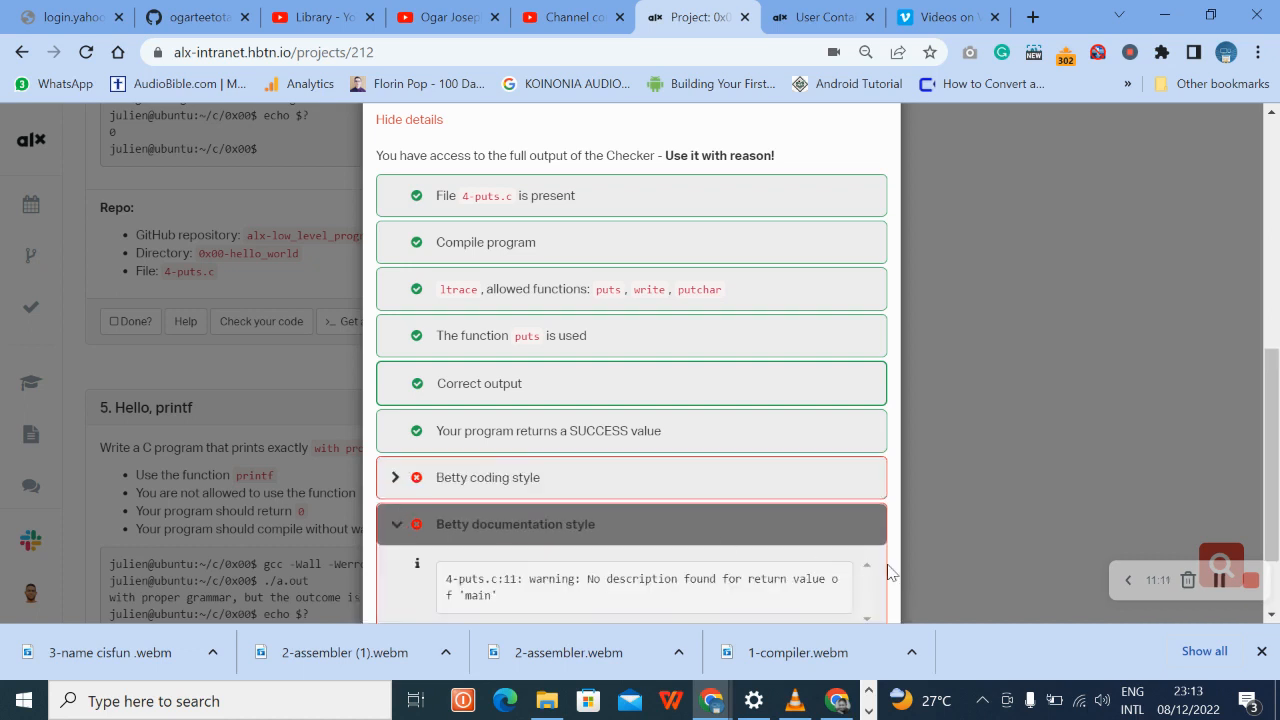
scroll(down, 3)
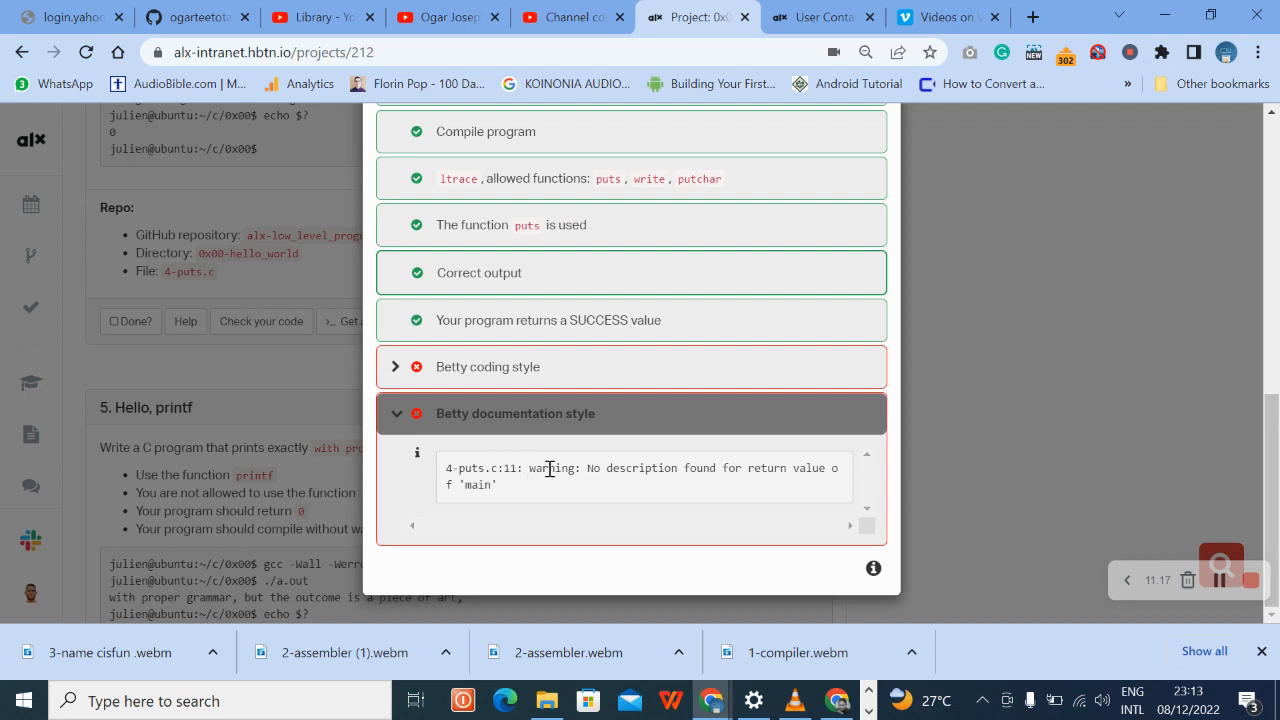
mouse_move(708, 486)
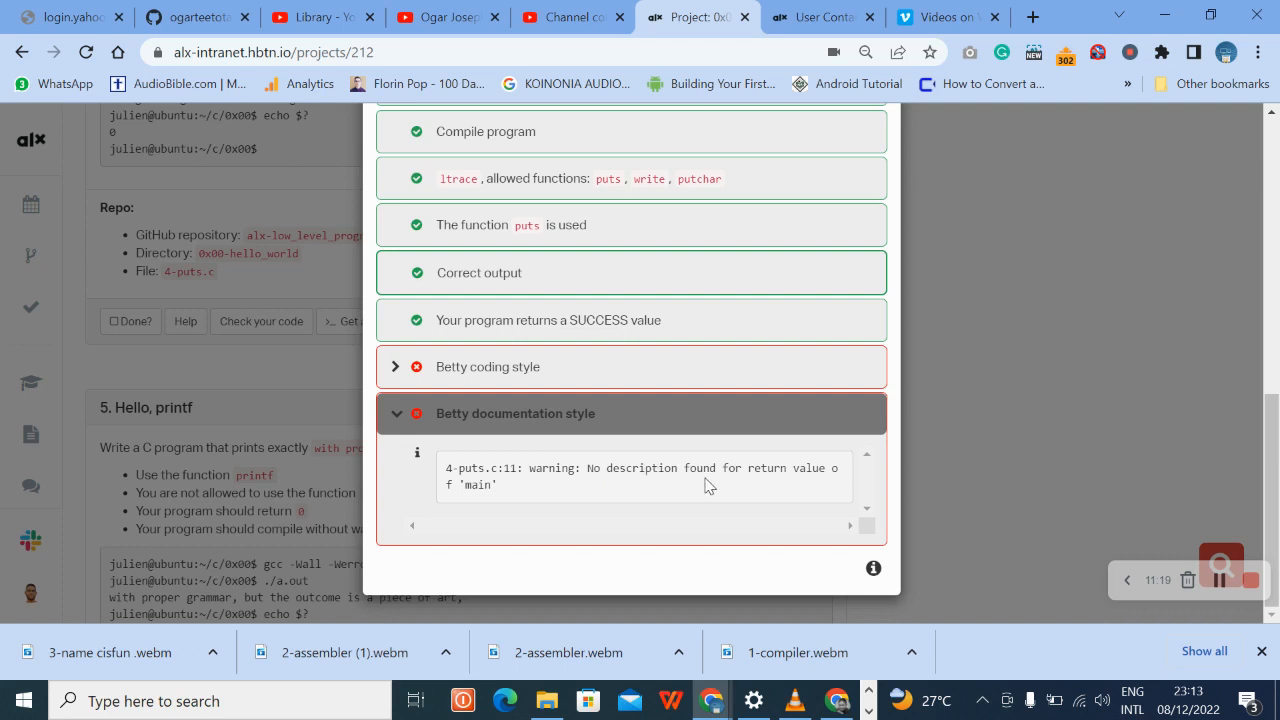
mouse_move(670, 460)
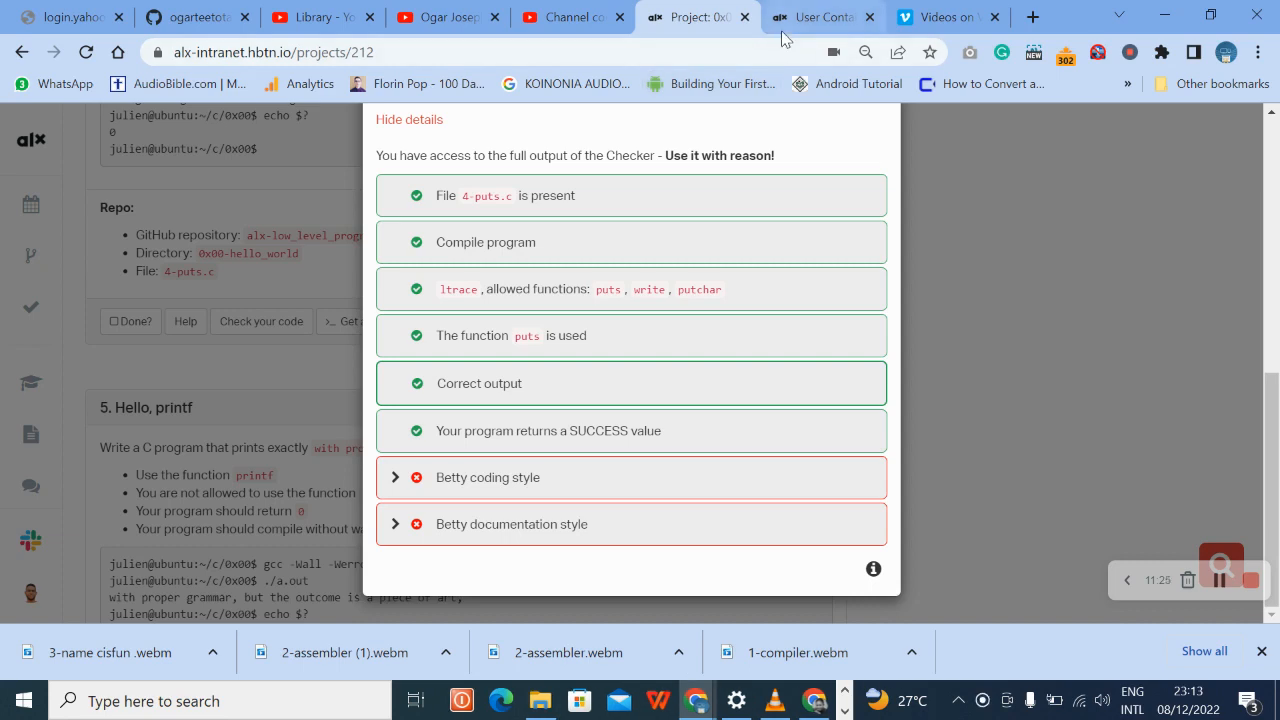
- Reopen 4-puts.c in vi, then look at the checker style errors again
click(820, 16)
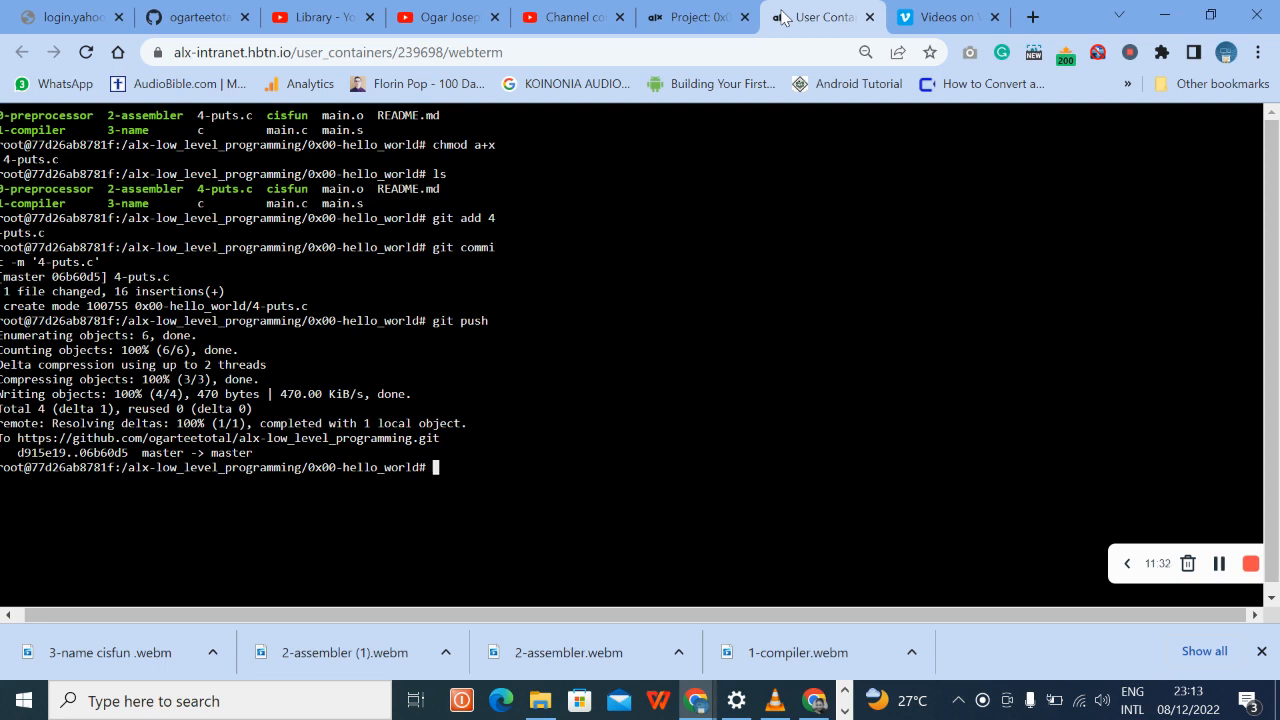
text(vi)
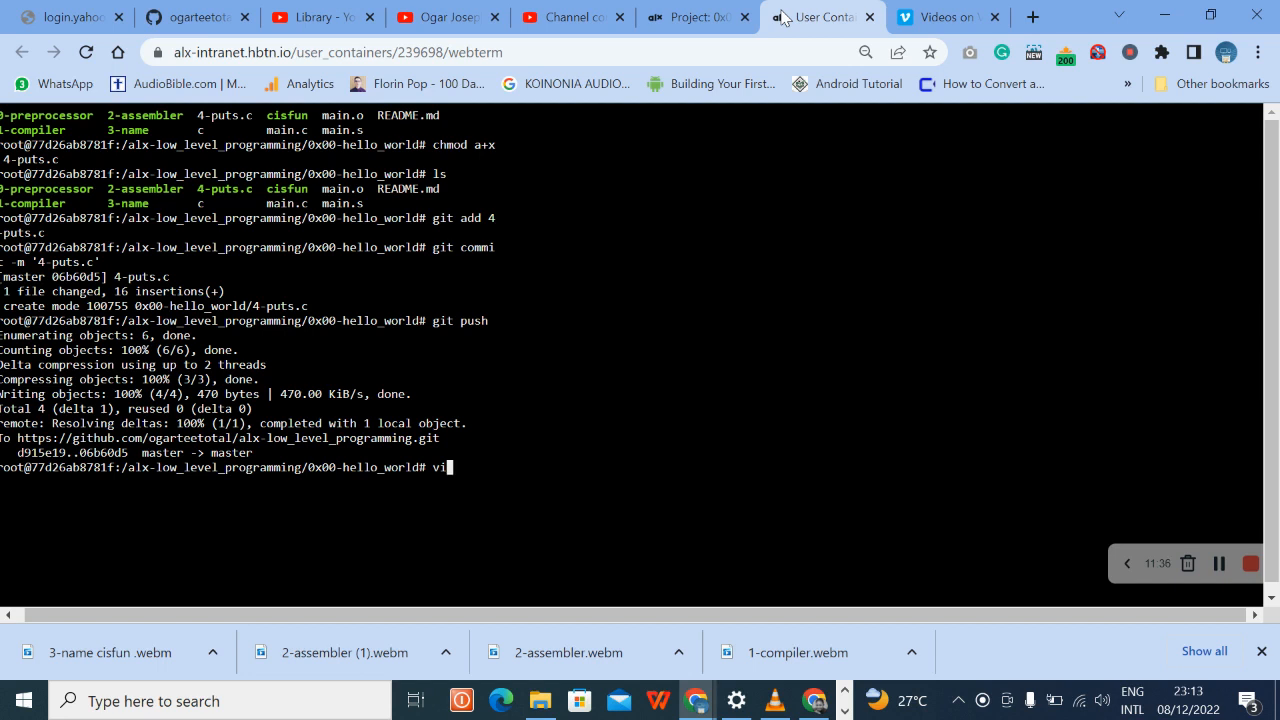
text(4-puts.c)
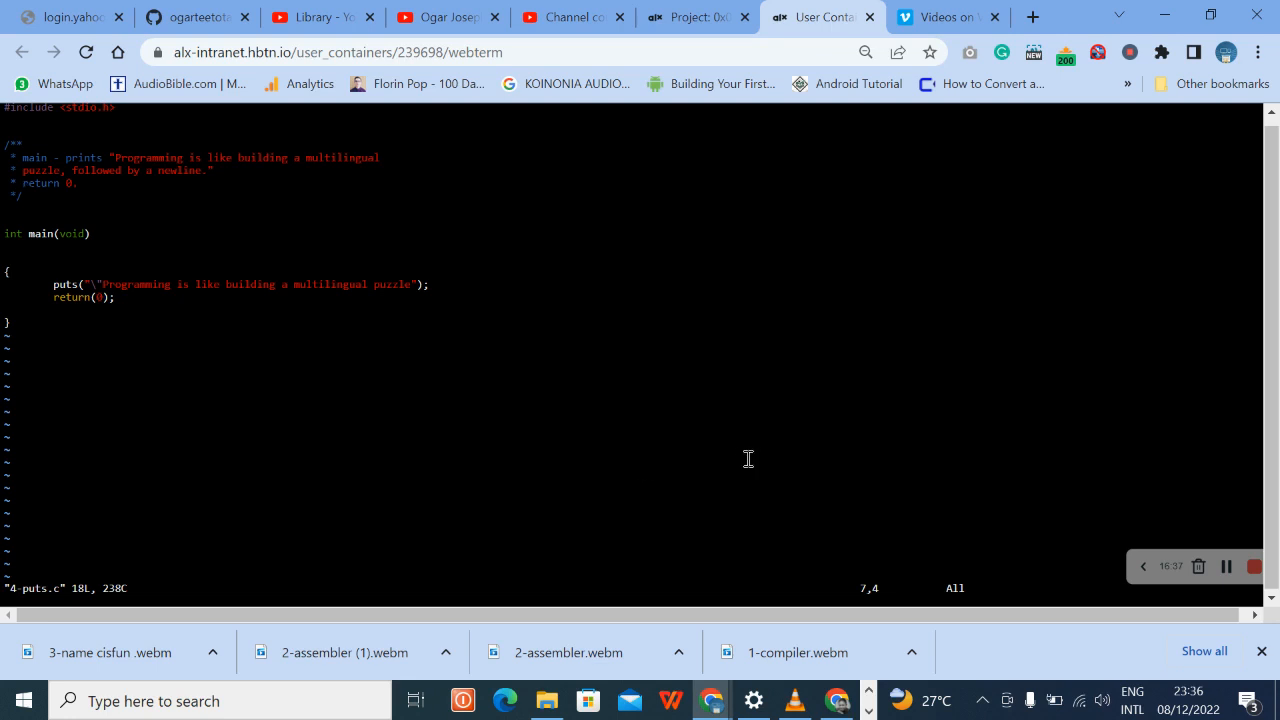
click(690, 16)
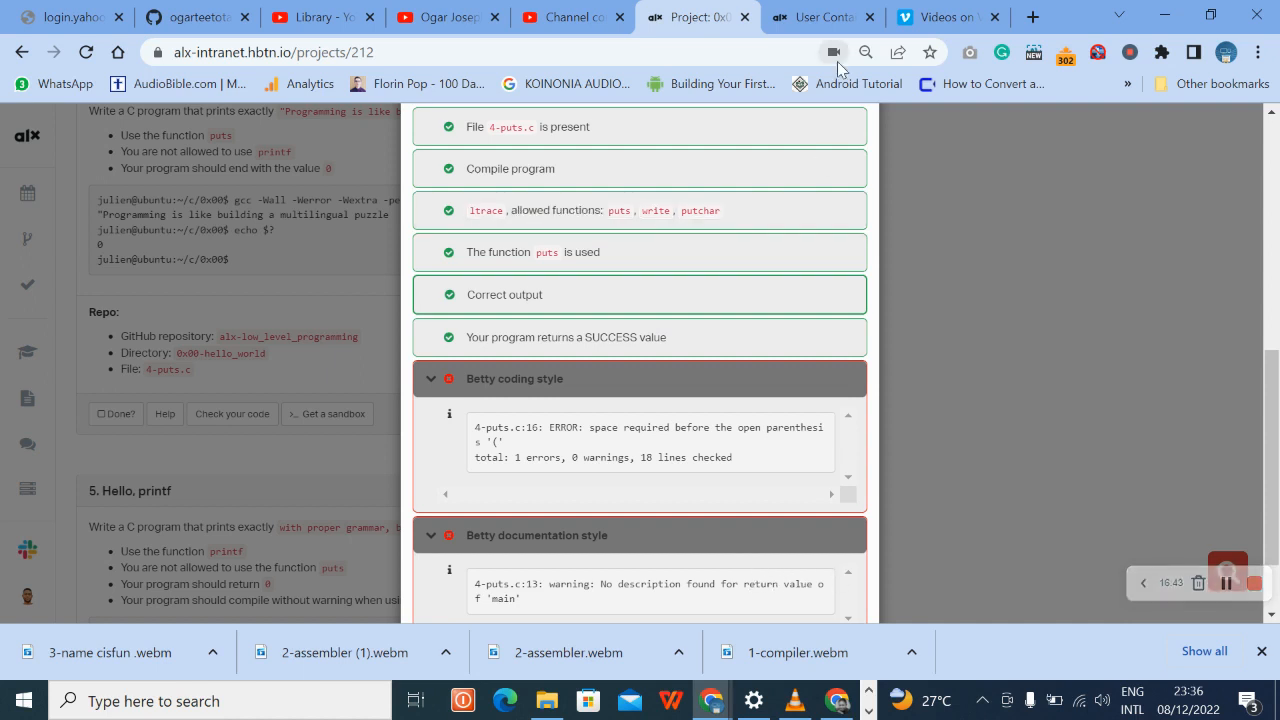
- Reword the header comment's return line in 4-puts.c to read "Return: Always 0."
click(820, 16)
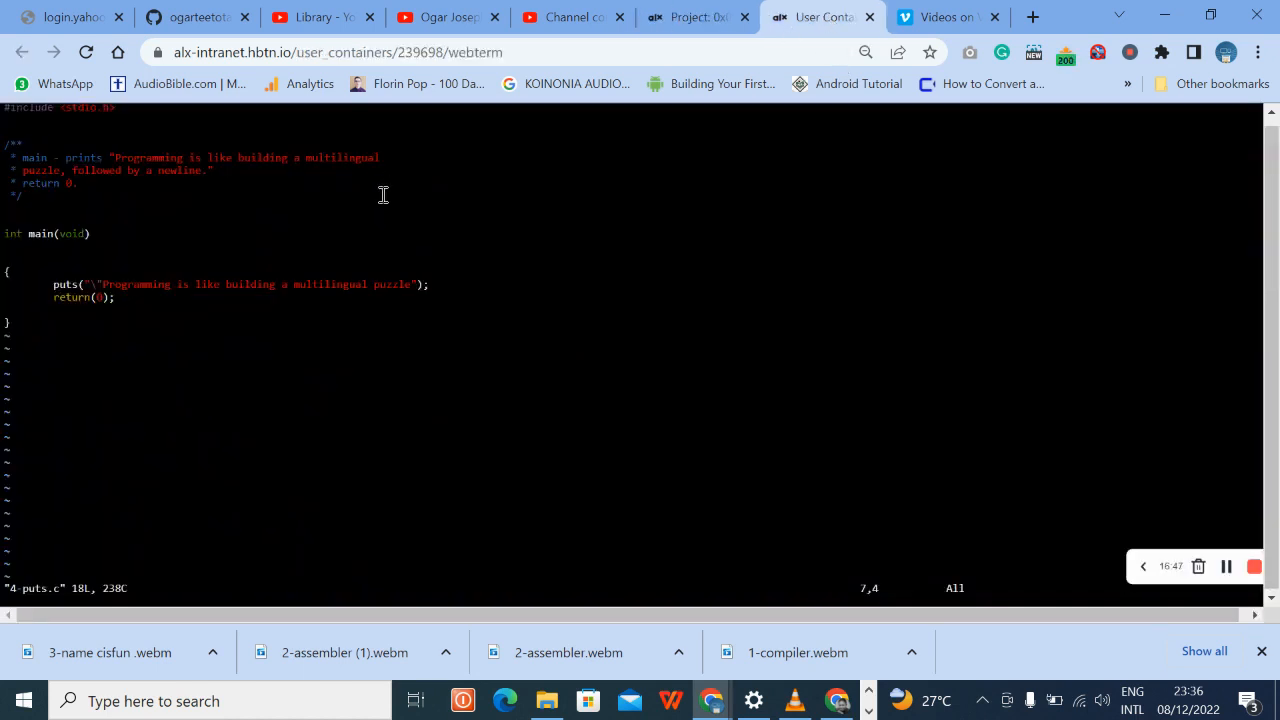
key(R)
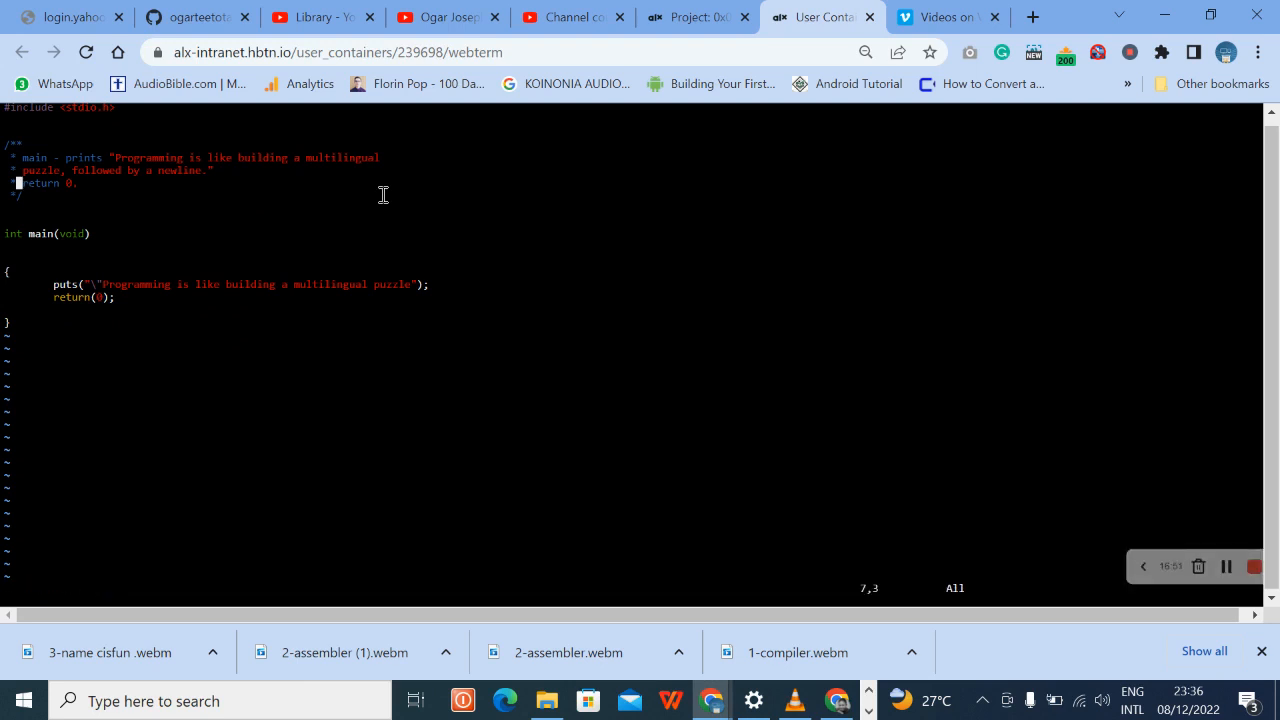
key(i)
text(R)
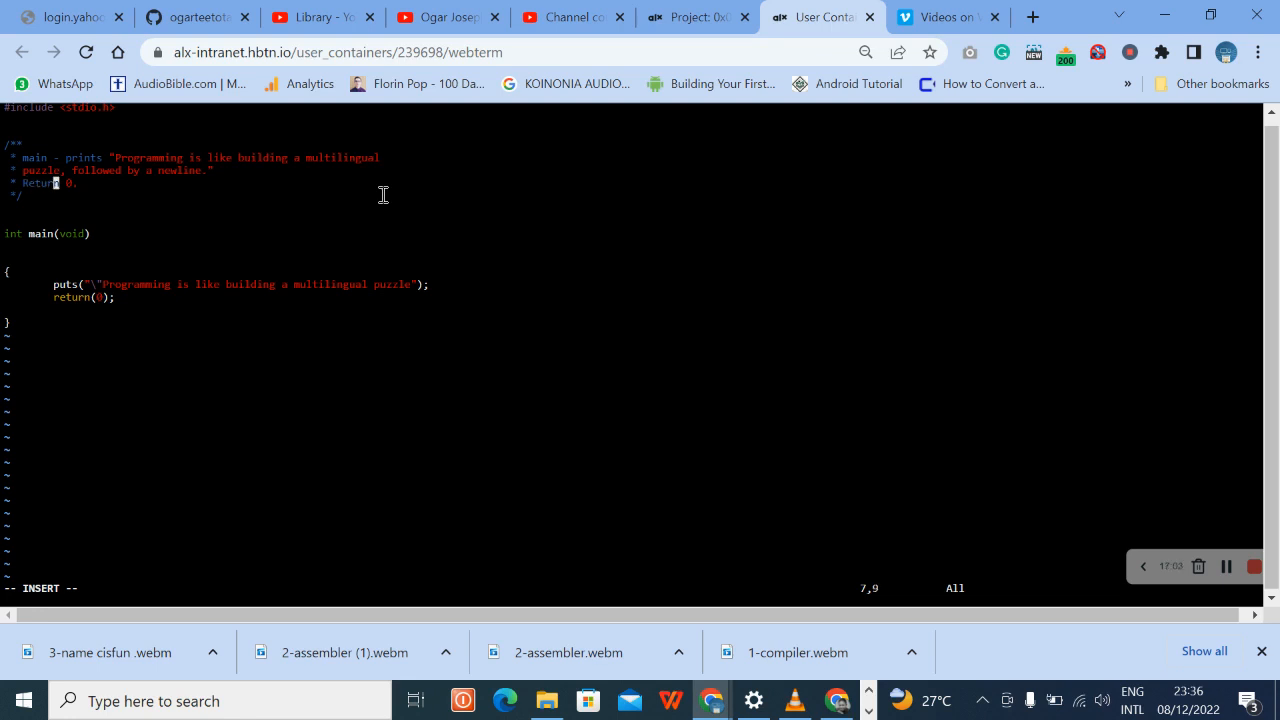
key(Right)
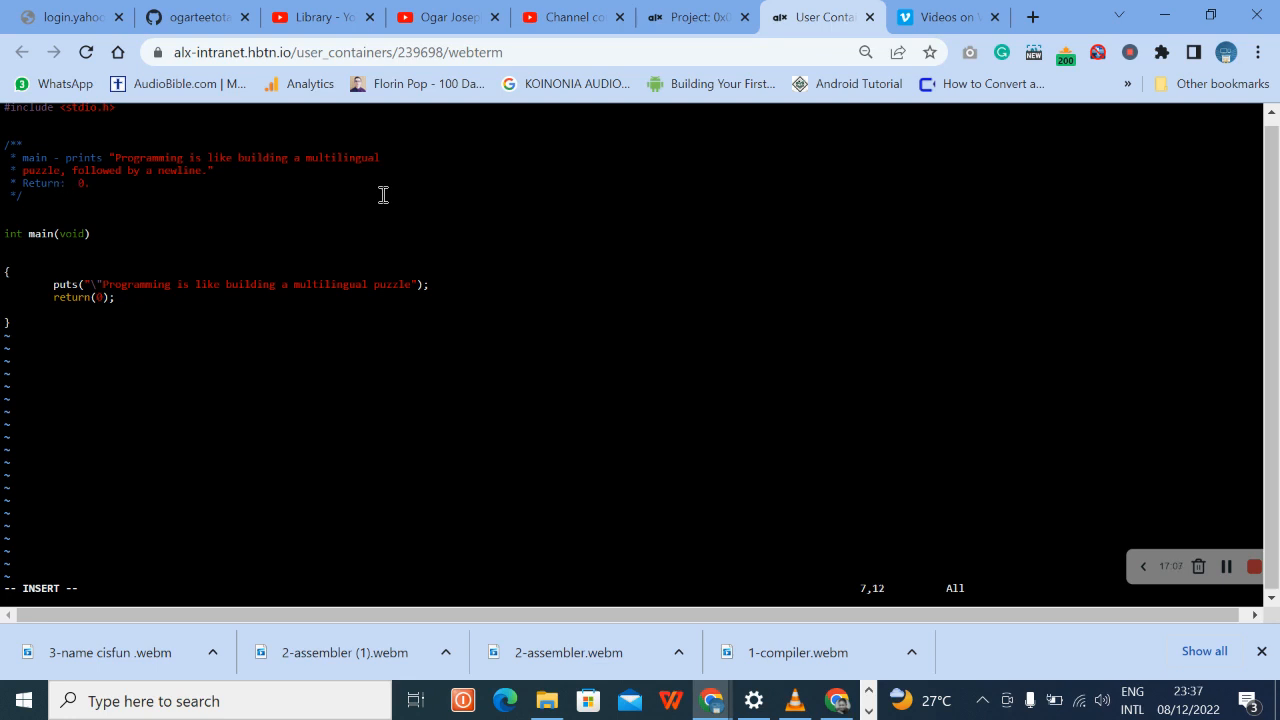
text(Al)
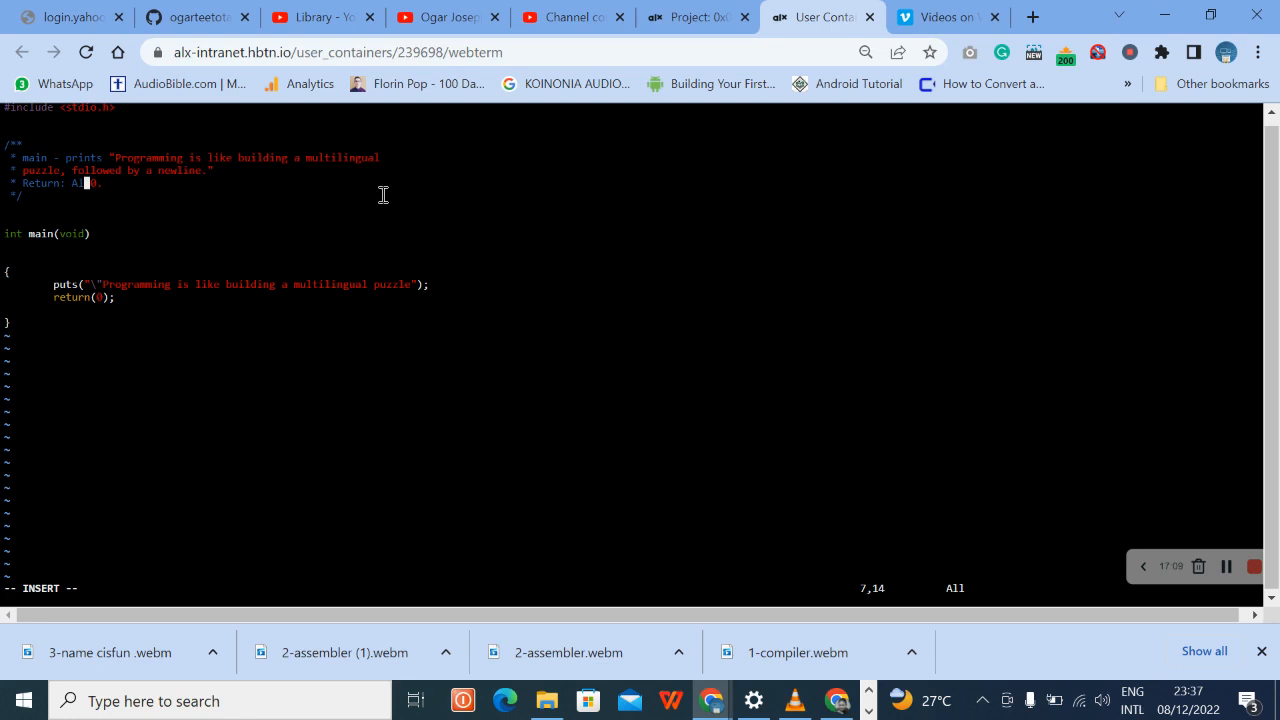
text(ways)
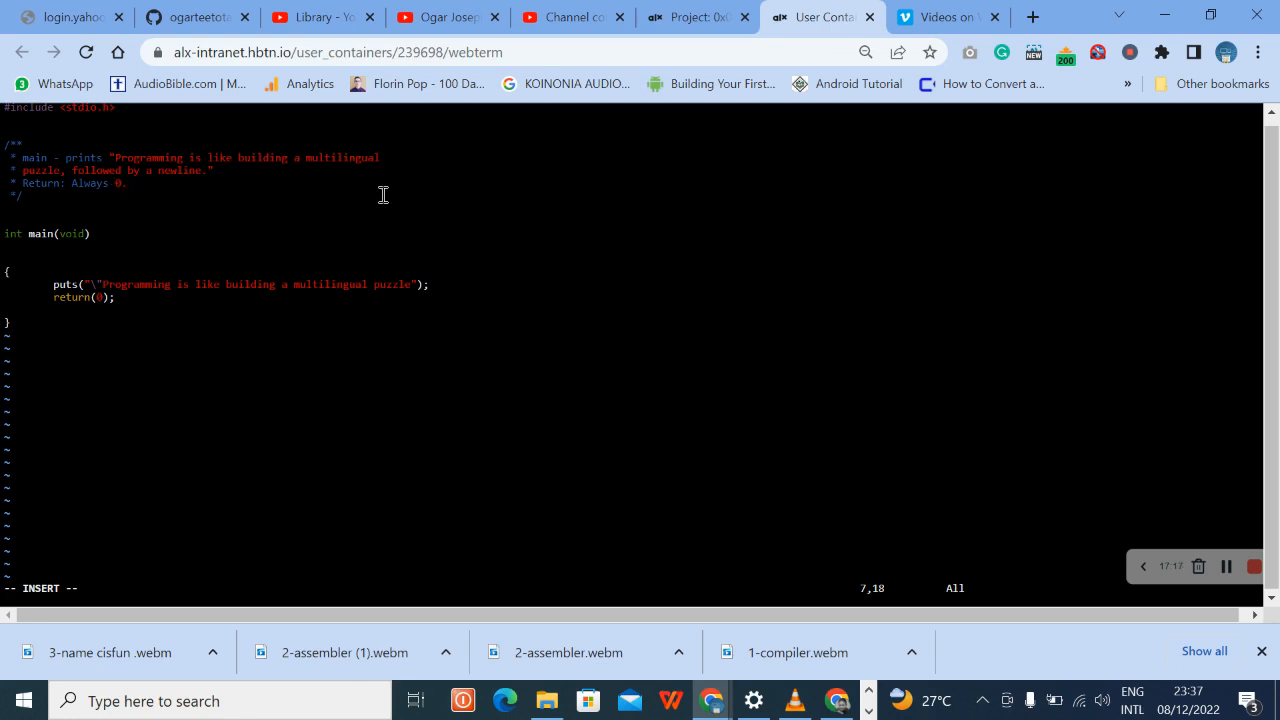
mouse_move(212, 184)
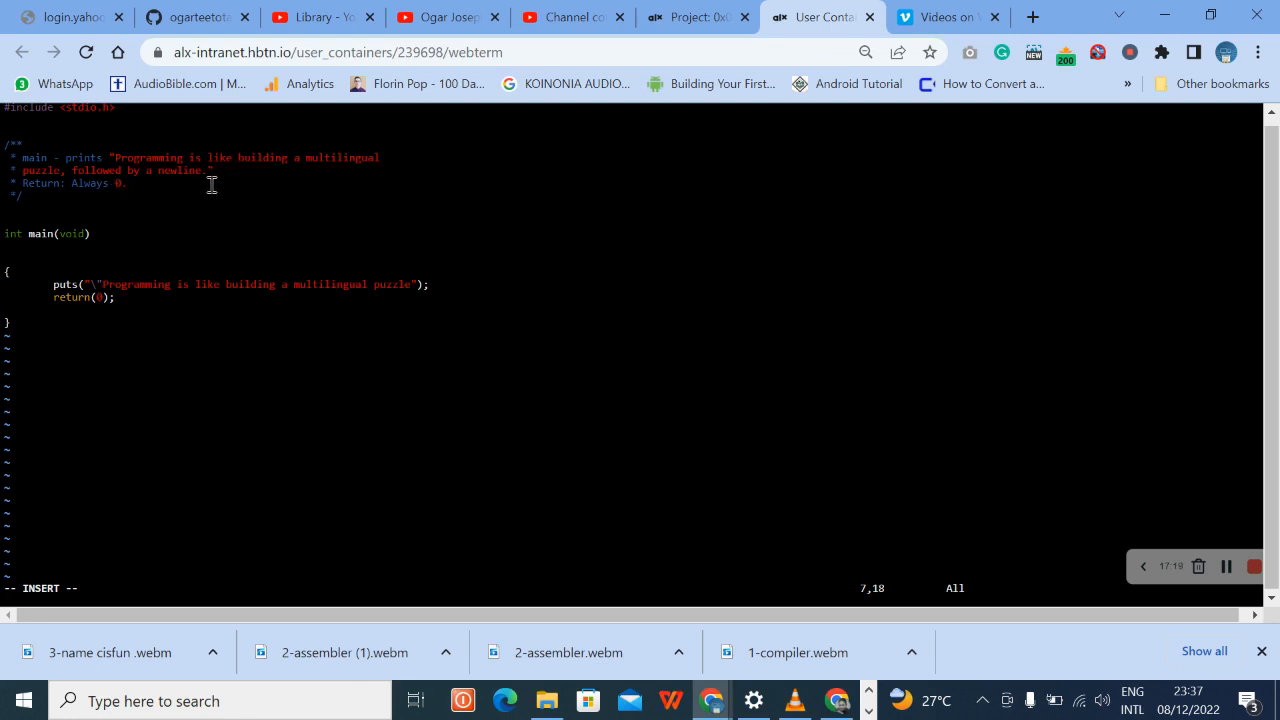
mouse_move(216, 168)
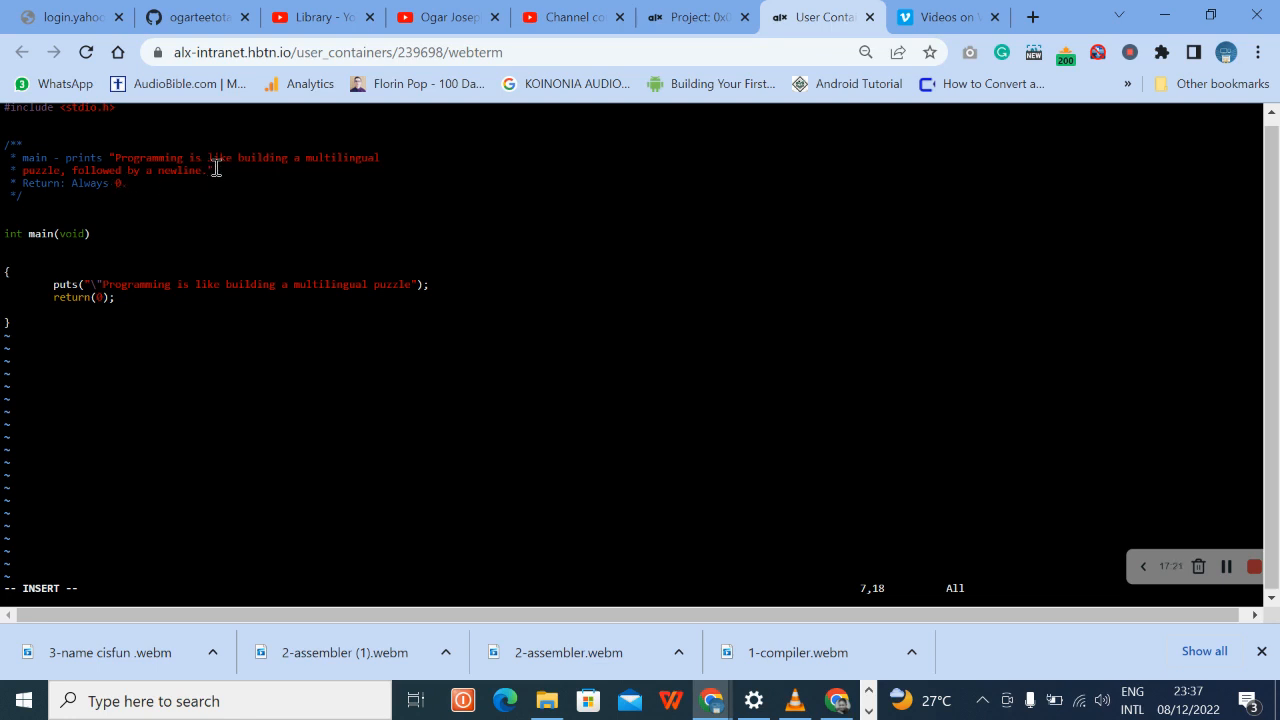
mouse_move(752, 20)
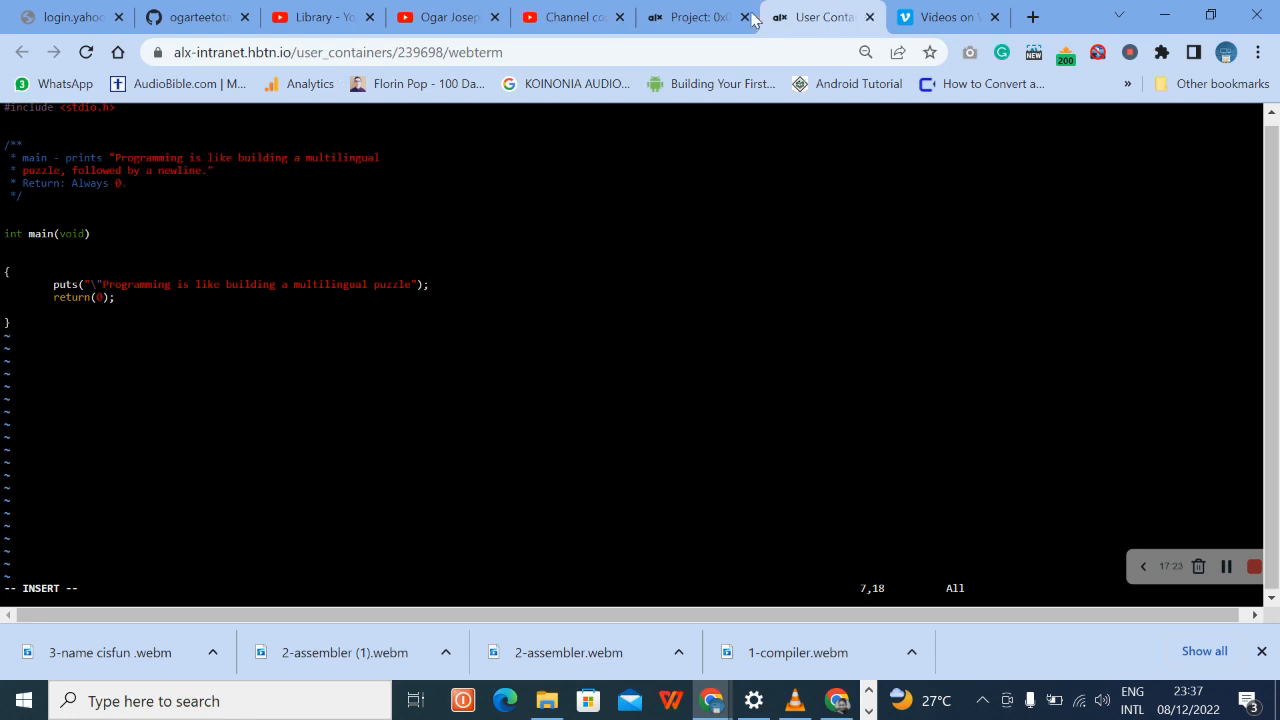
- Close the failing Betty checker results on the intranet, leaving the Hello, puts task description showing
click(690, 16)
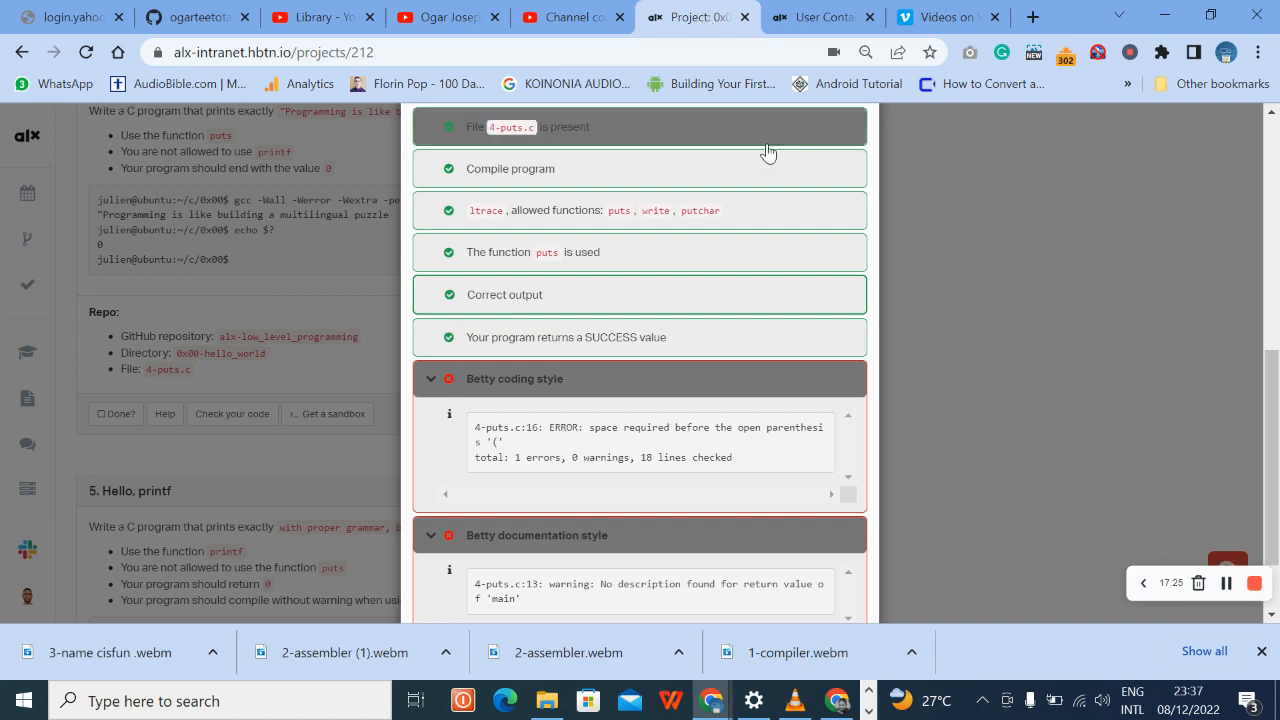
mouse_move(978, 188)
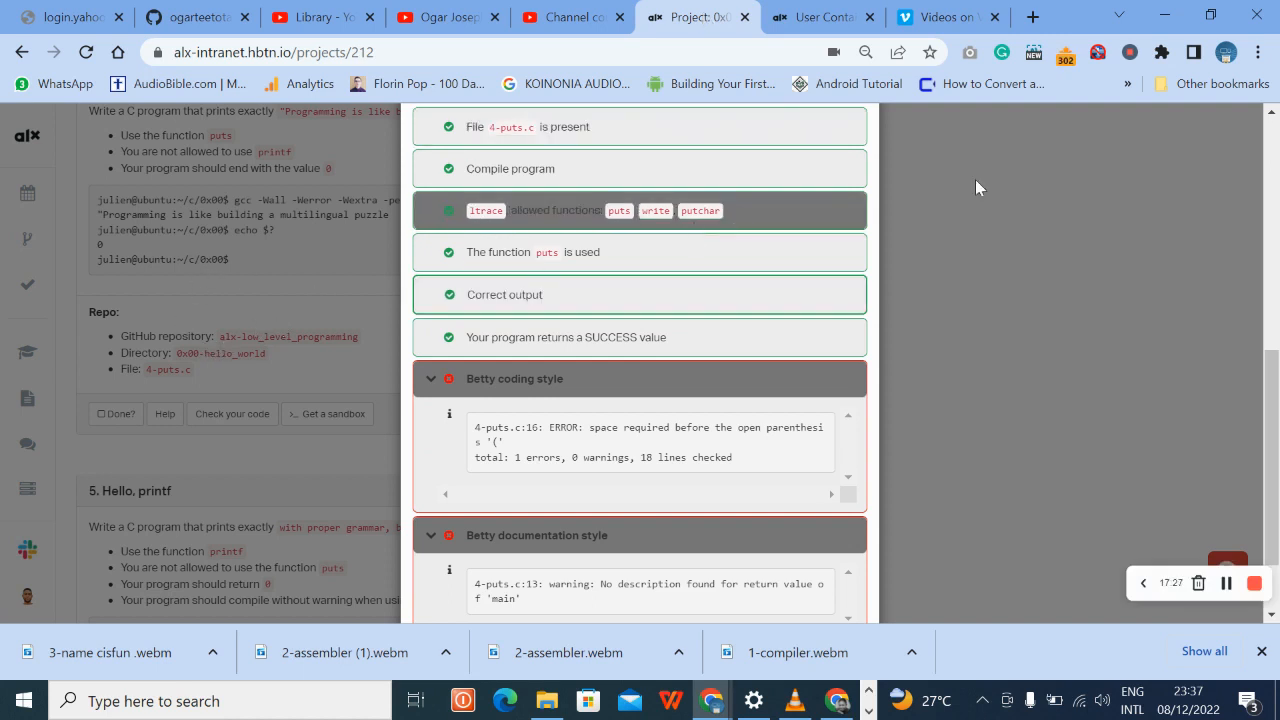
scroll(up, 3)
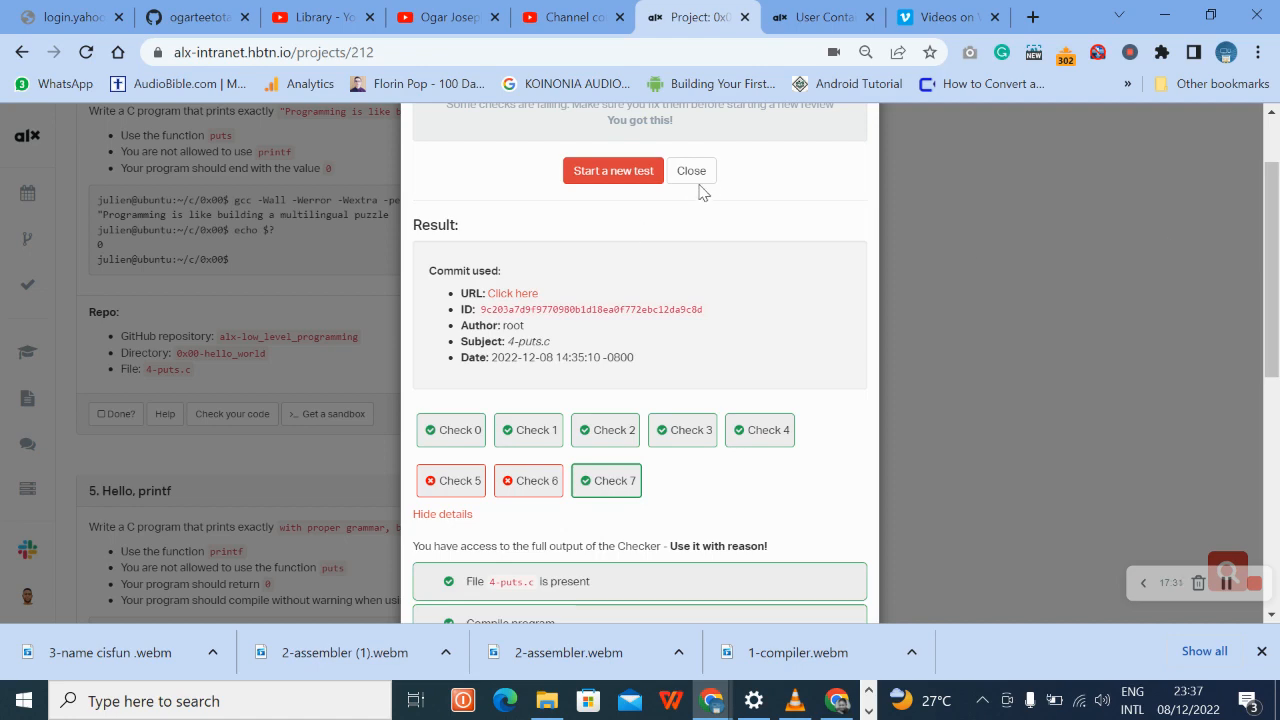
click(692, 170)
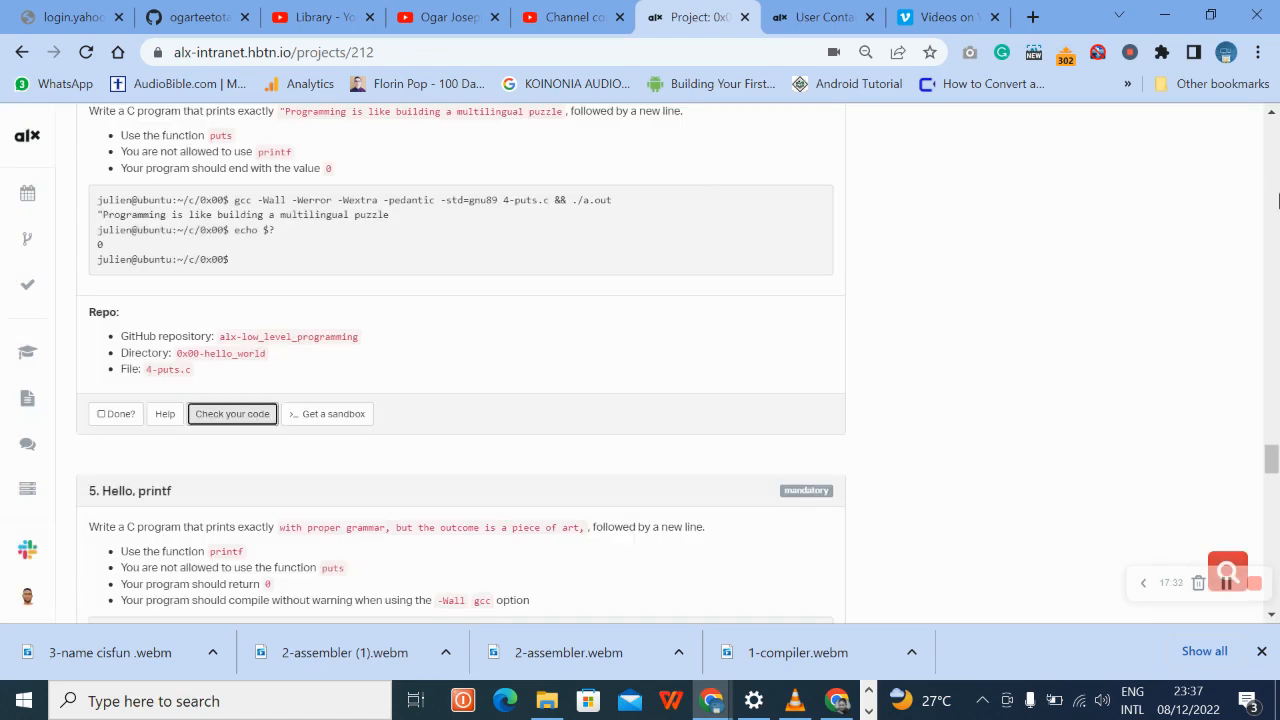
scroll(up, 3)
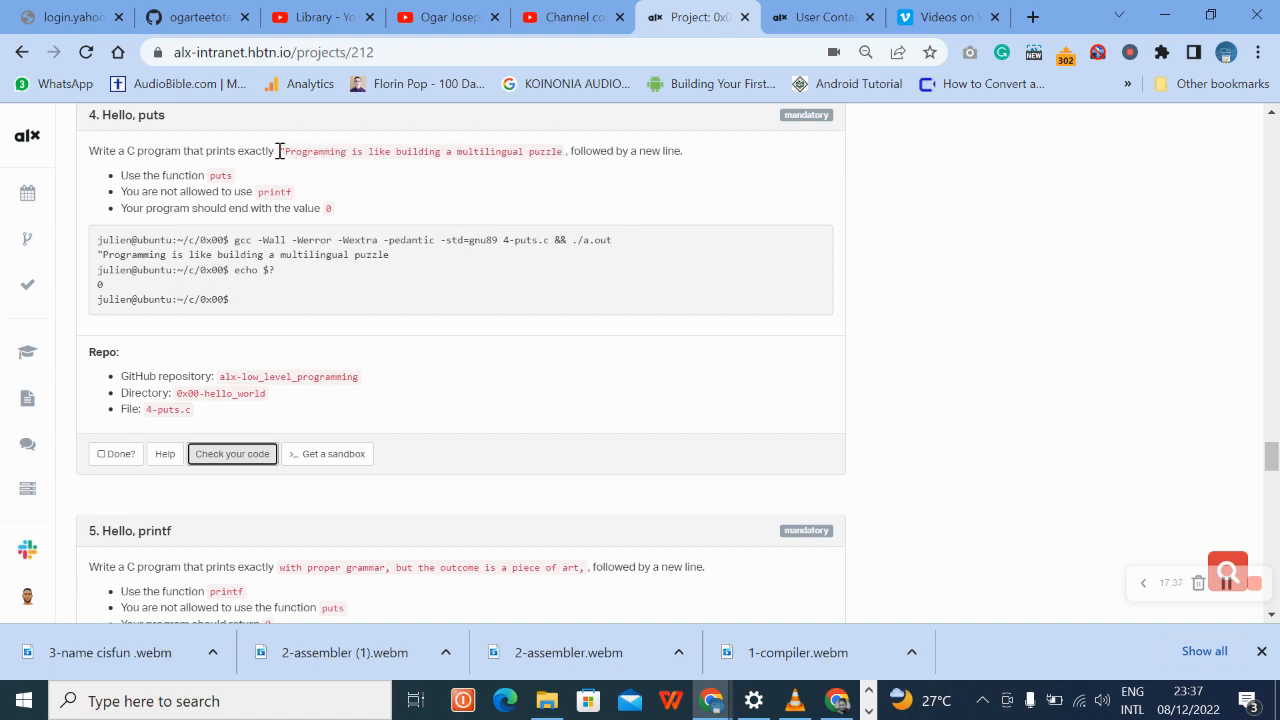
mouse_move(568, 152)
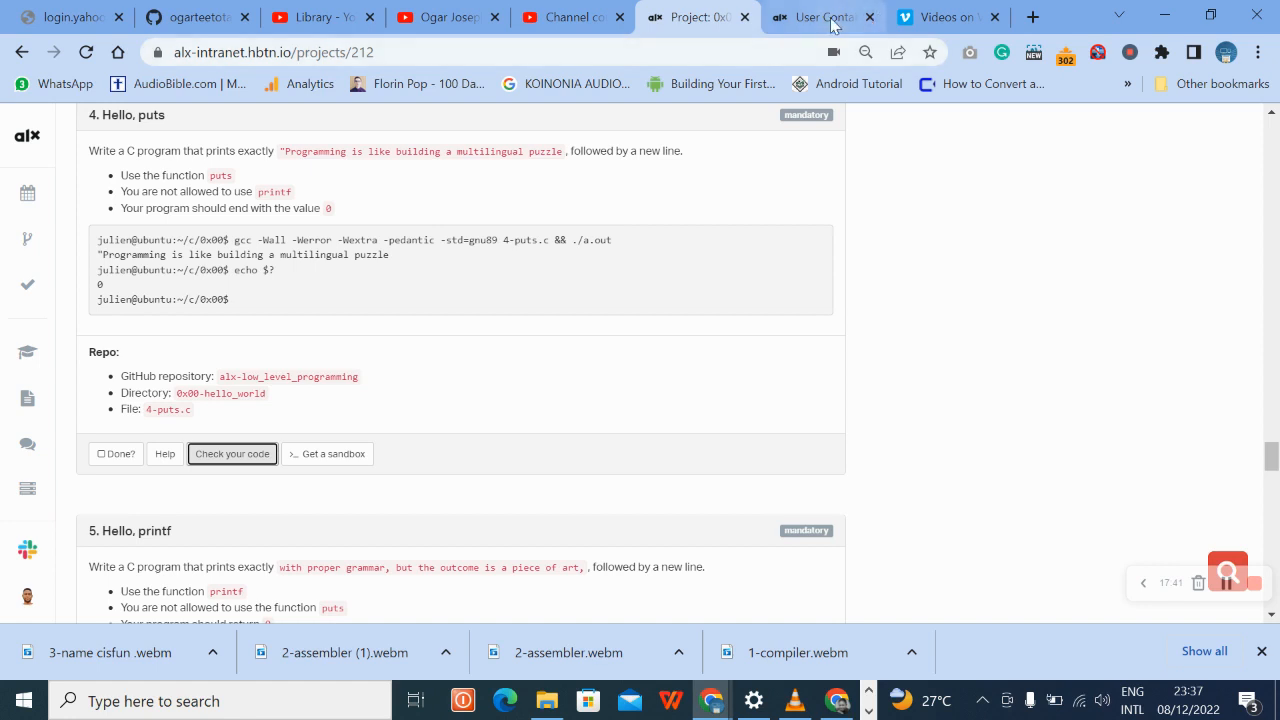
- Return to the web terminal to finish editing the comment and save 4-puts.c with :wq
click(816, 16)
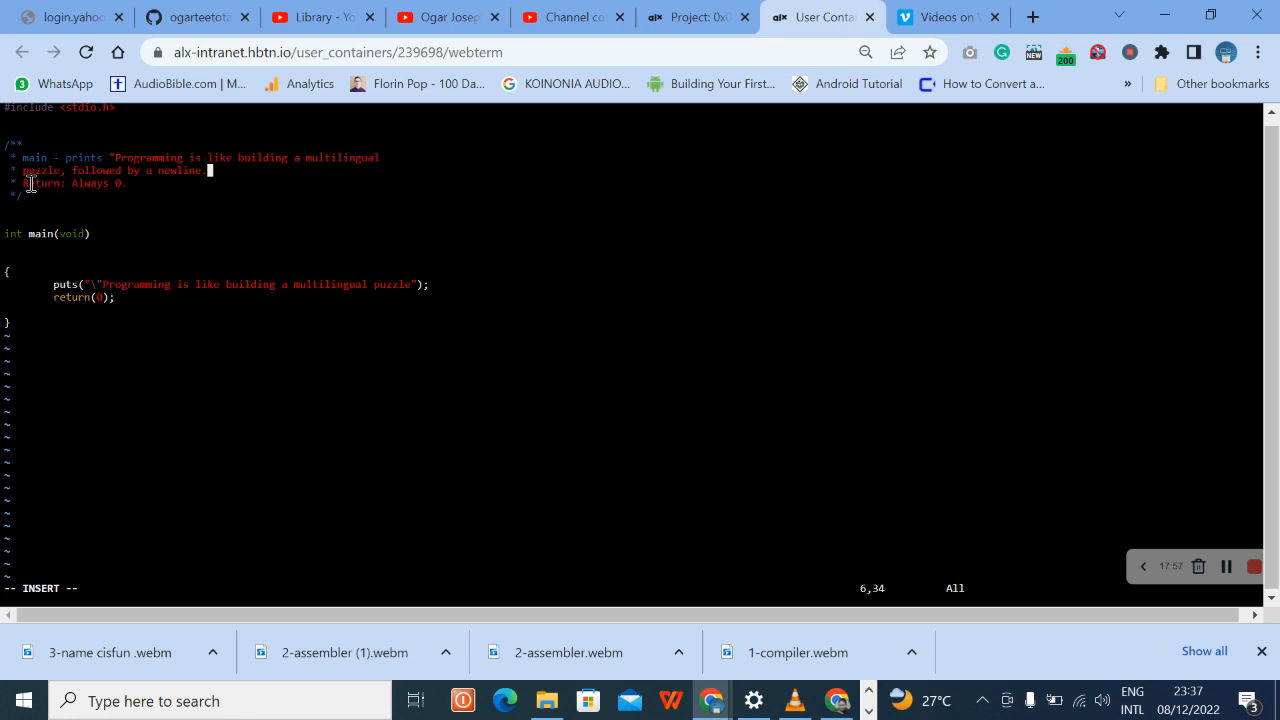
double_click(42, 184)
text(")
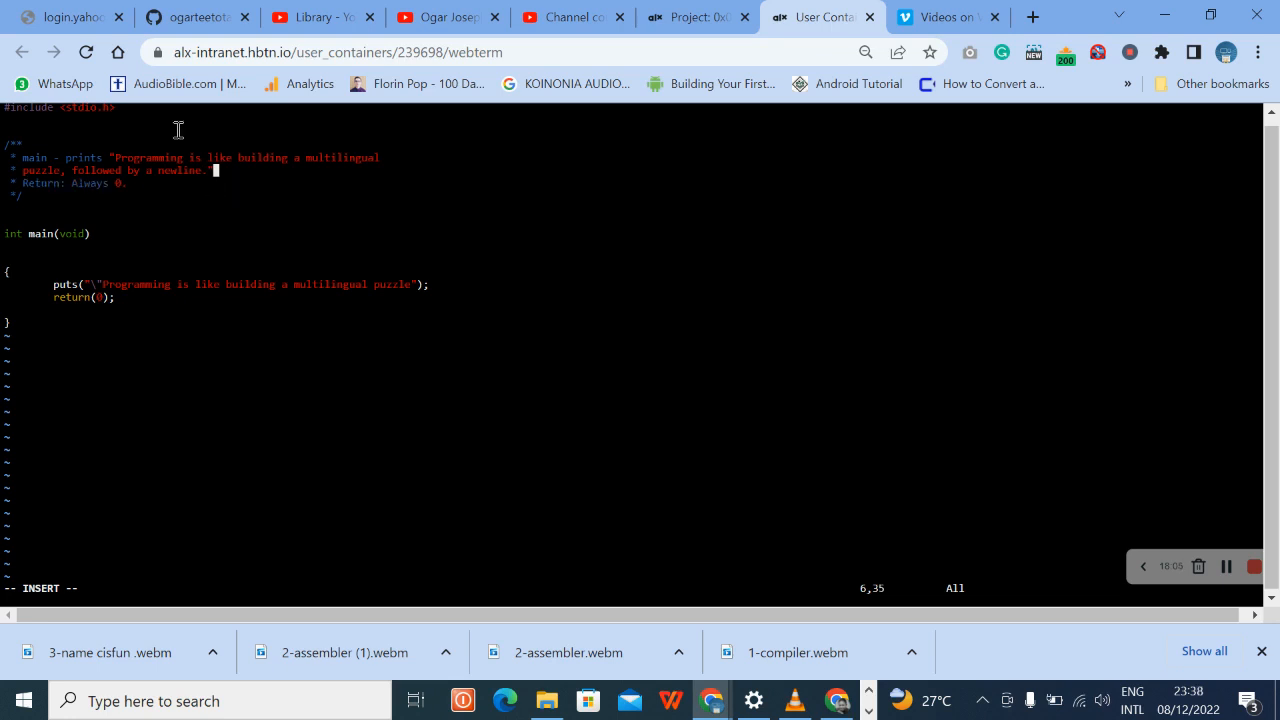
mouse_move(42, 186)
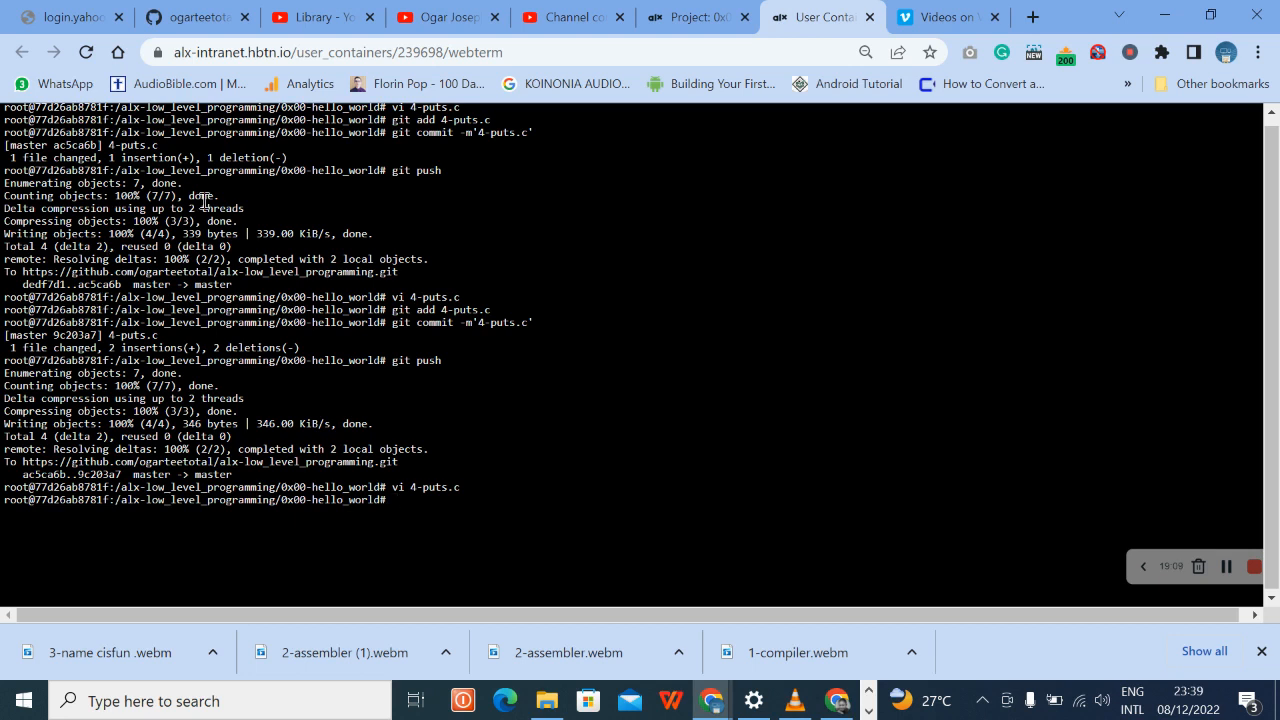
- Commit 4-puts.c with the message '4-puts.c' and push it to GitHub
text(git add 4-puts.c)
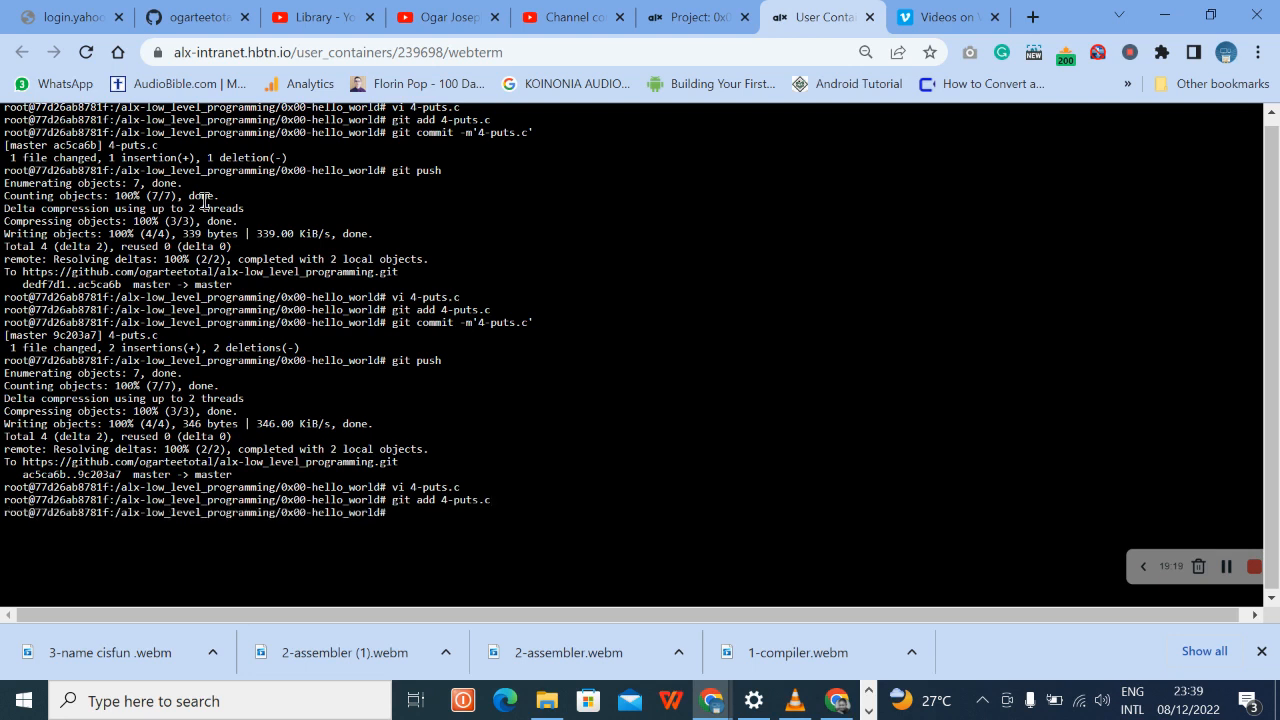
text(git)
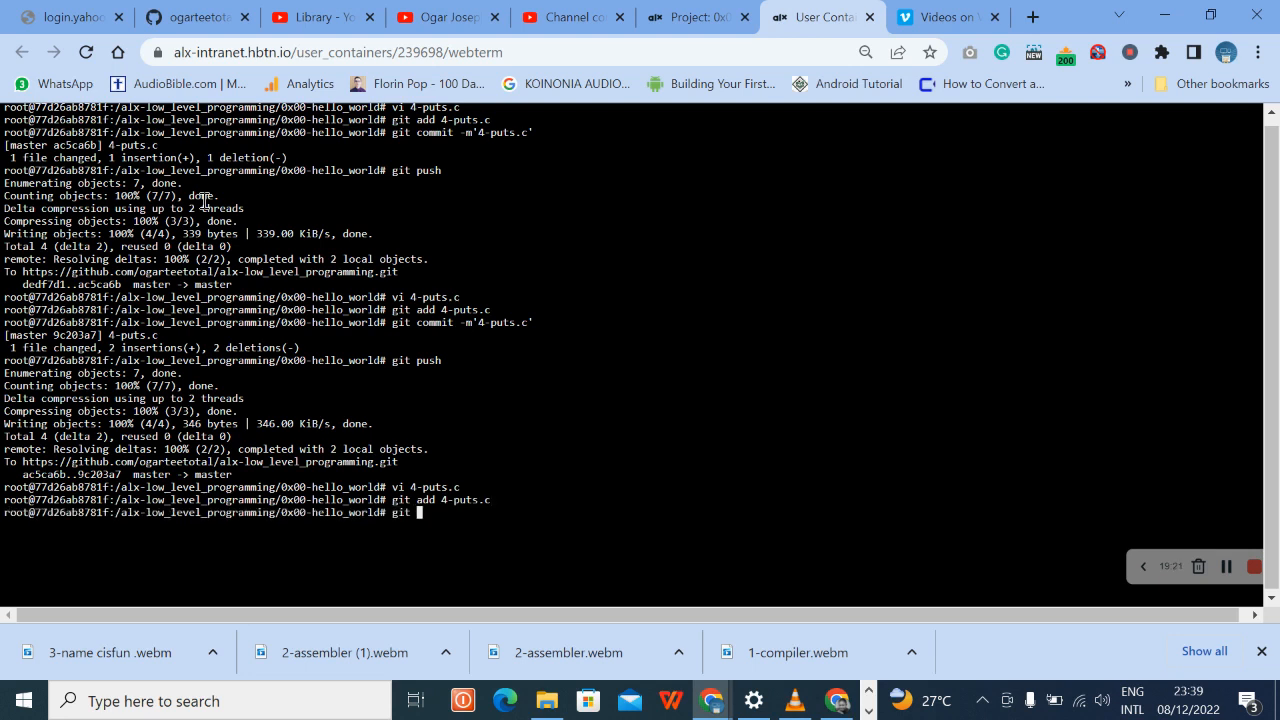
text(commit)
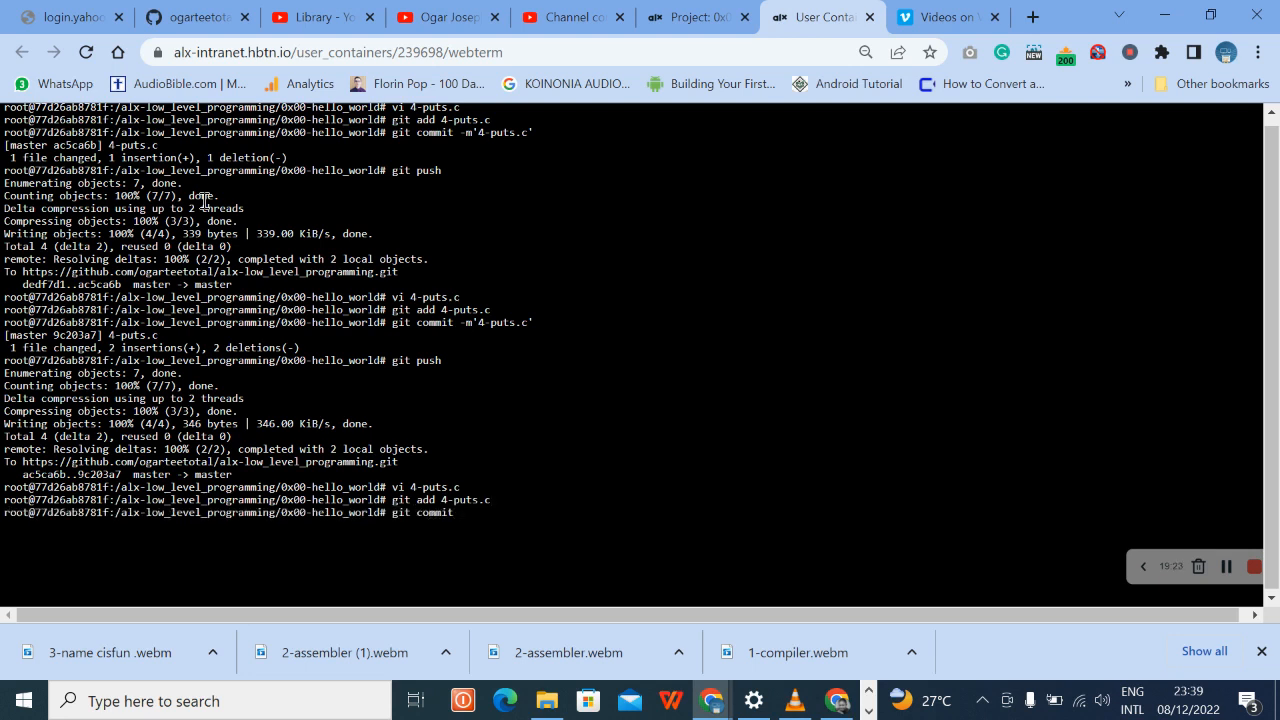
text(-,)
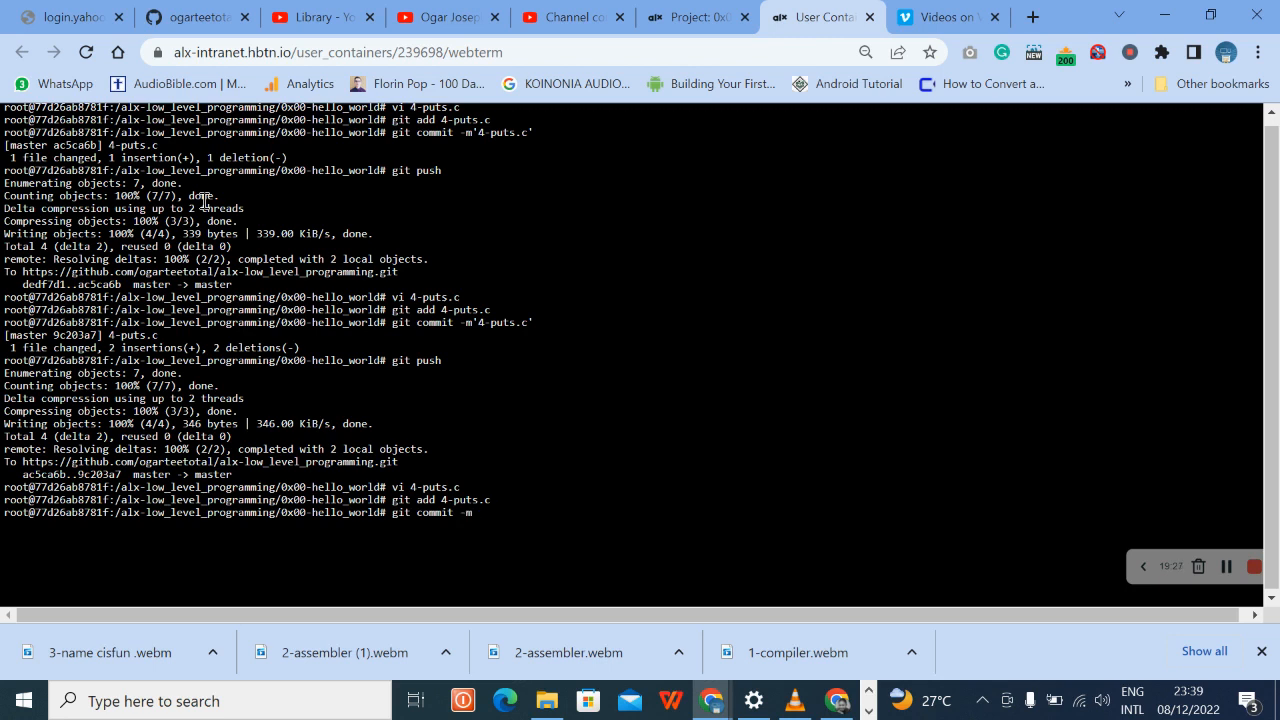
text('4)
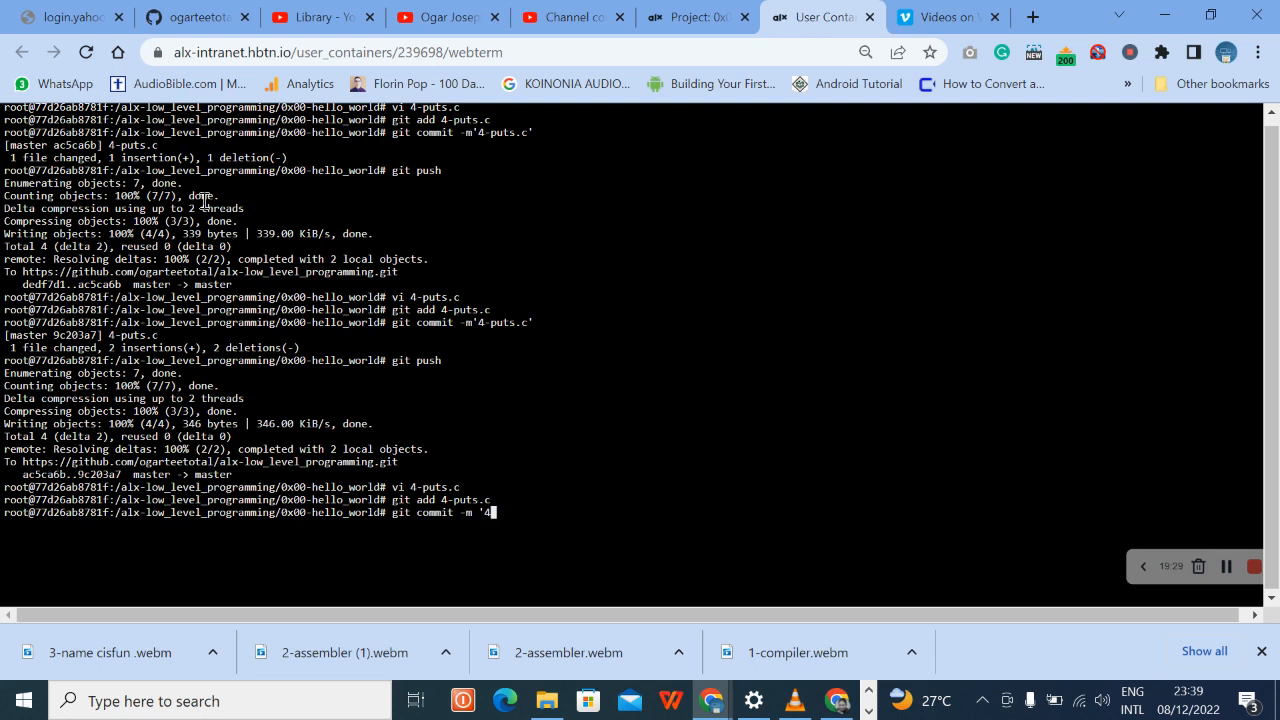
text(-puts.c')
text(git)
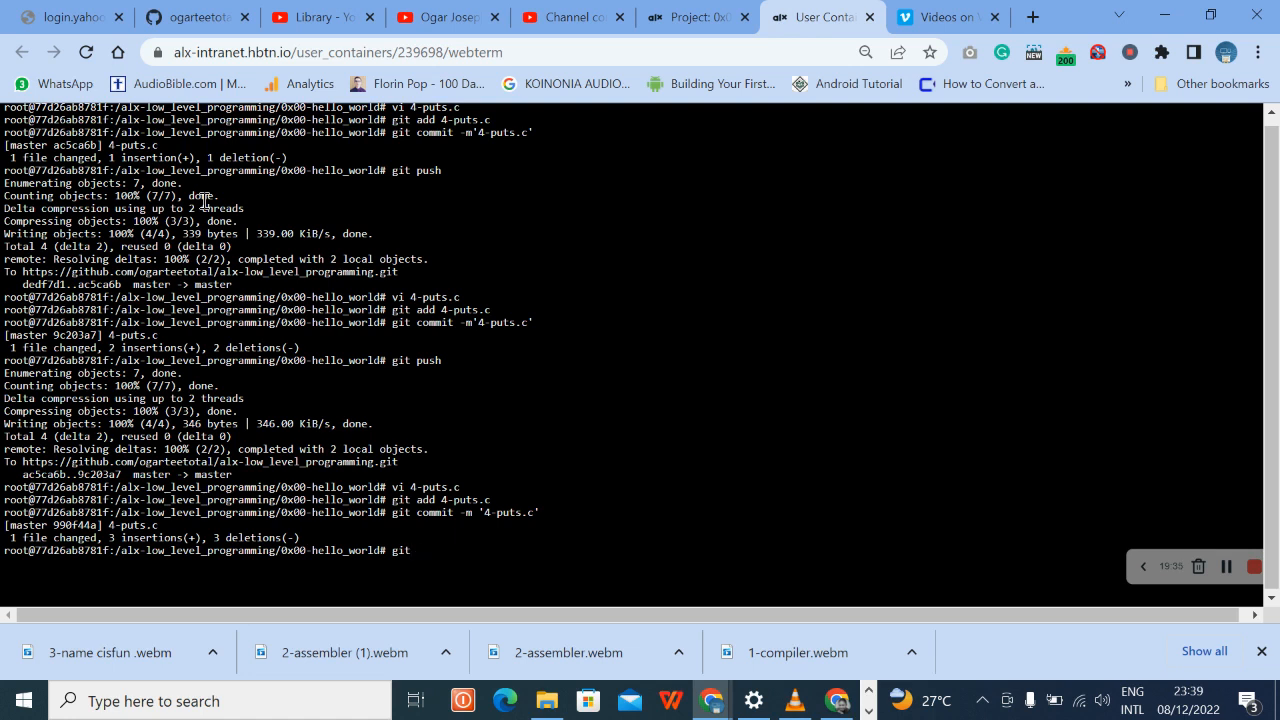
text(push)
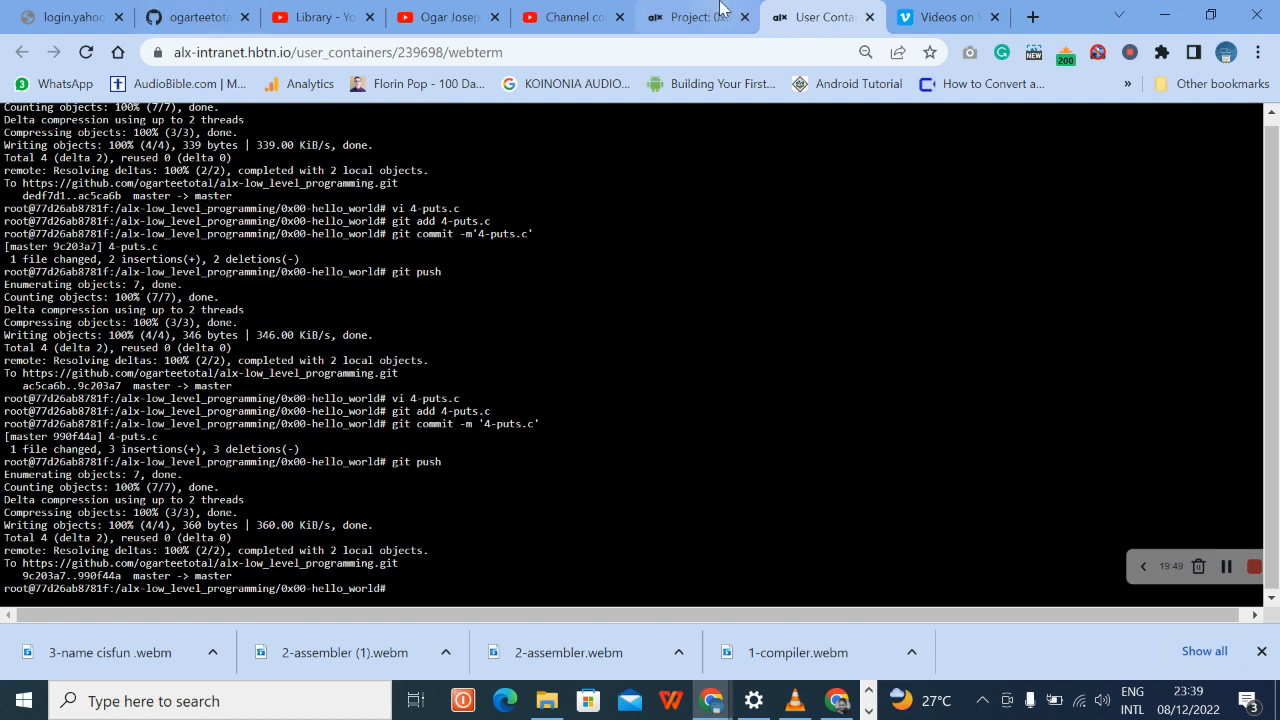
- Rerun the checker on task 4 Hello, puts, confirm all tests pass, and move on to task 5 Hello, printf
click(690, 16)
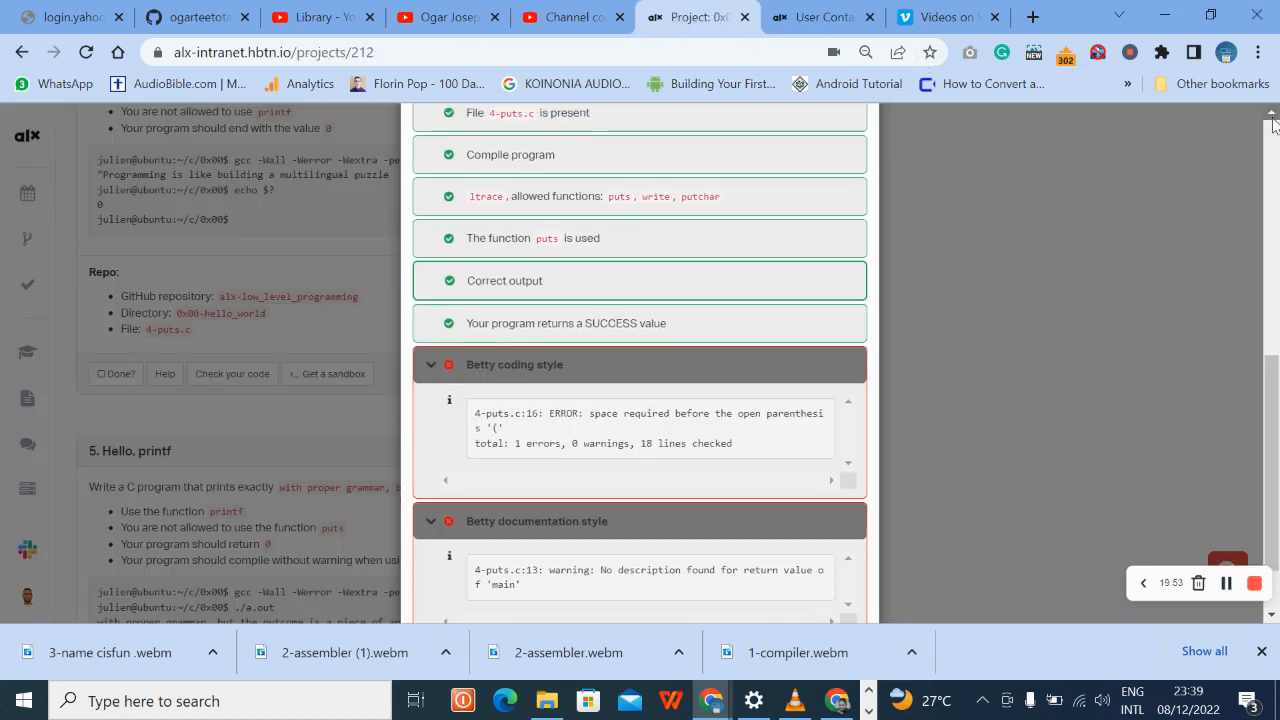
scroll(up, 3)
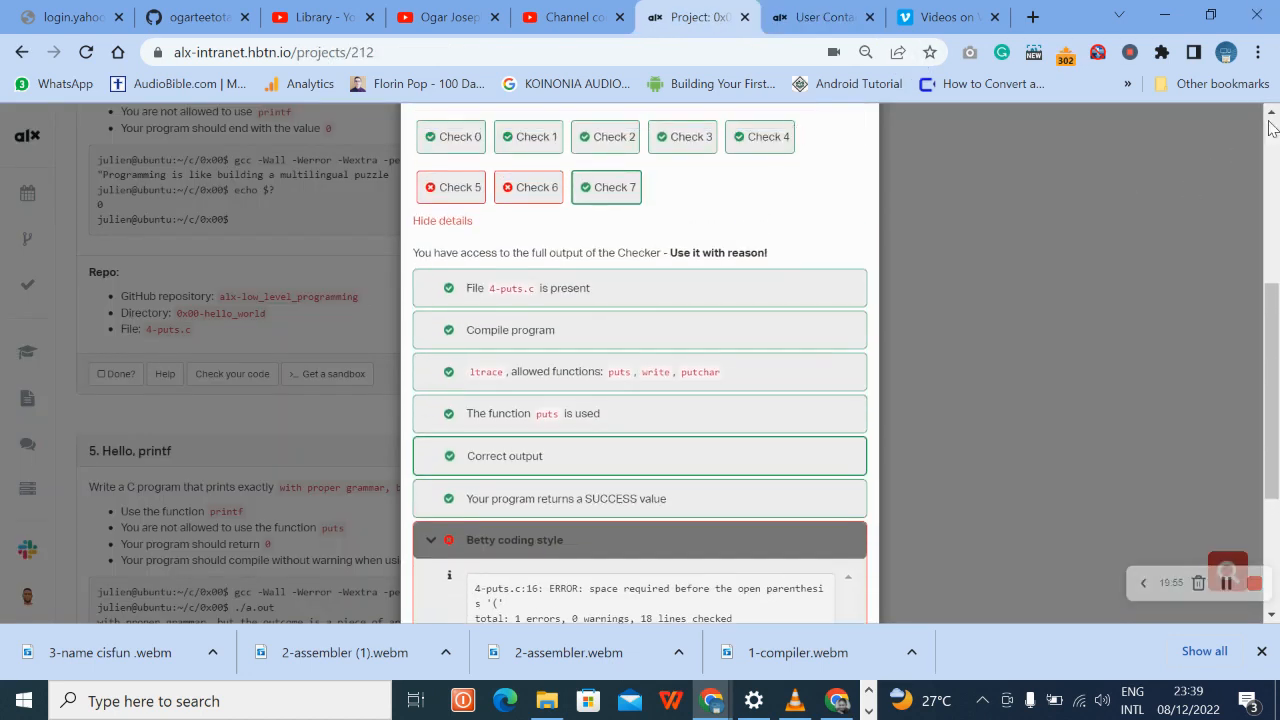
scroll(up, 3)
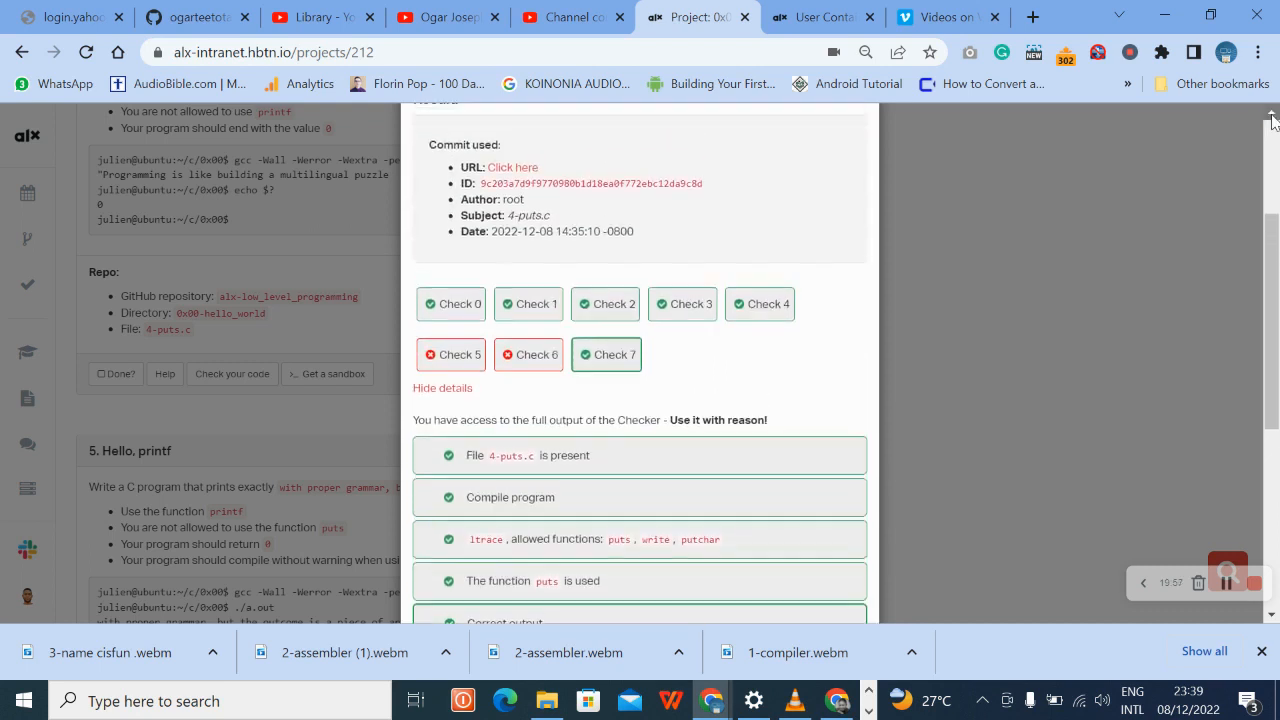
scroll(up, 3)
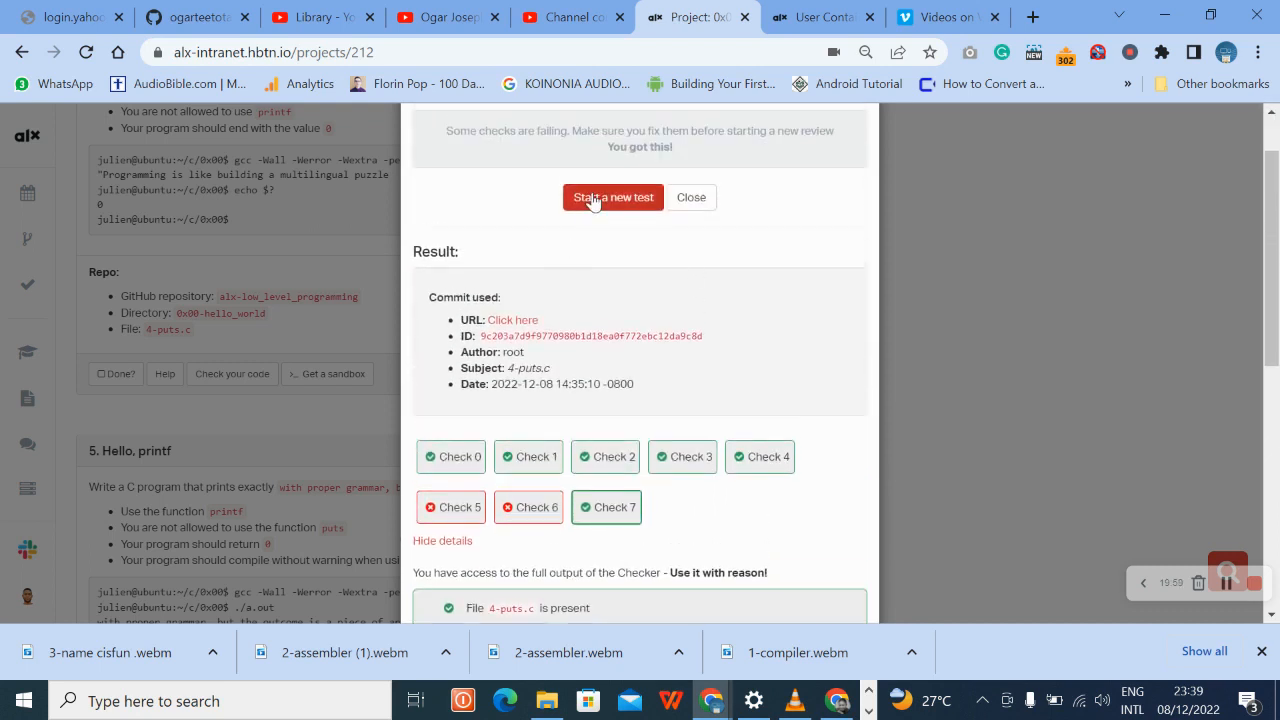
click(612, 198)
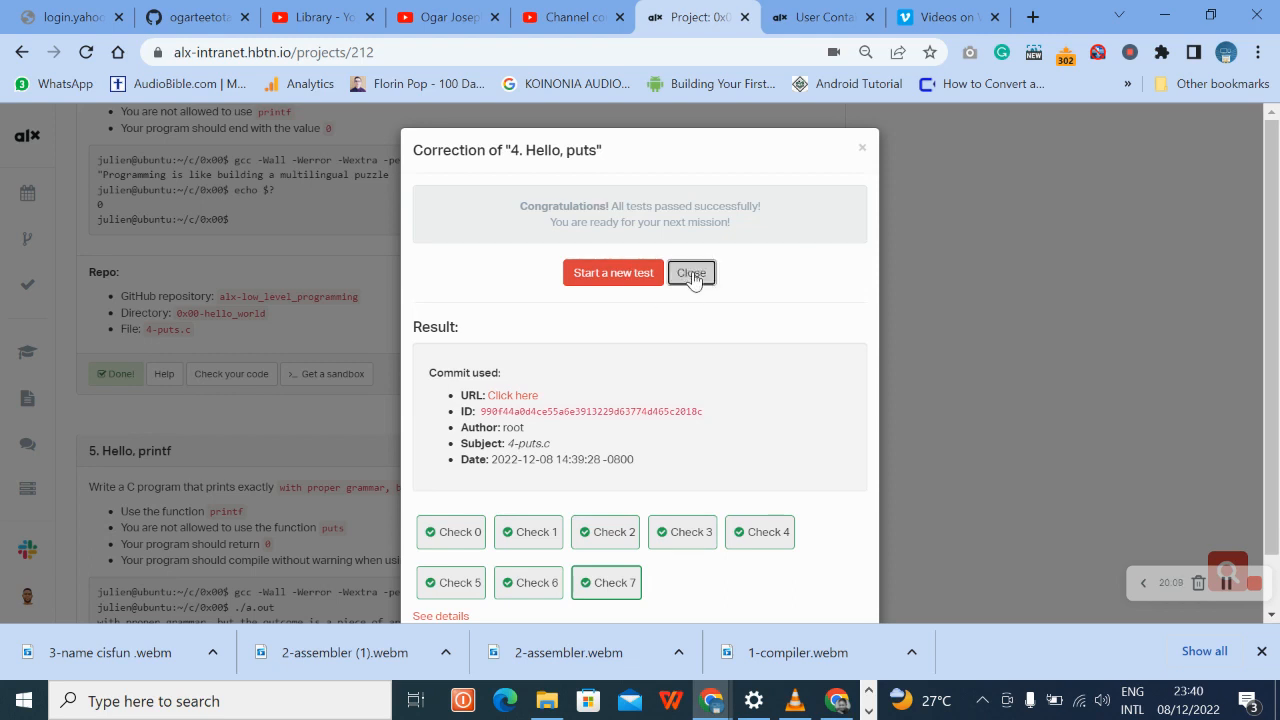
click(692, 272)
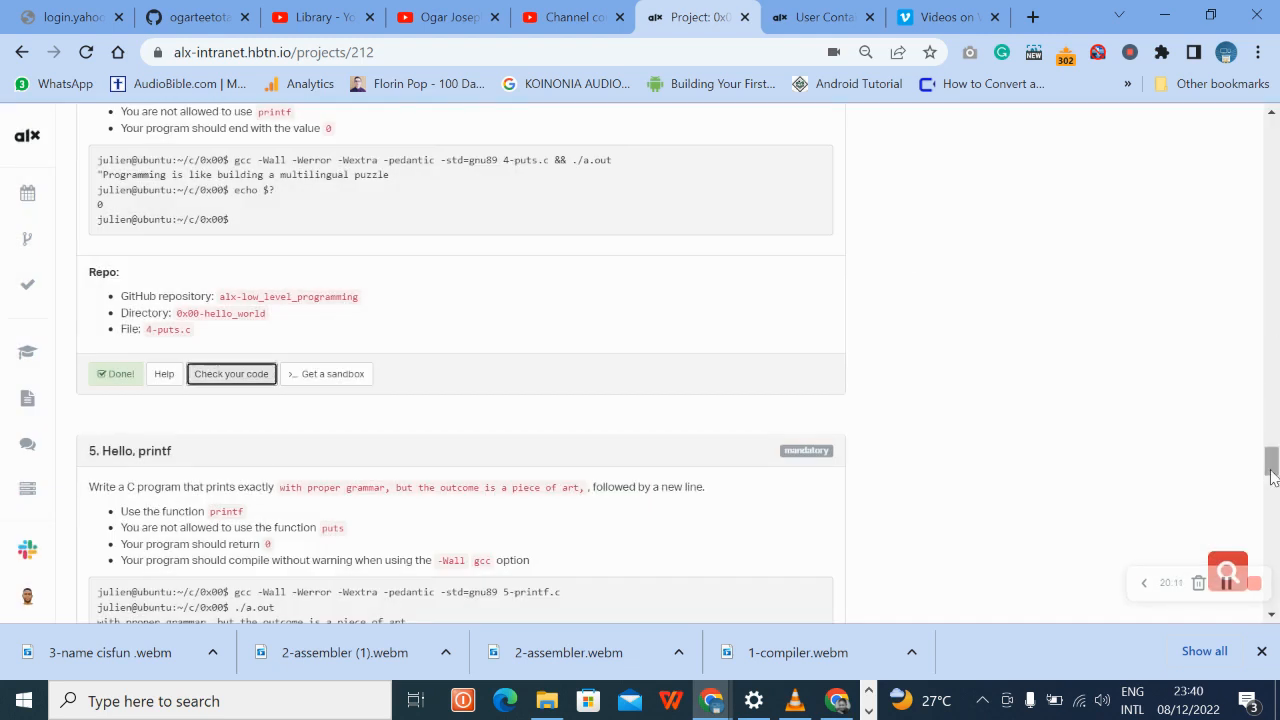
scroll(down, 3)
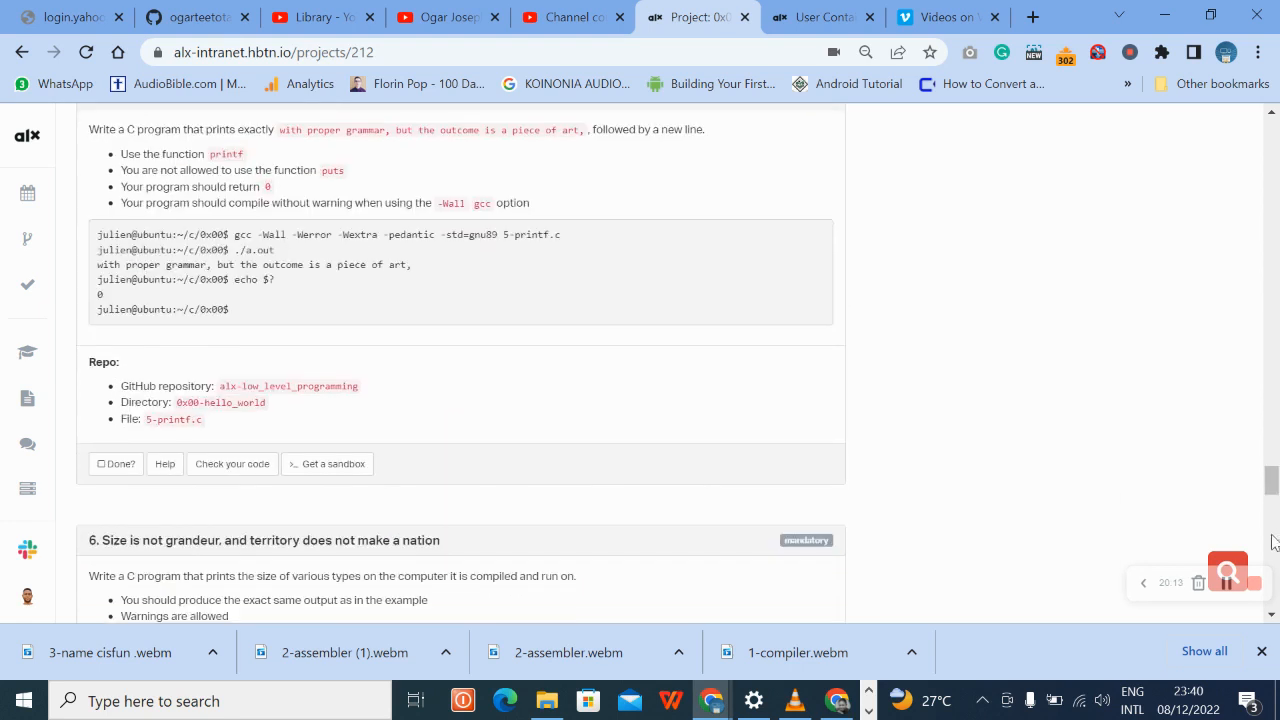
mouse_move(1256, 588)
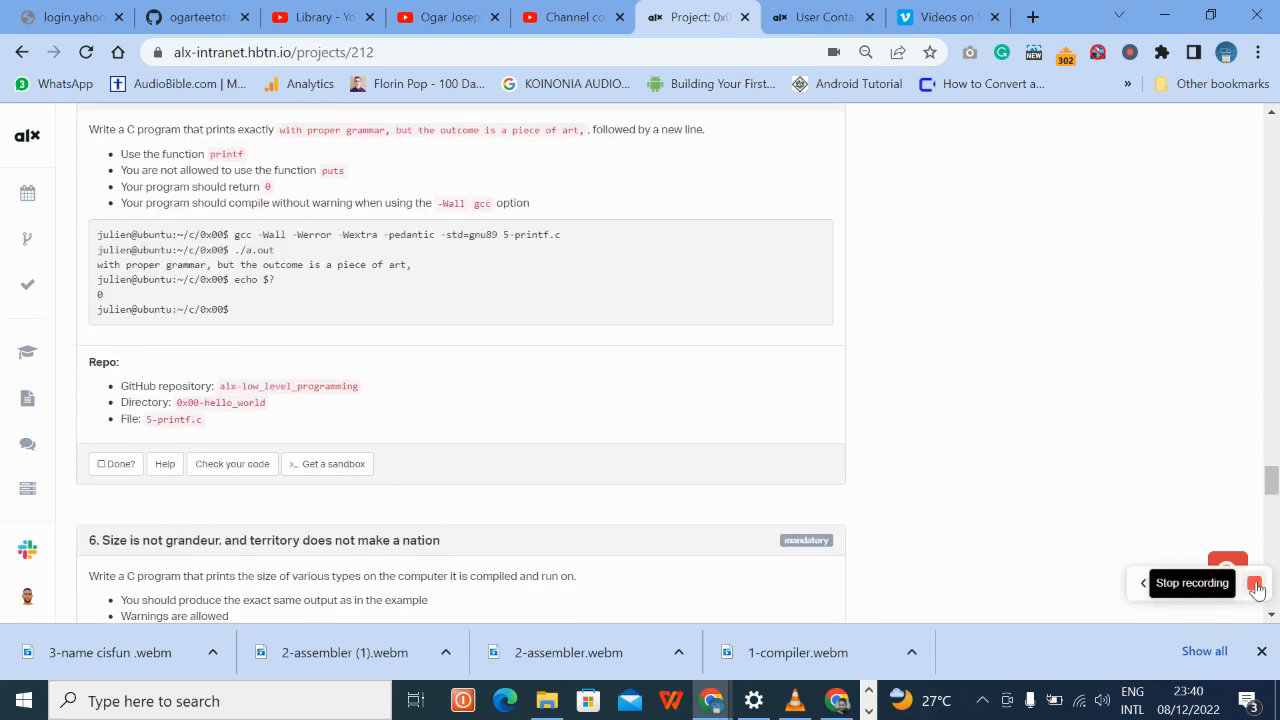